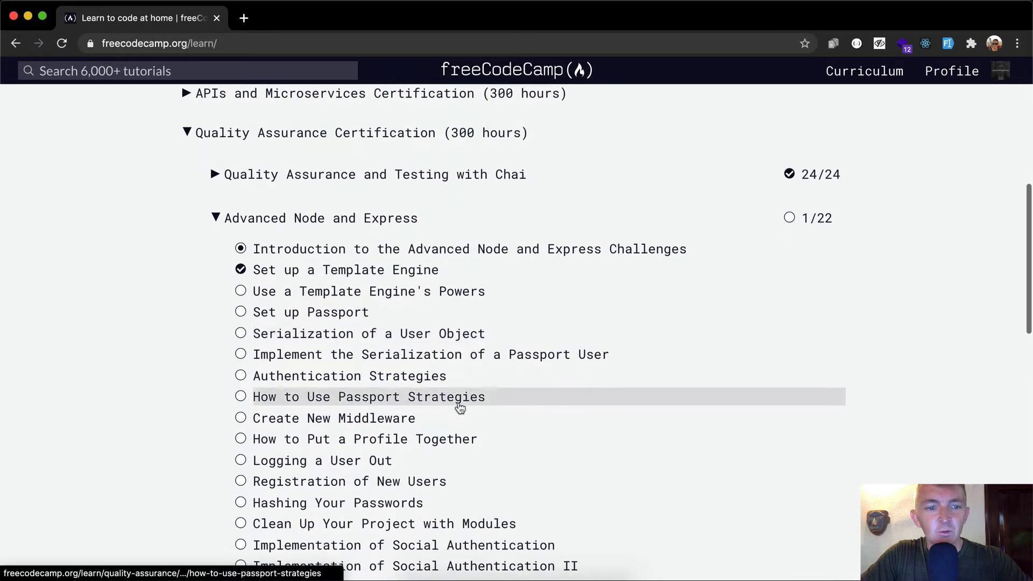
# - Scroll up the curriculum to the Advanced Node and Express introduction entry
pyautogui.scroll(3)
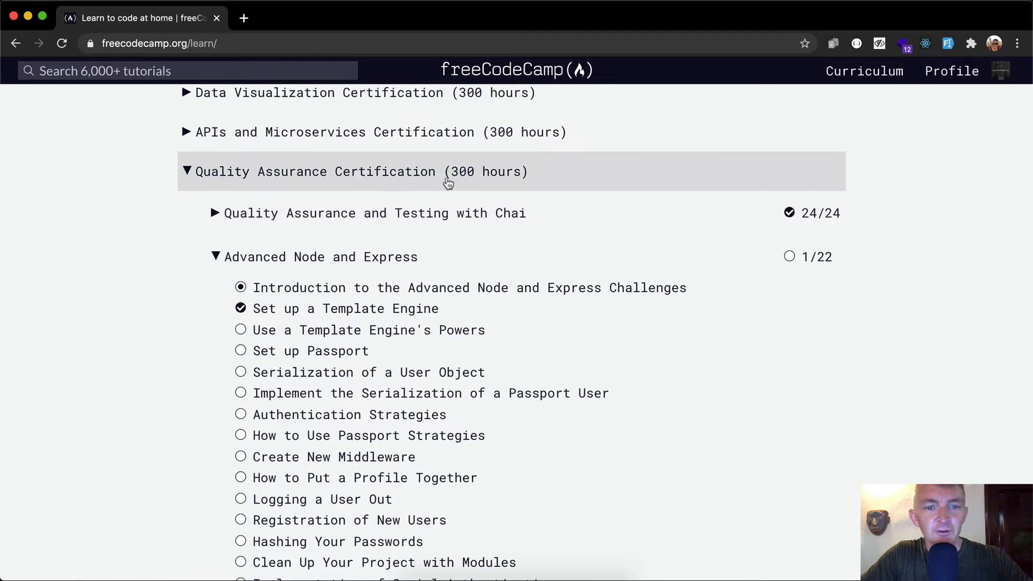
pyautogui.moveTo(307, 257)
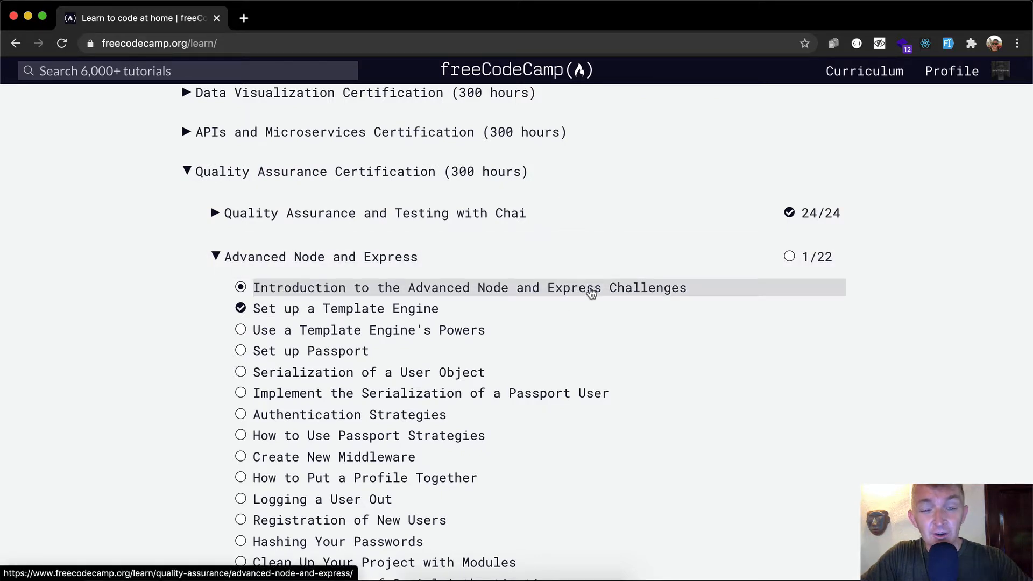
pyautogui.moveTo(312, 309)
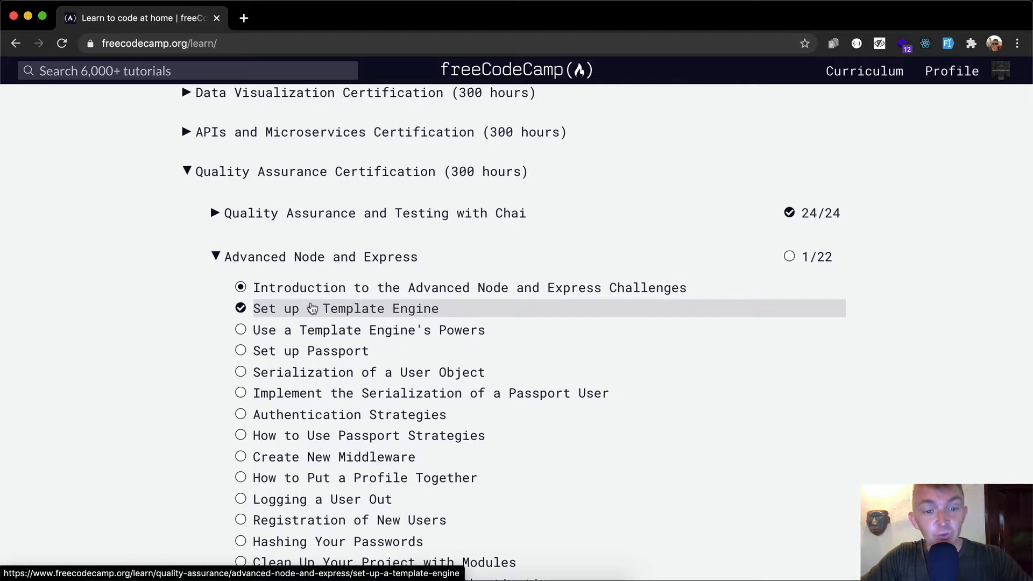
pyautogui.moveTo(432, 288)
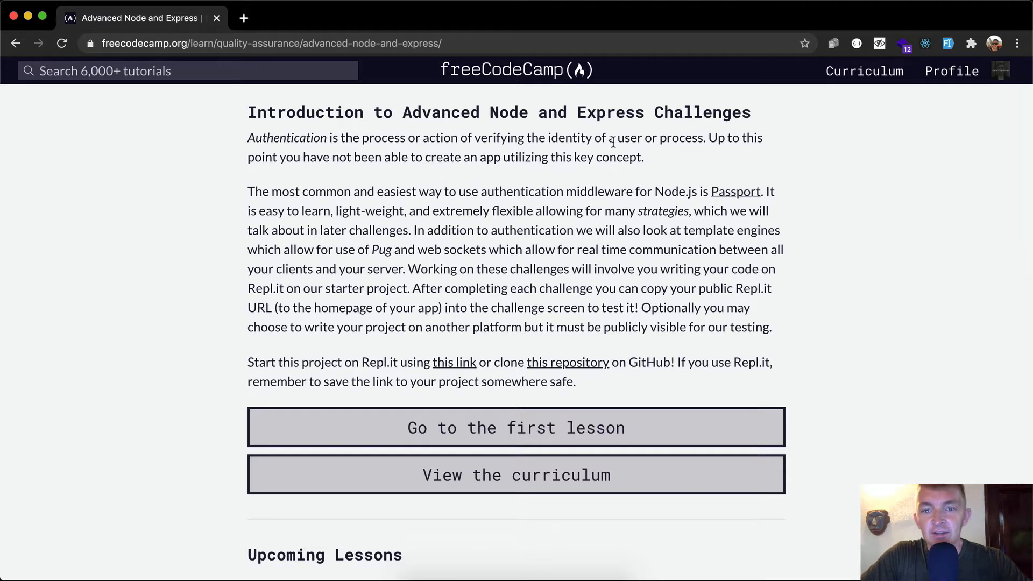
pyautogui.moveTo(400, 152)
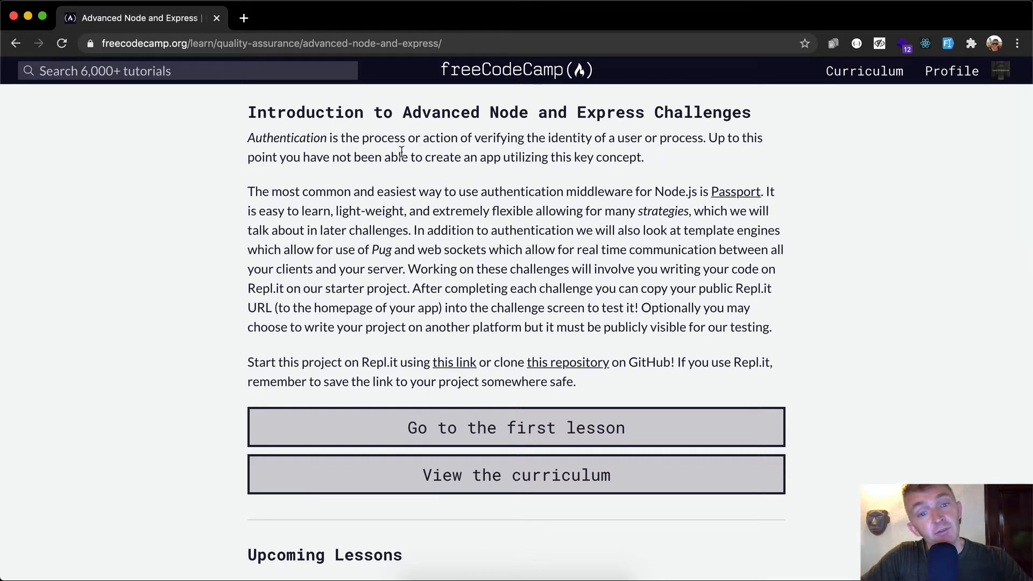
pyautogui.moveTo(470, 158)
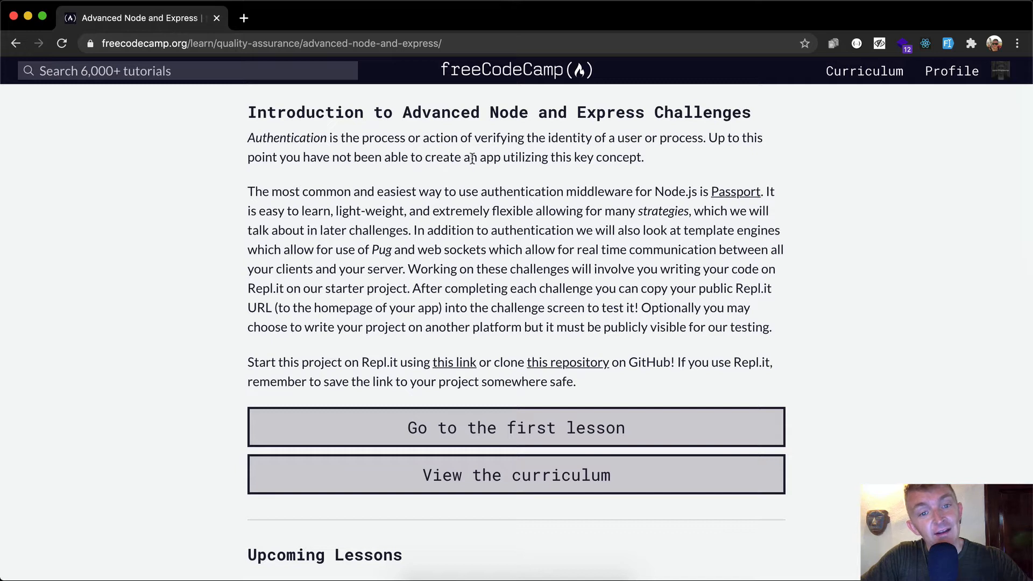
pyautogui.moveTo(275, 183)
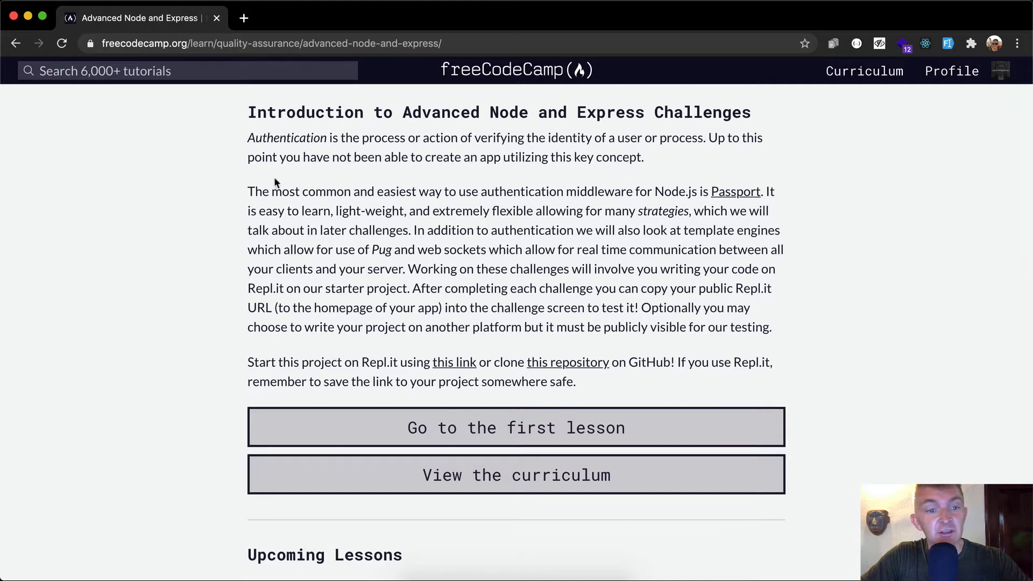
pyautogui.moveTo(549, 195)
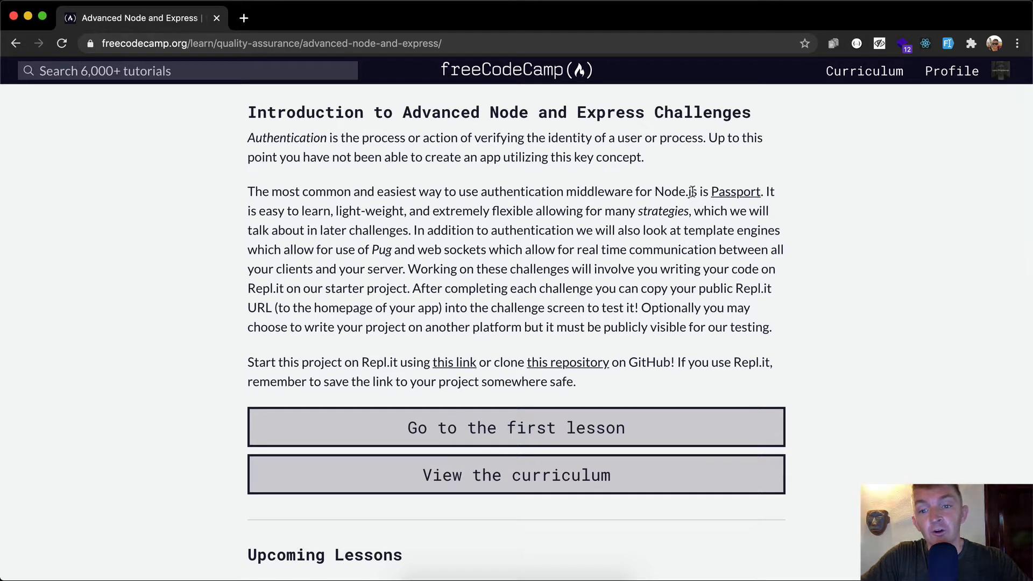
pyautogui.moveTo(248, 211)
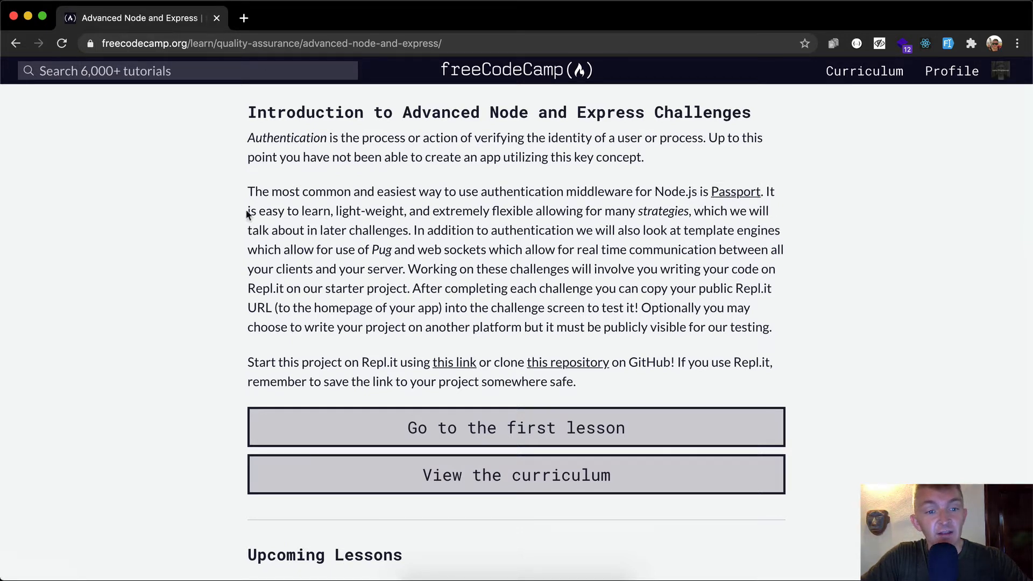
pyautogui.moveTo(696, 210)
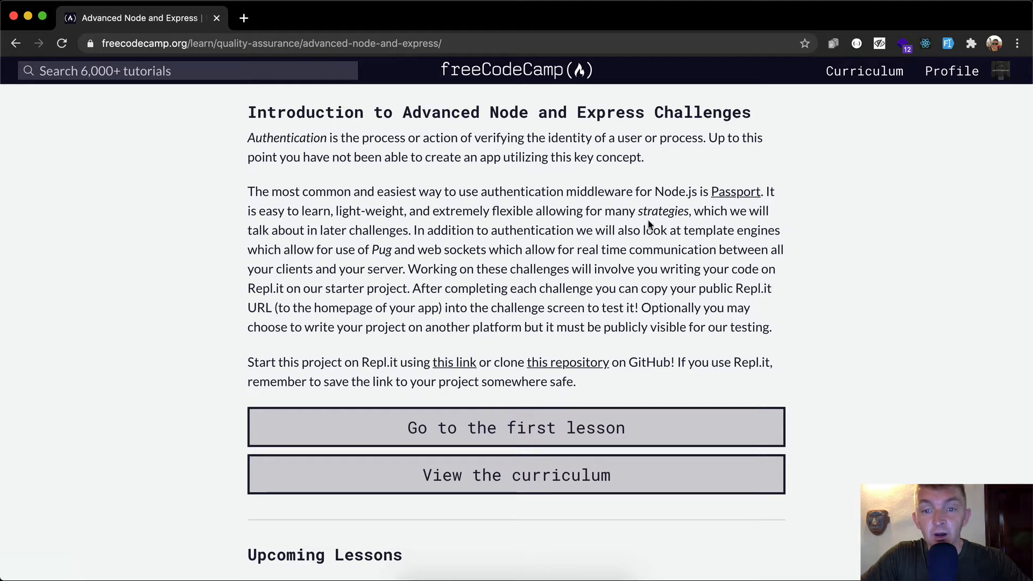
pyautogui.moveTo(534, 211)
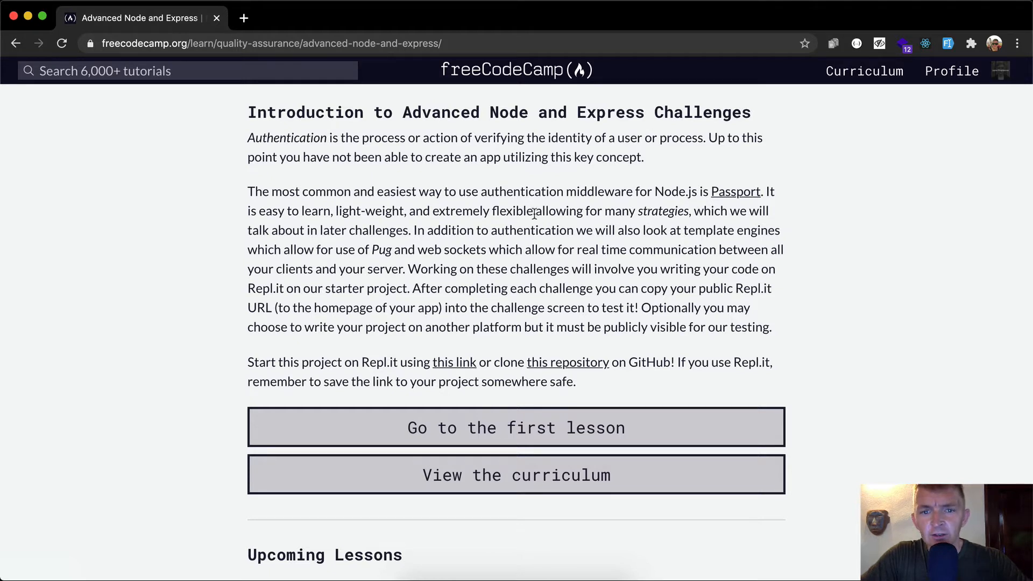
pyautogui.moveTo(631, 211)
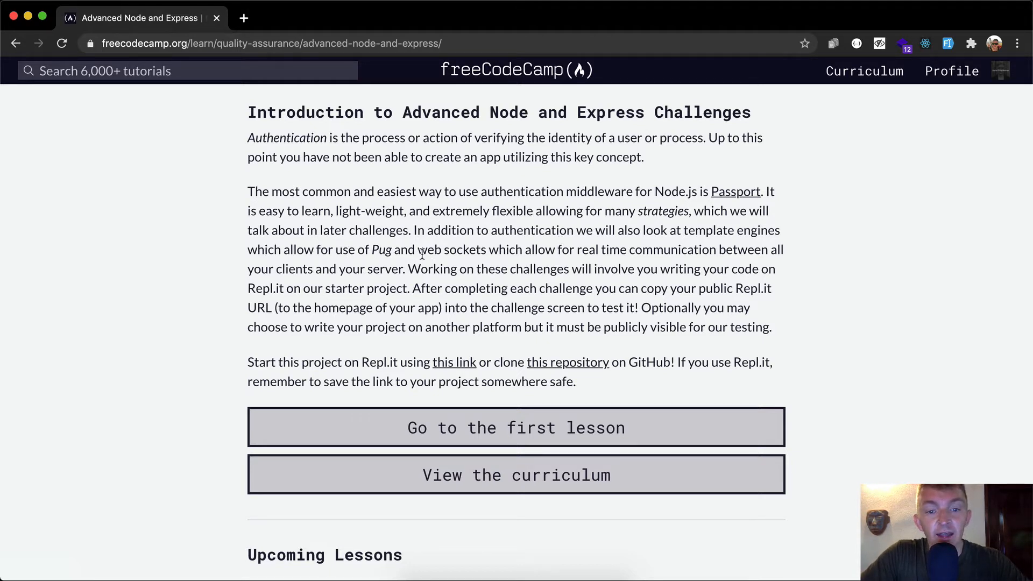
pyautogui.moveTo(621, 249)
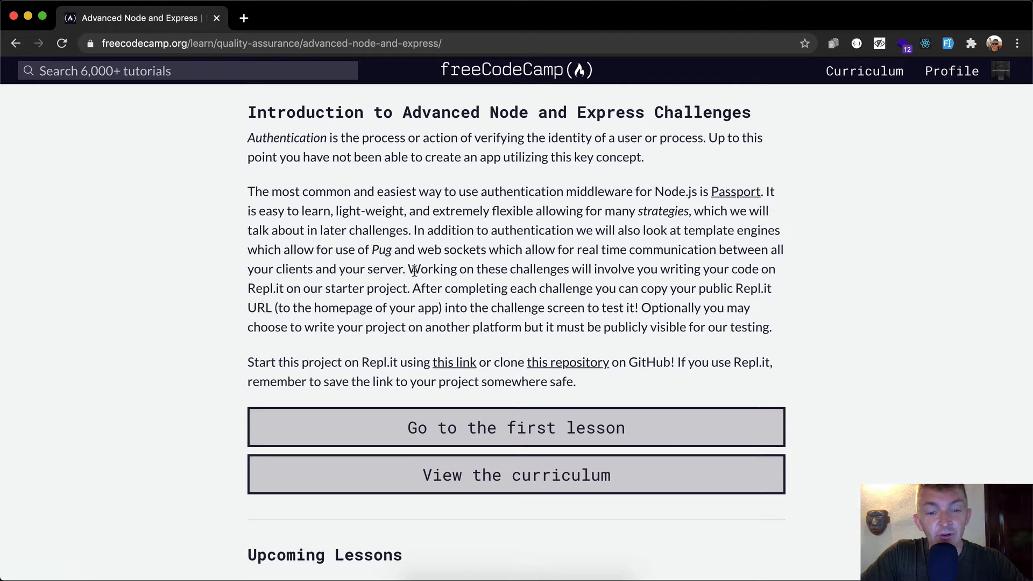
pyautogui.moveTo(696, 276)
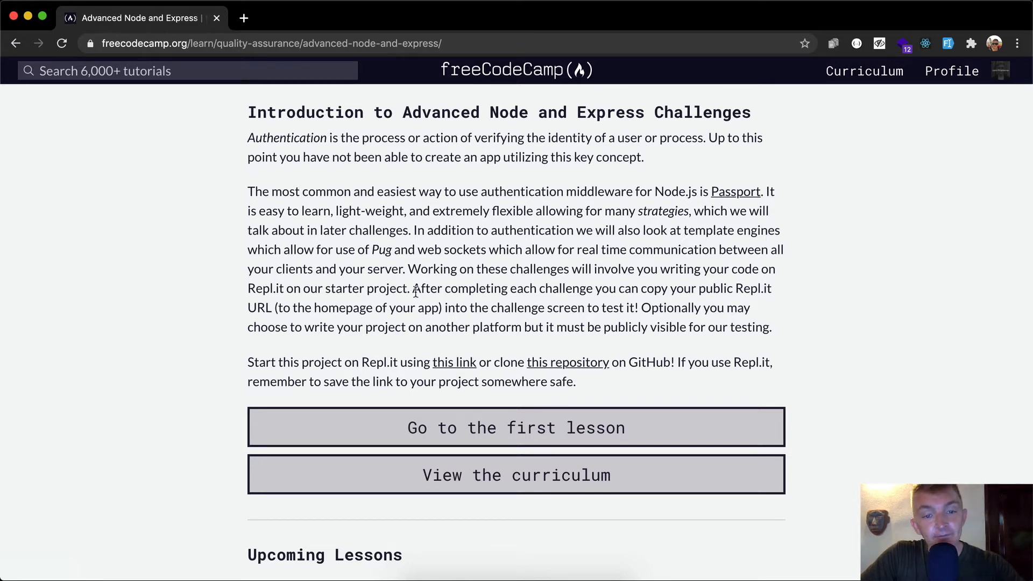
pyautogui.moveTo(616, 292)
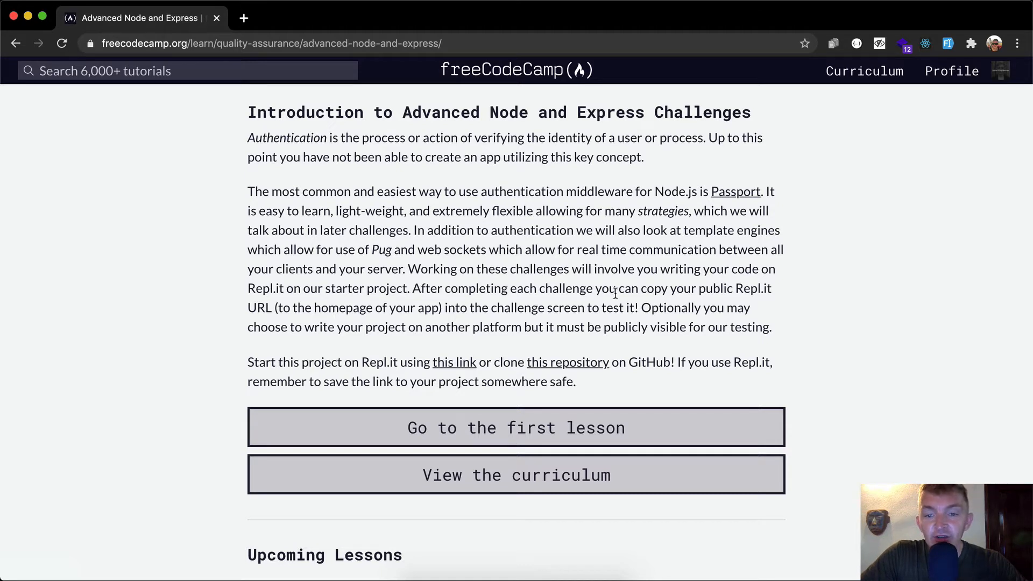
pyautogui.moveTo(744, 295)
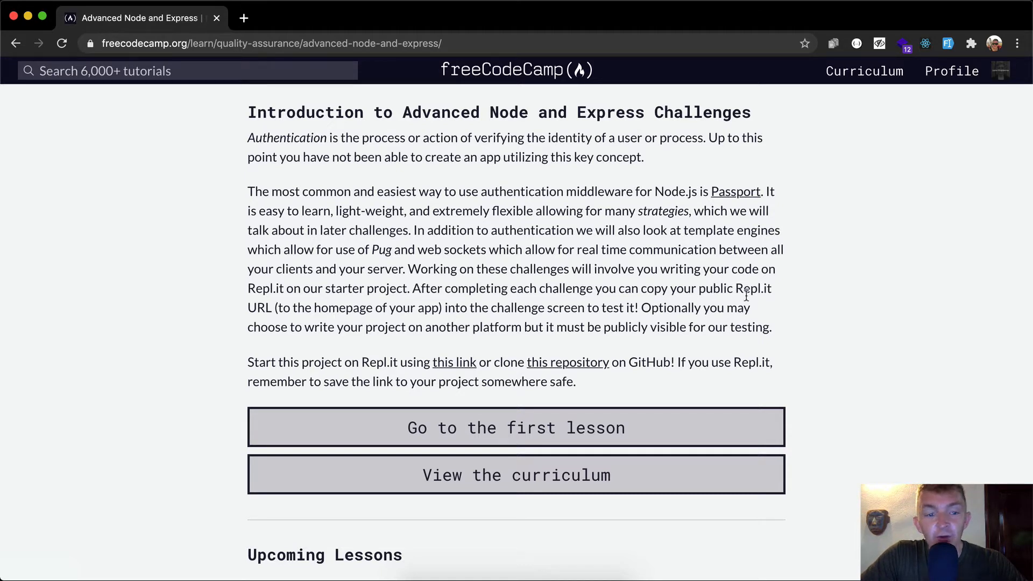
pyautogui.moveTo(580, 310)
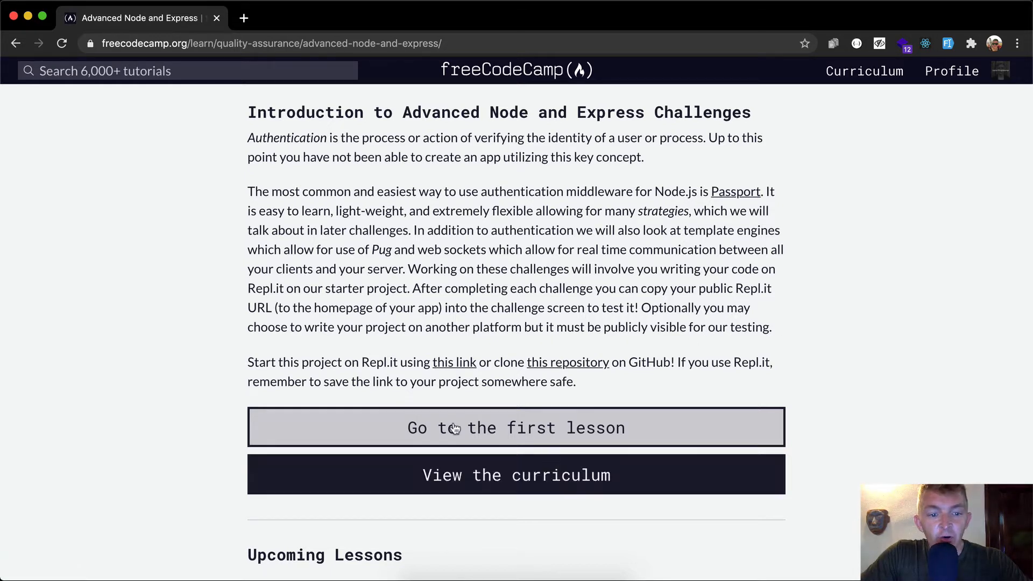
pyautogui.moveTo(567, 362)
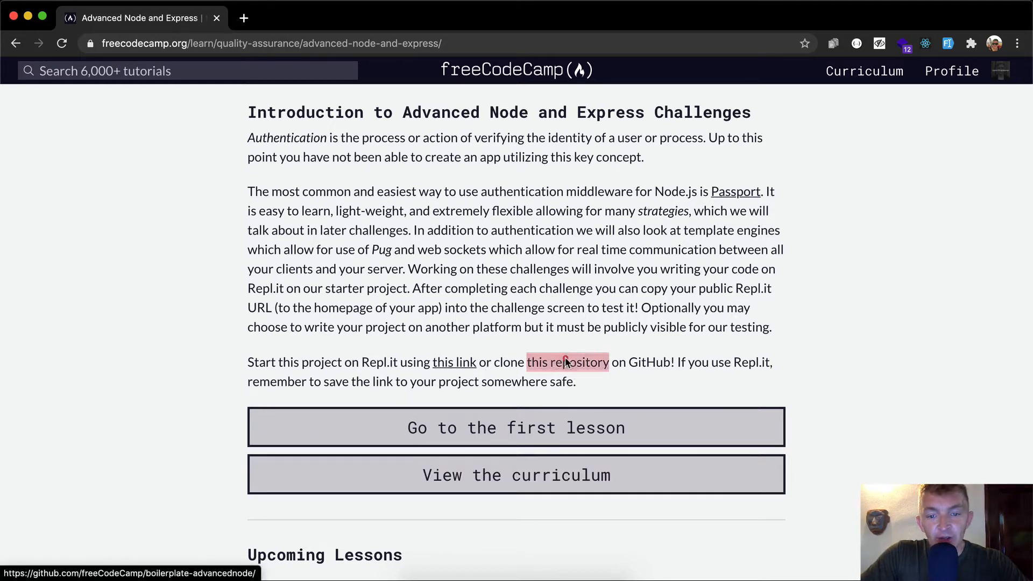
# - Follow the 'this repository' link so the boilerplate repo loads in a second tab
pyautogui.click(567, 362)
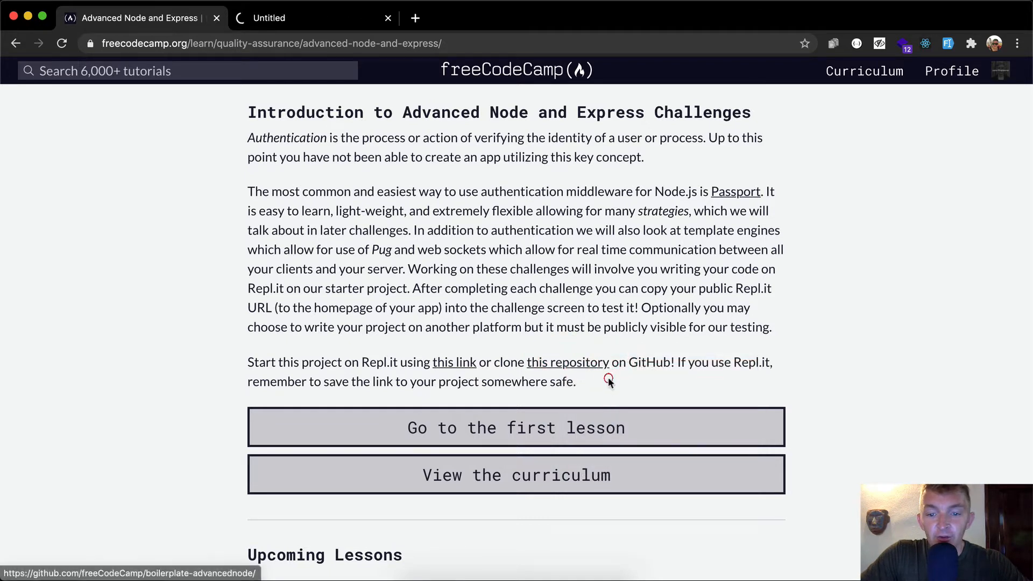
pyautogui.click(567, 362)
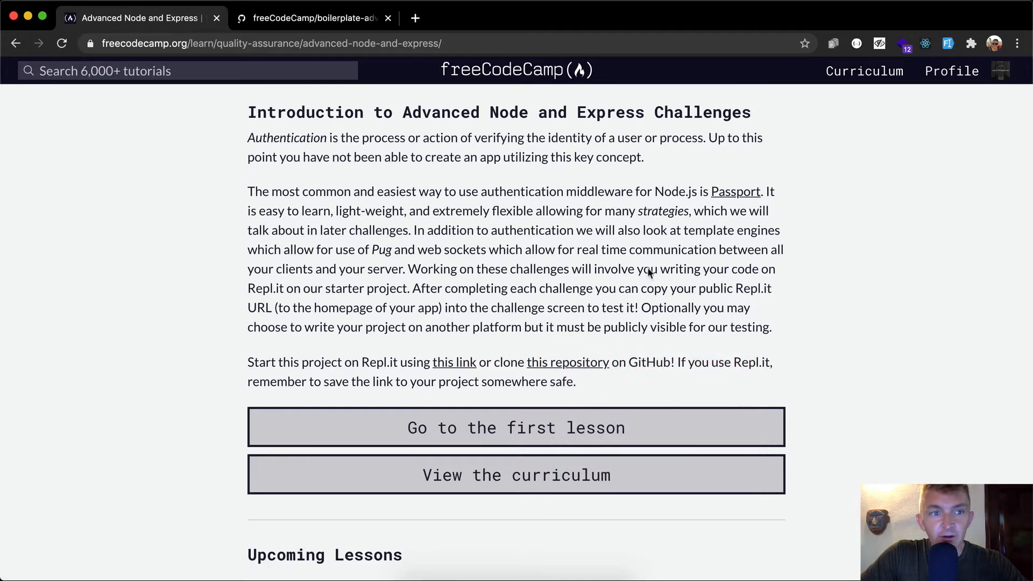
# - Review the boilerplate-advancednode repository's file list and README on GitHub
pyautogui.click(313, 19)
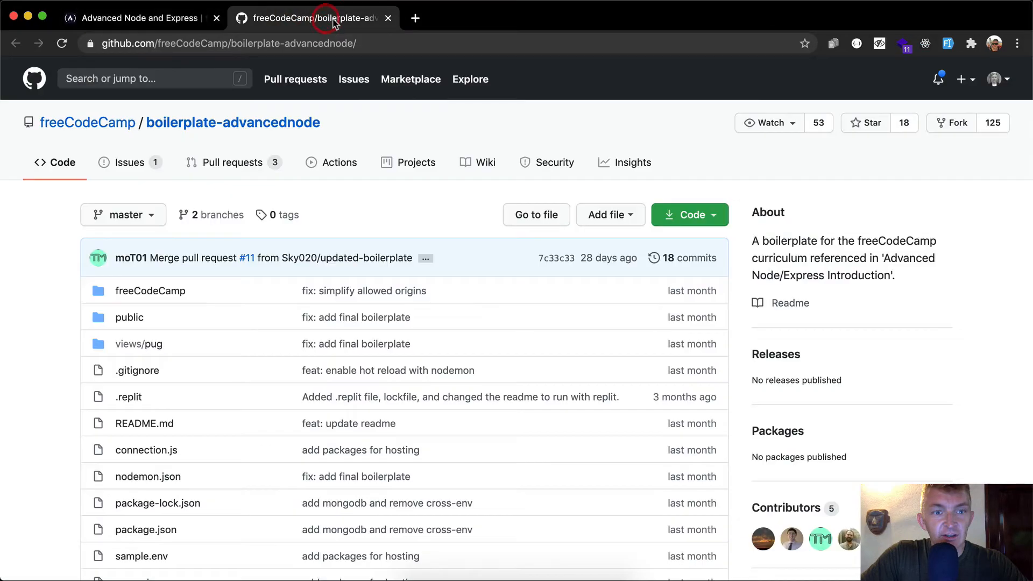
pyautogui.moveTo(323, 136)
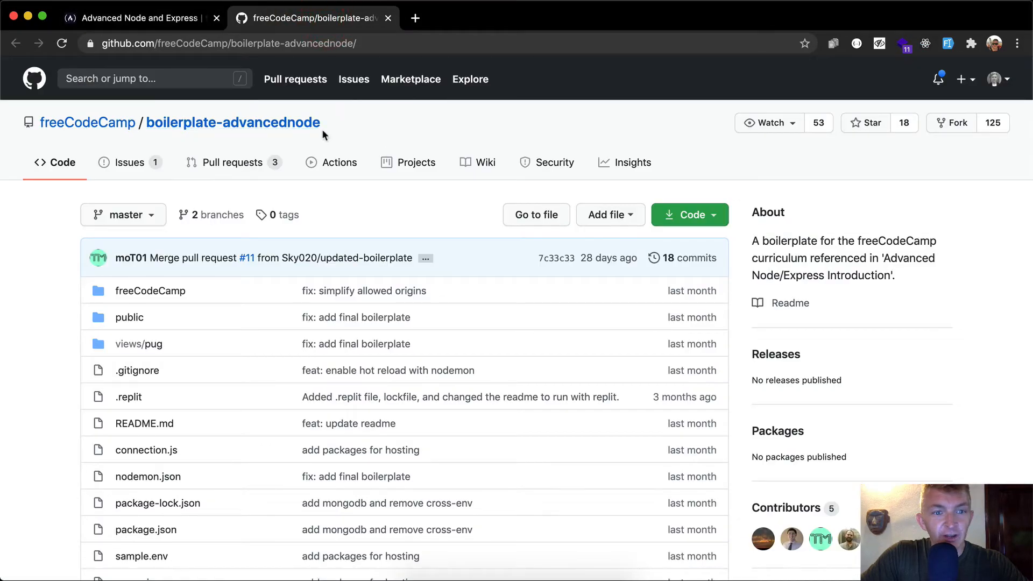
pyautogui.scroll(-3)
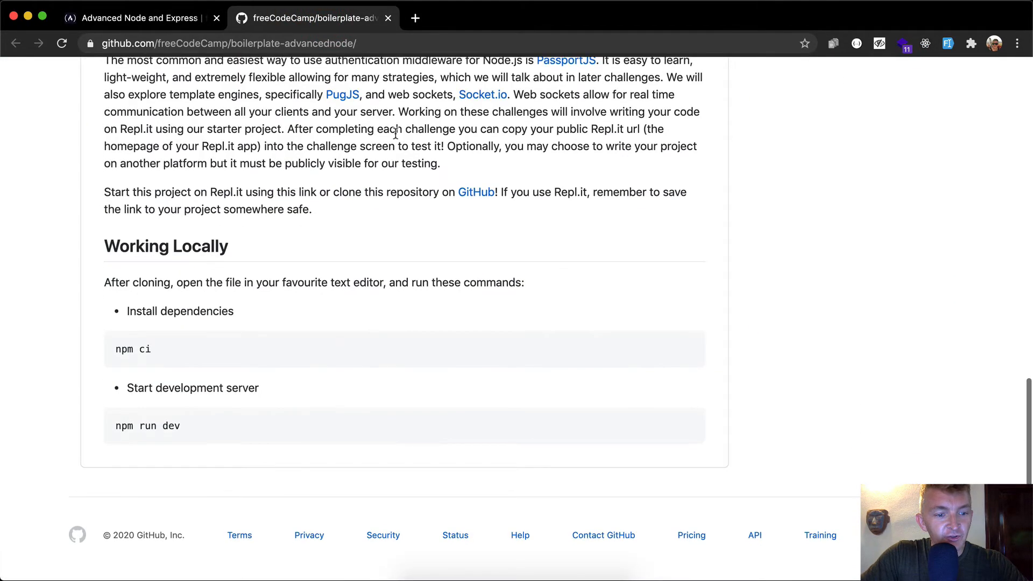
pyautogui.scroll(3)
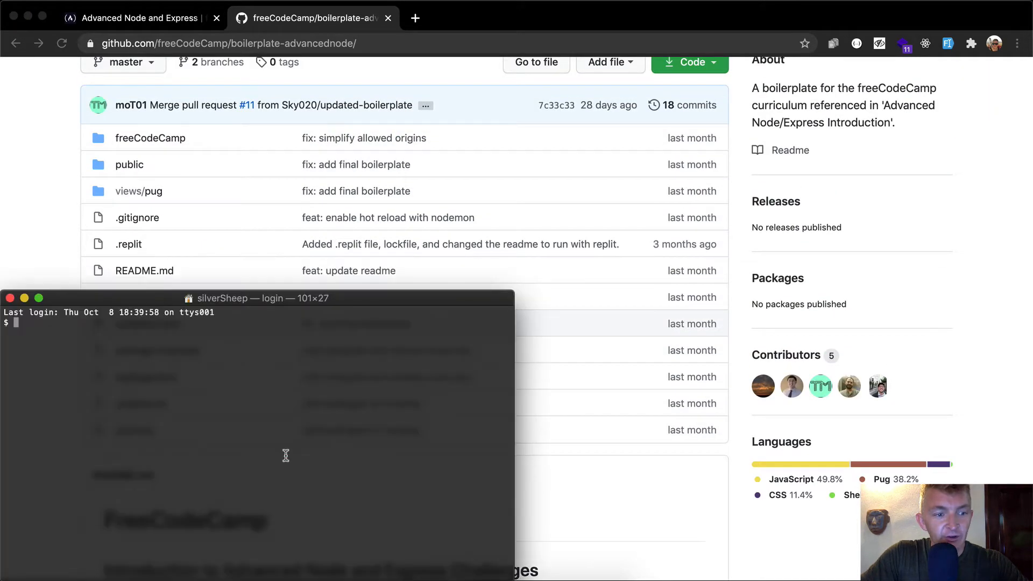
# - Git-clone the boilerplate-advancednode repository into ~/Desktop
pyautogui.write('cd ~')
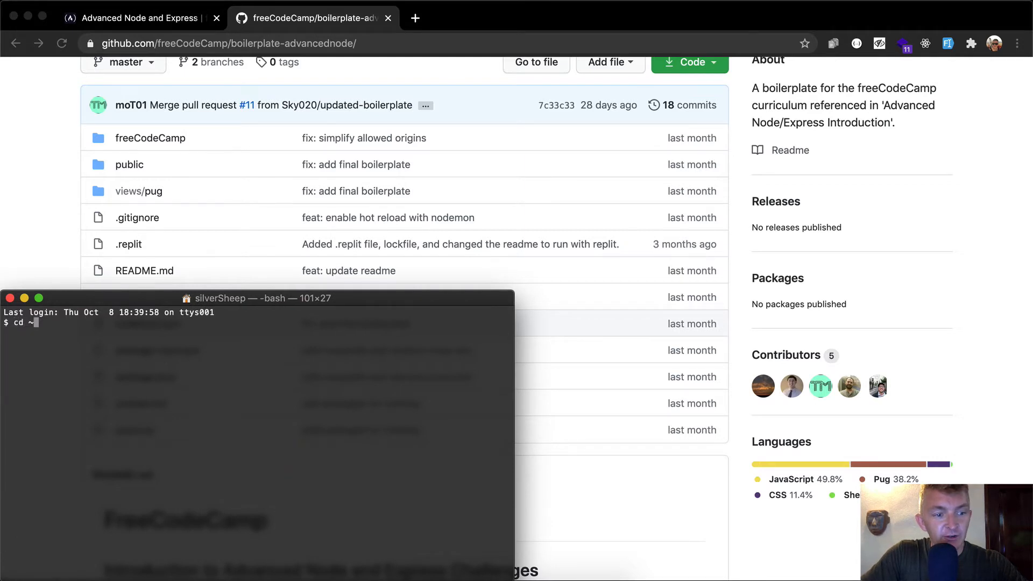
pyautogui.write('~/Desktop/')
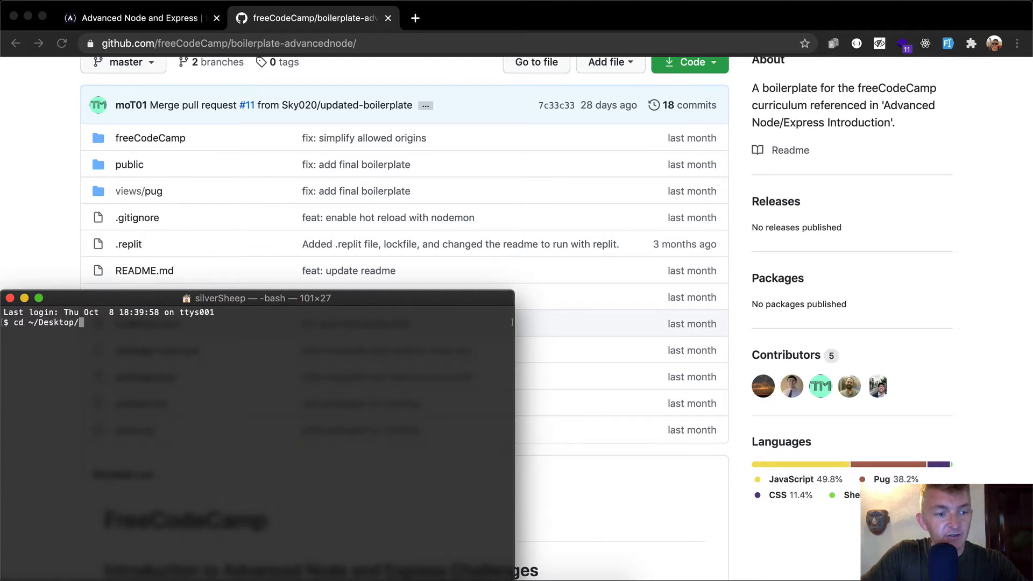
pyautogui.press('Return')
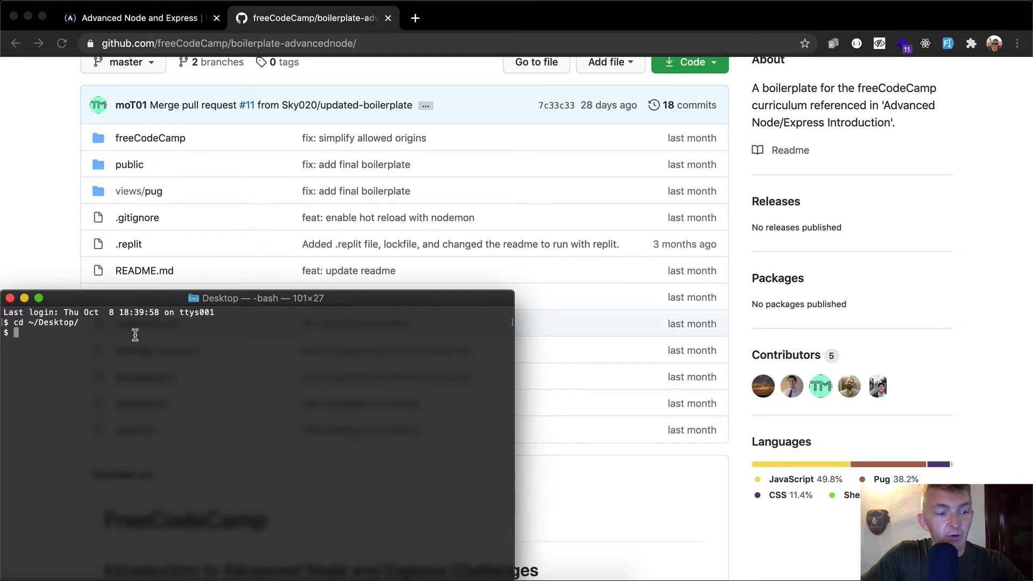
pyautogui.write('git clone')
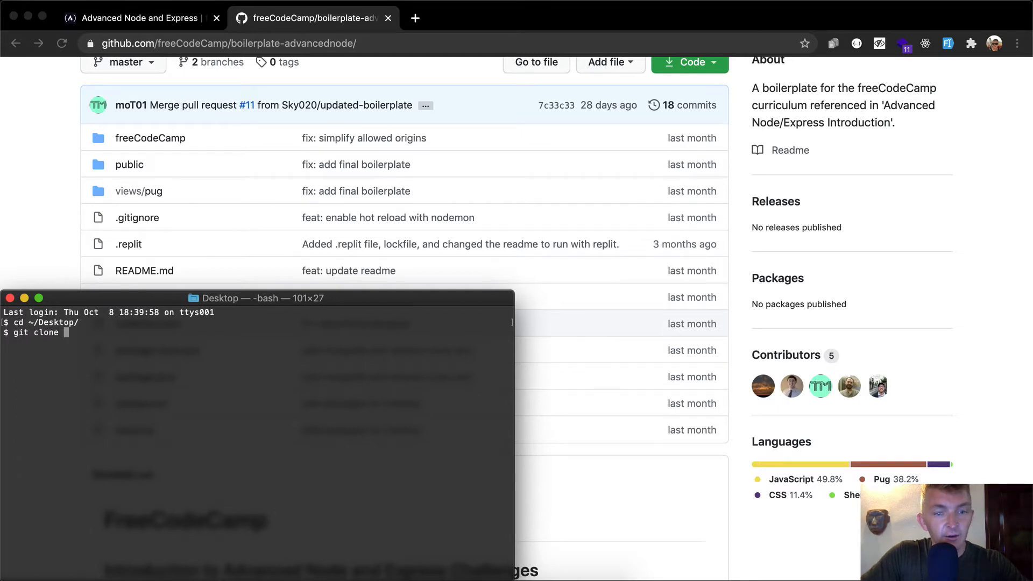
pyautogui.click(688, 62)
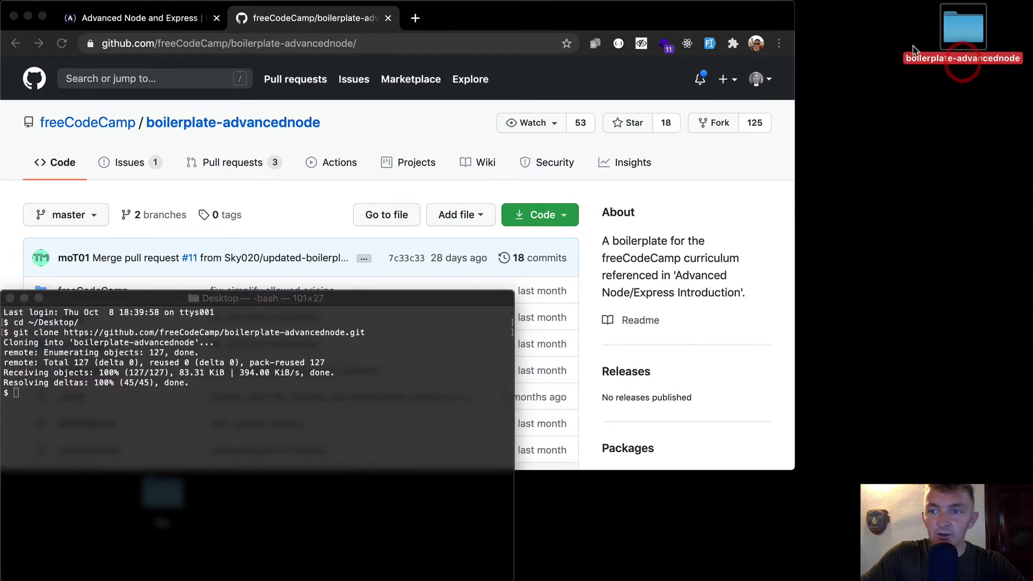
pyautogui.moveTo(672, 336)
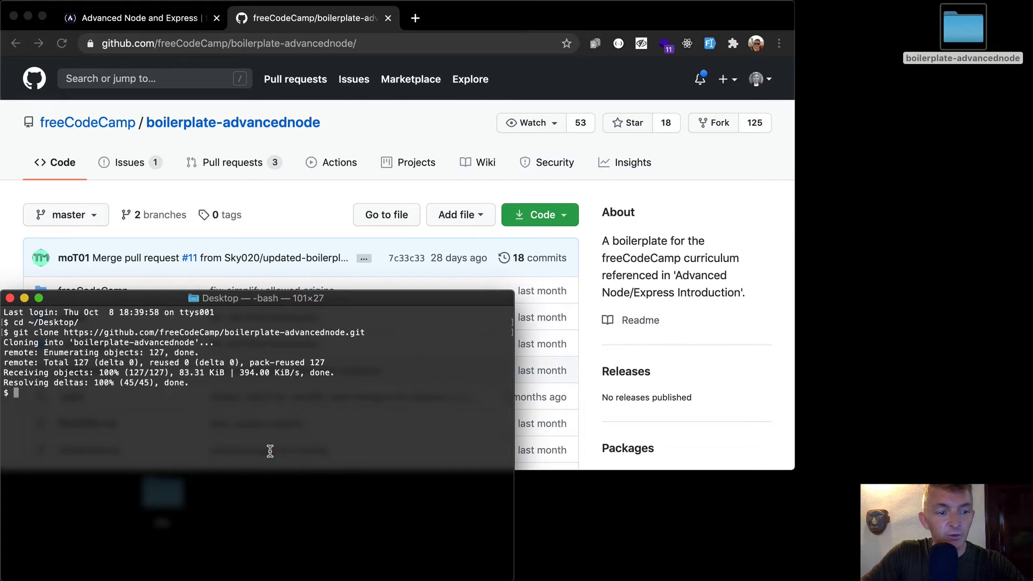
# - Move into boilerplate-advancednode and launch the project in Atom with 'atom .'
pyautogui.write('cd boilerplate-advancednode/')
pyautogui.write('ls')
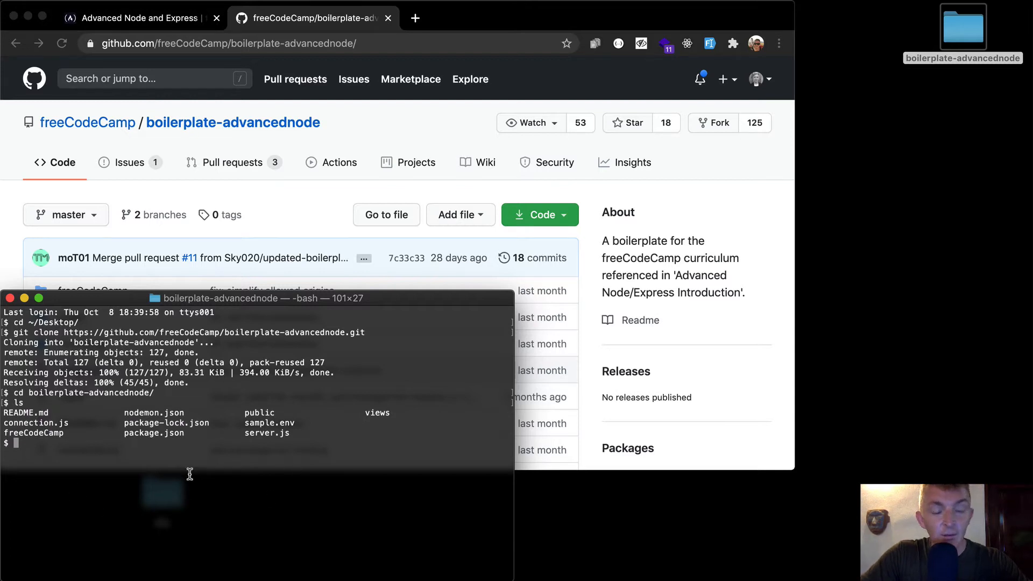
pyautogui.write('ato')
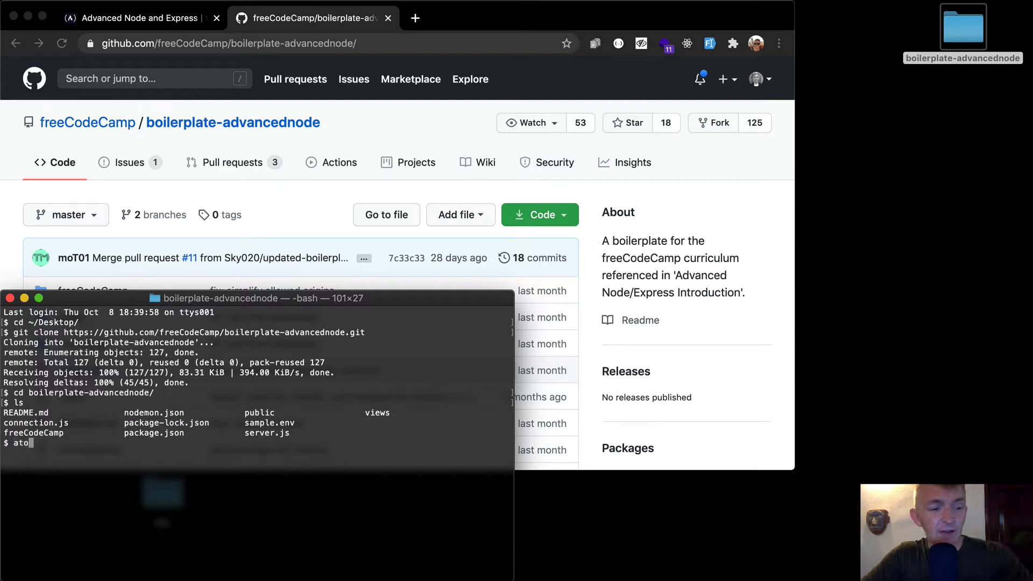
pyautogui.press('Return')
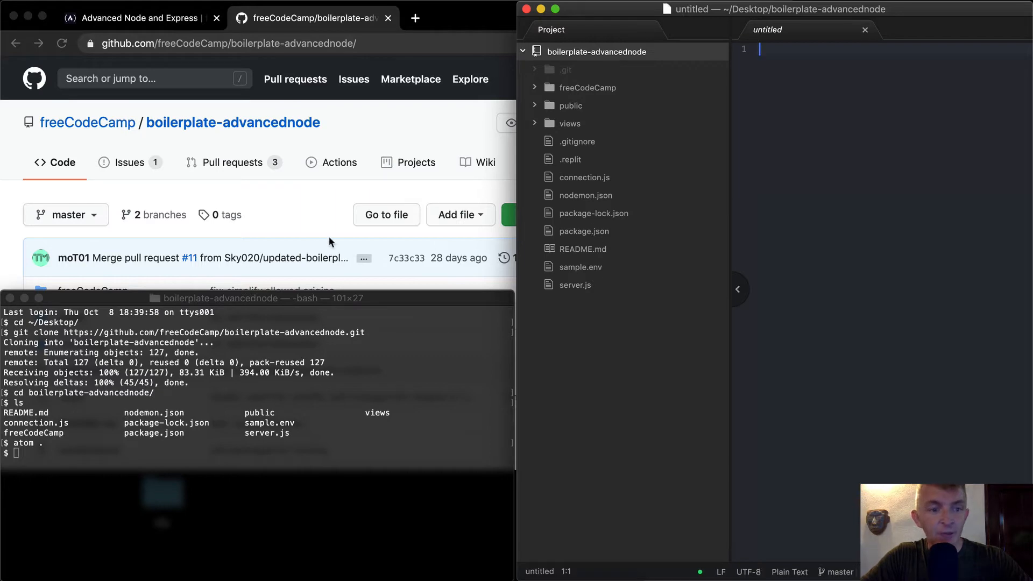
# - From the freeCodeCamp introduction, go to the first lesson, Set up a Template Engine
pyautogui.click(139, 18)
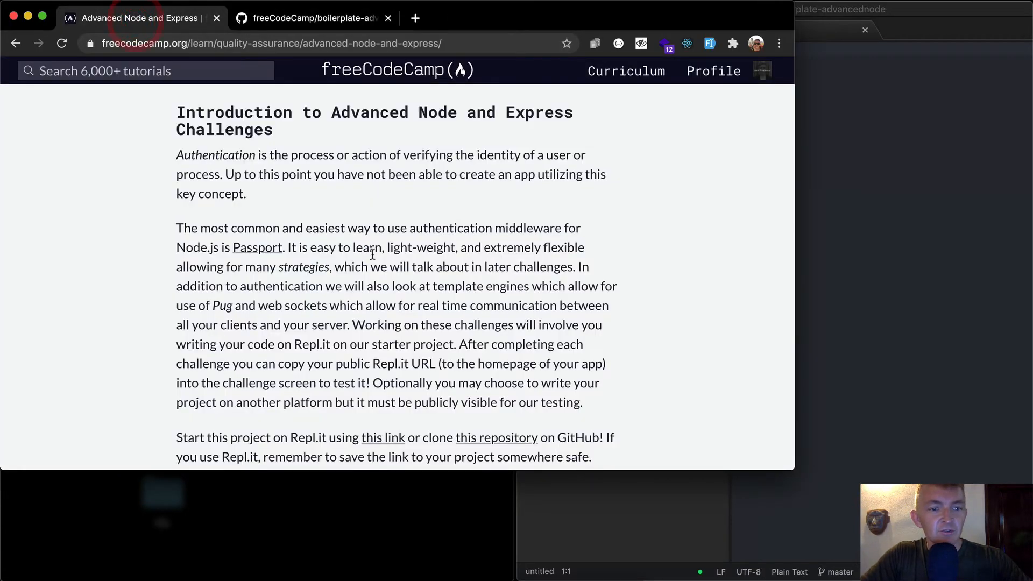
pyautogui.scroll(-3)
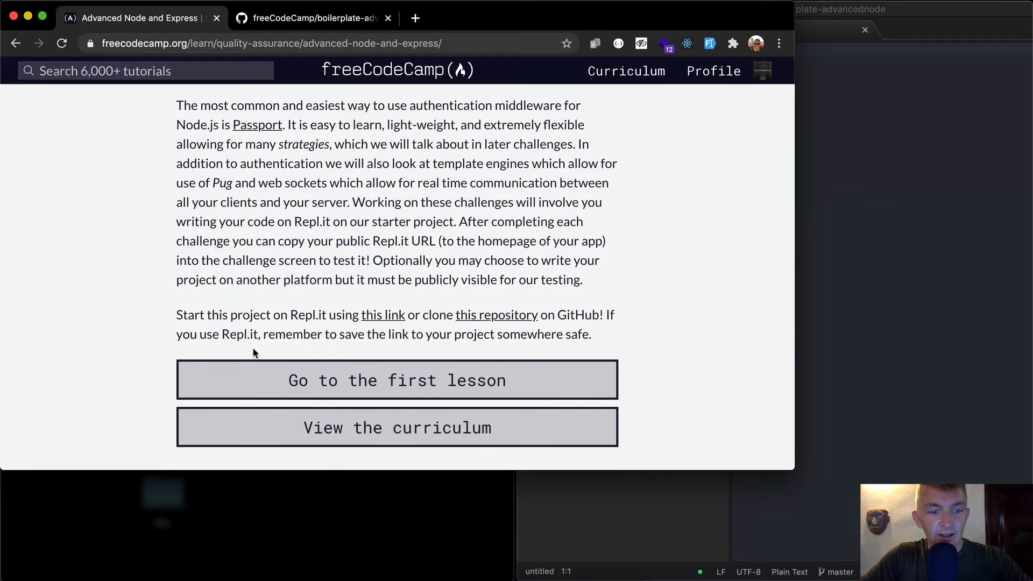
pyautogui.moveTo(656, 336)
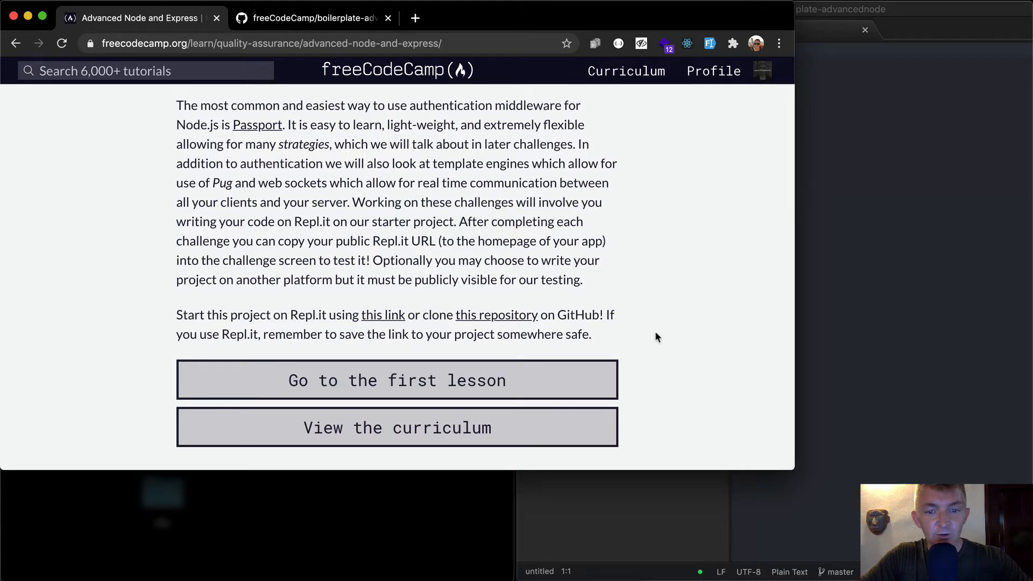
pyautogui.click(398, 380)
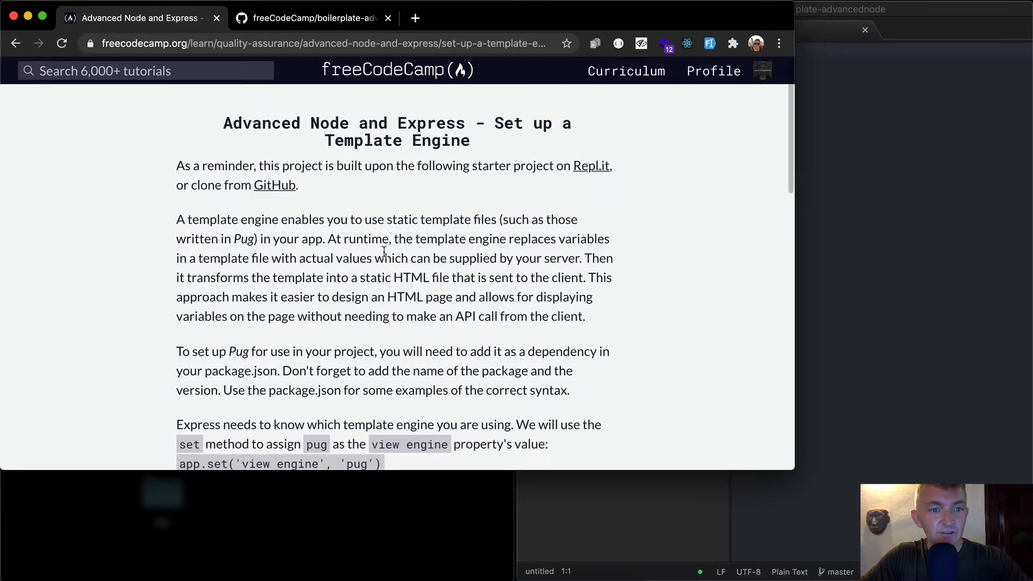
pyautogui.moveTo(460, 192)
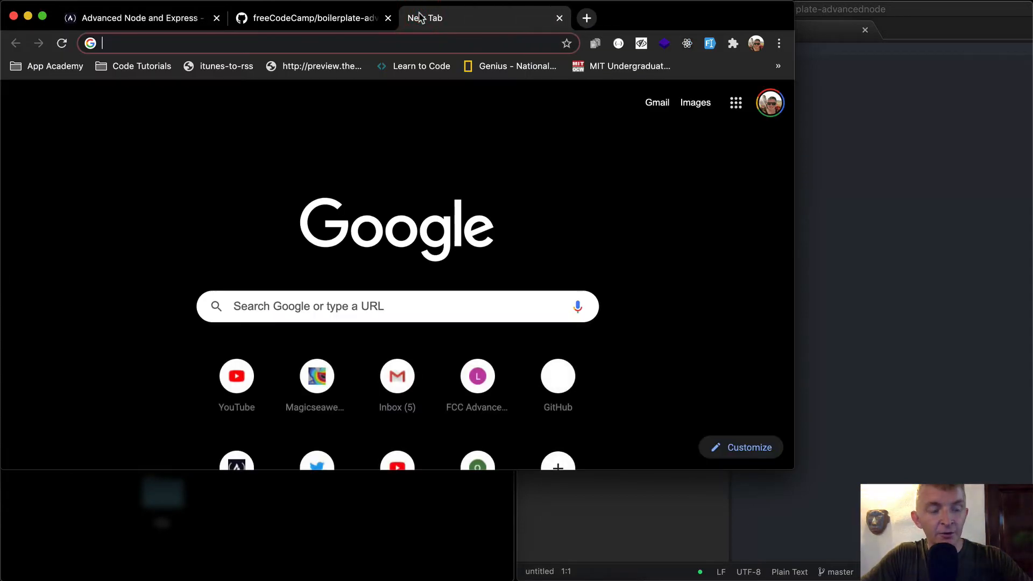
# - Search for the Heroku Node.js deploy guide and reach its Deploy the app section
pyautogui.write('deploy-the-app')
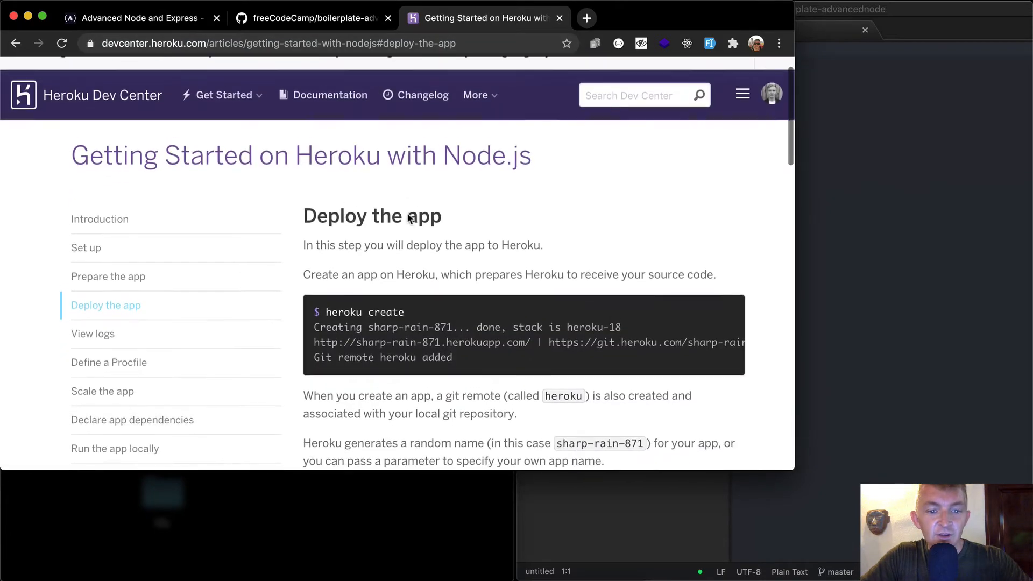
pyautogui.scroll(-3)
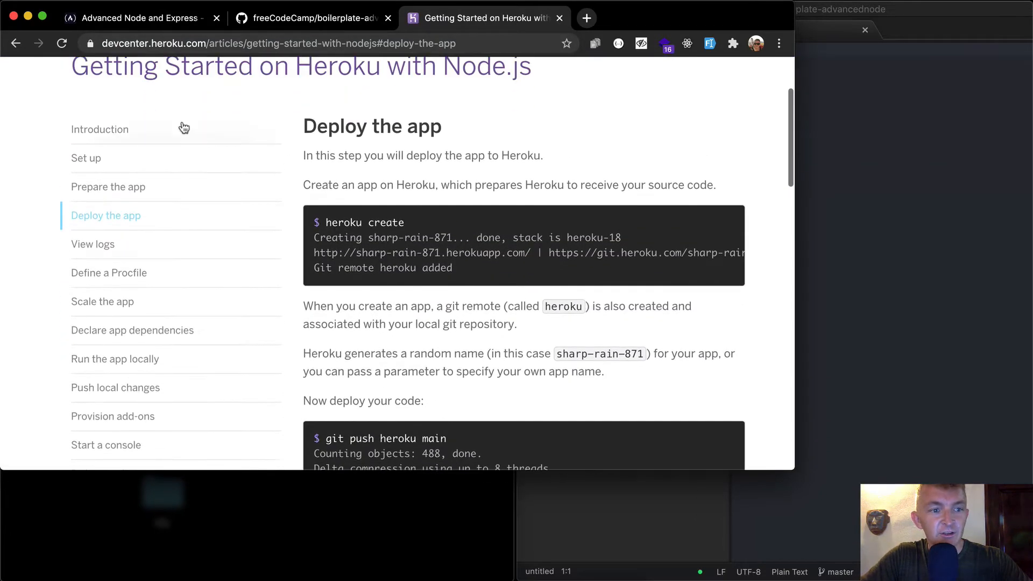
pyautogui.moveTo(102, 187)
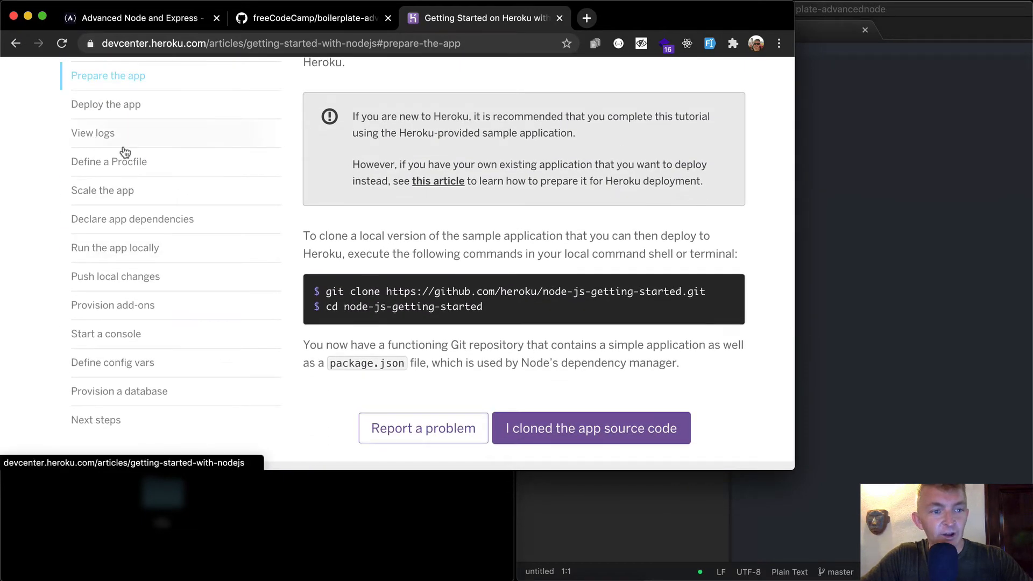
# - Following the Deploy the app instructions, run 'heroku create' to make app desolate-savannah-74228
pyautogui.click(590, 427)
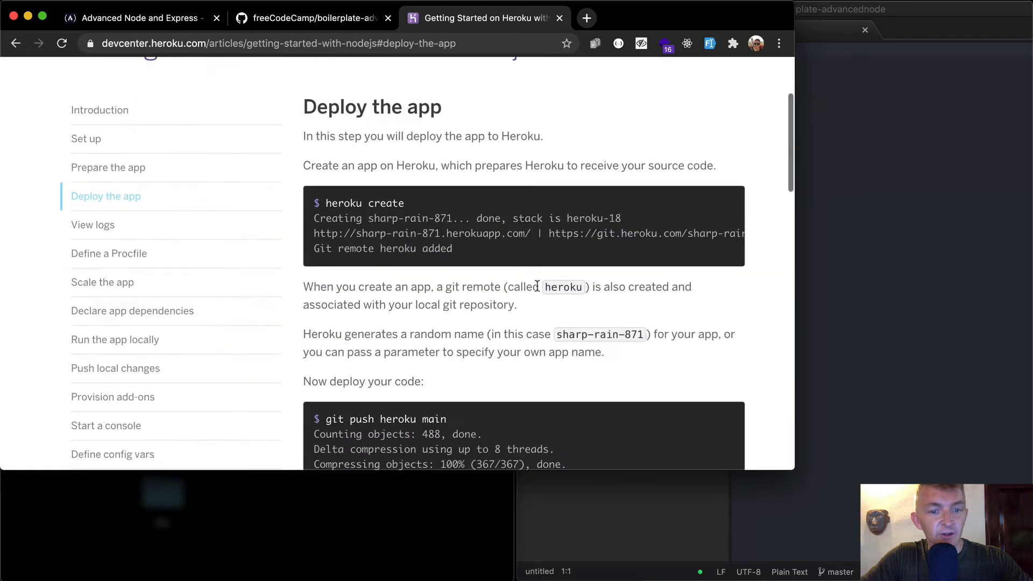
pyautogui.scroll(-3)
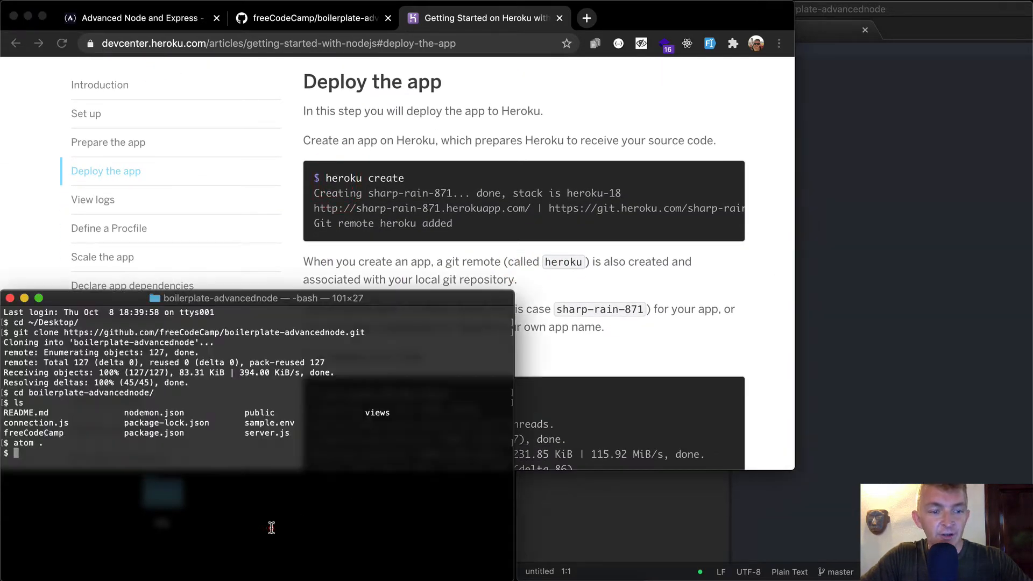
pyautogui.write('heroku create')
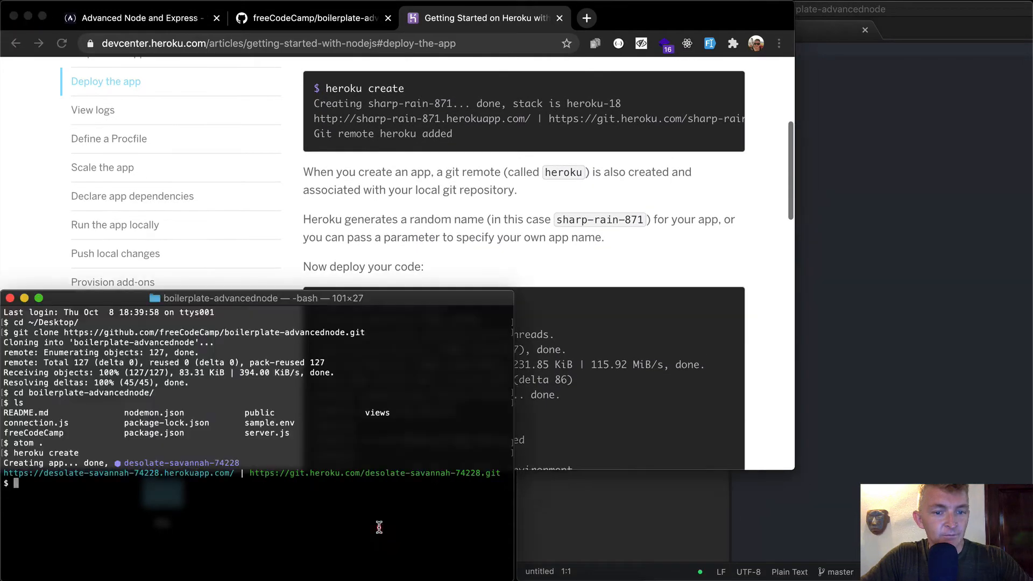
pyautogui.moveTo(337, 489)
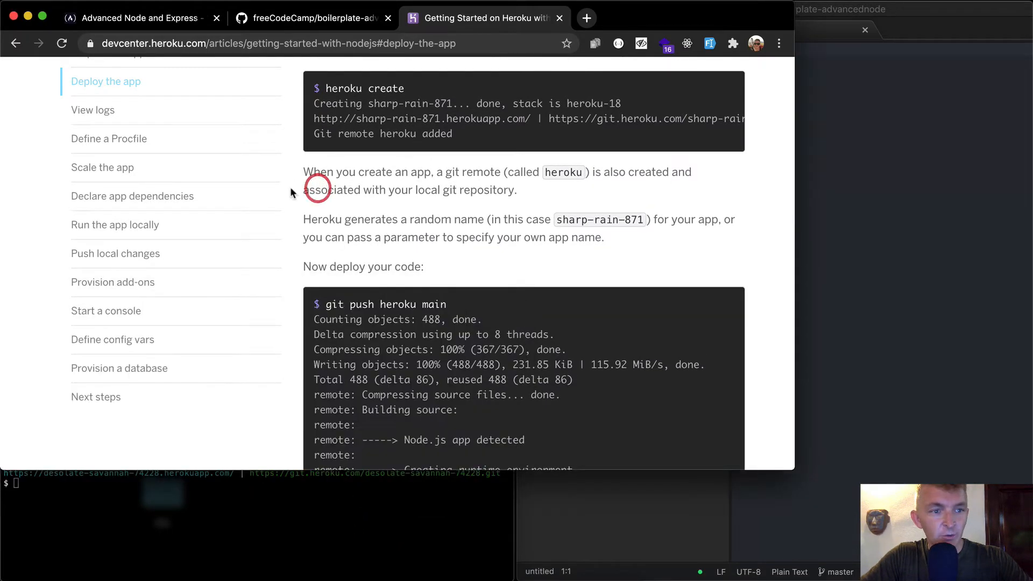
pyautogui.scroll(3)
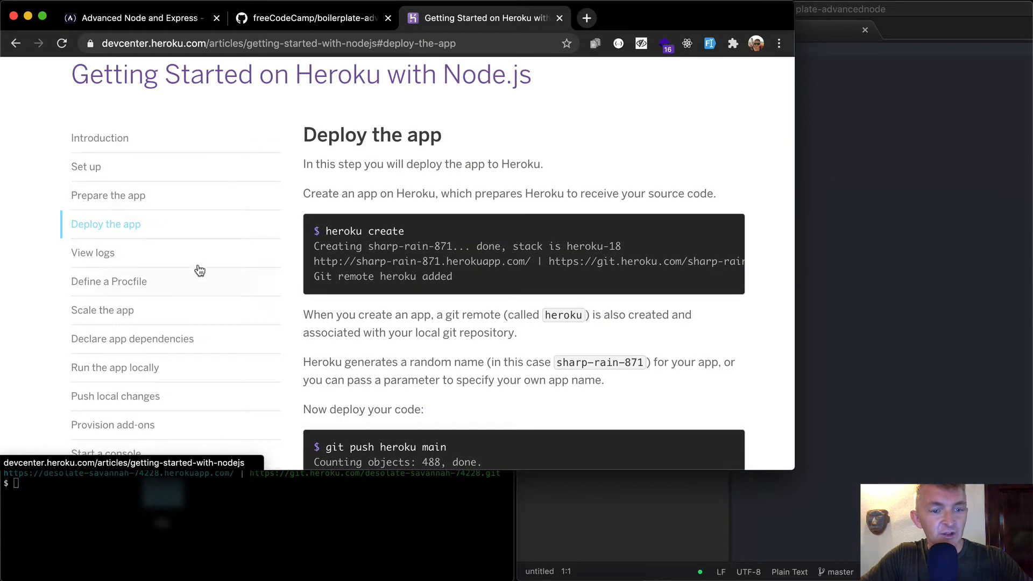
pyautogui.scroll(-3)
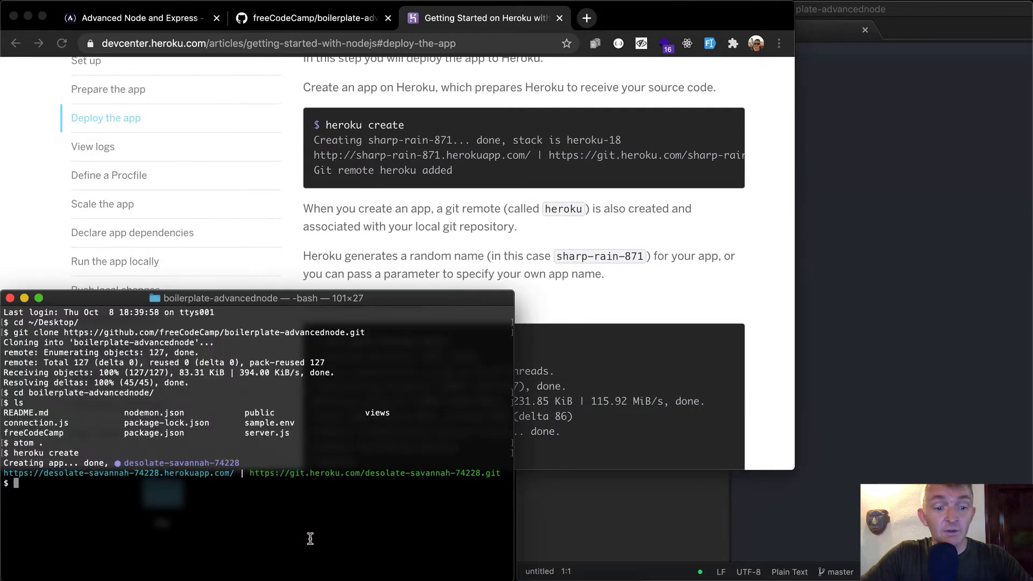
pyautogui.moveTo(624, 321)
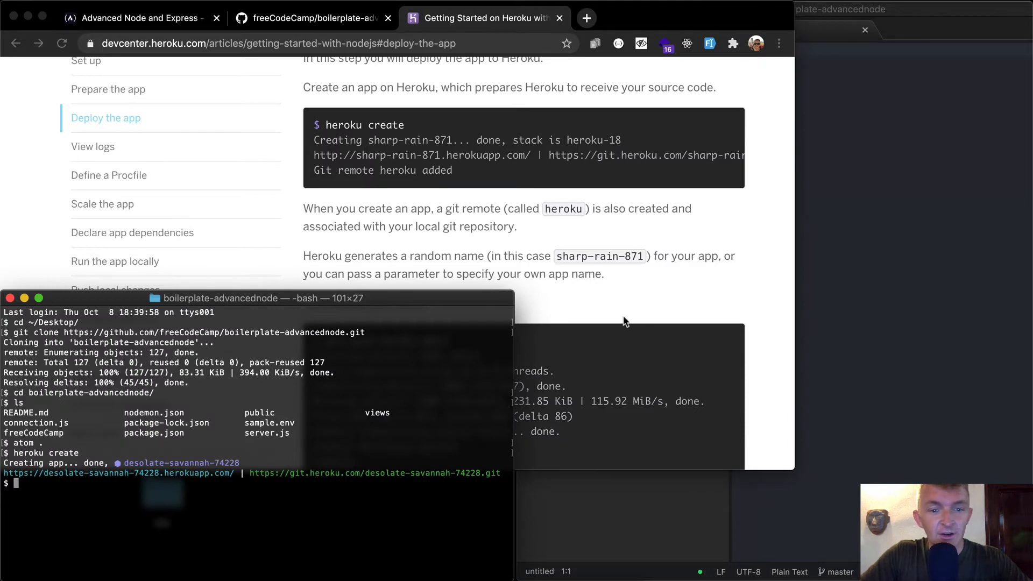
pyautogui.scroll(-3)
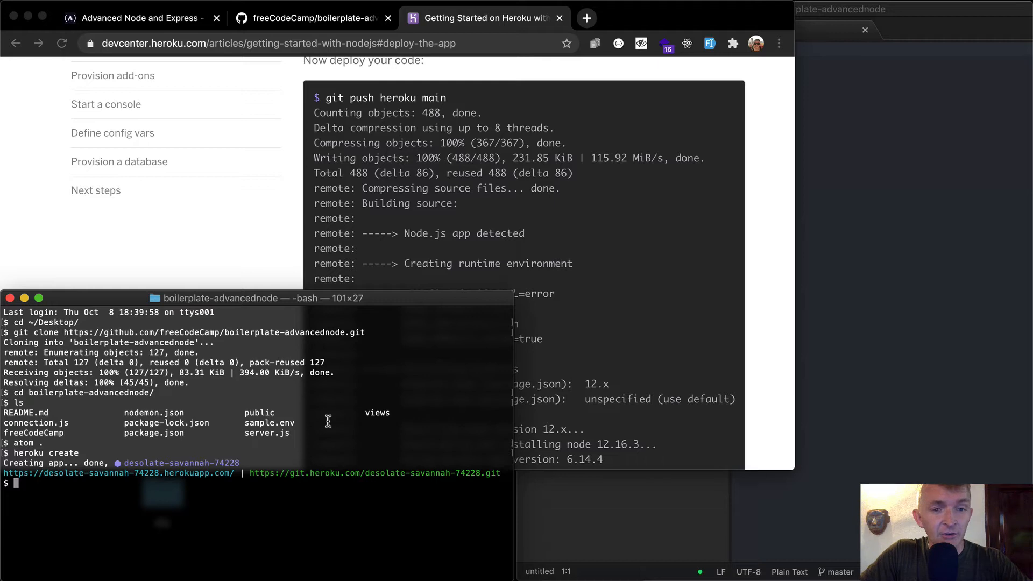
# - Run 'git push heroku master' and watch the build succeed and deploy desolate-savannah-74228
pyautogui.write('git push heroku')
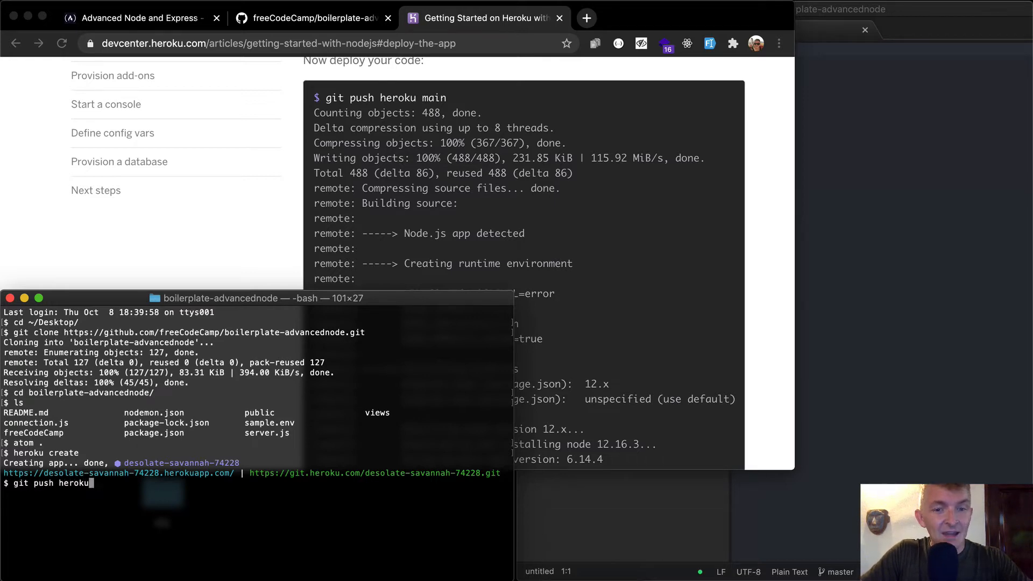
pyautogui.press('Return')
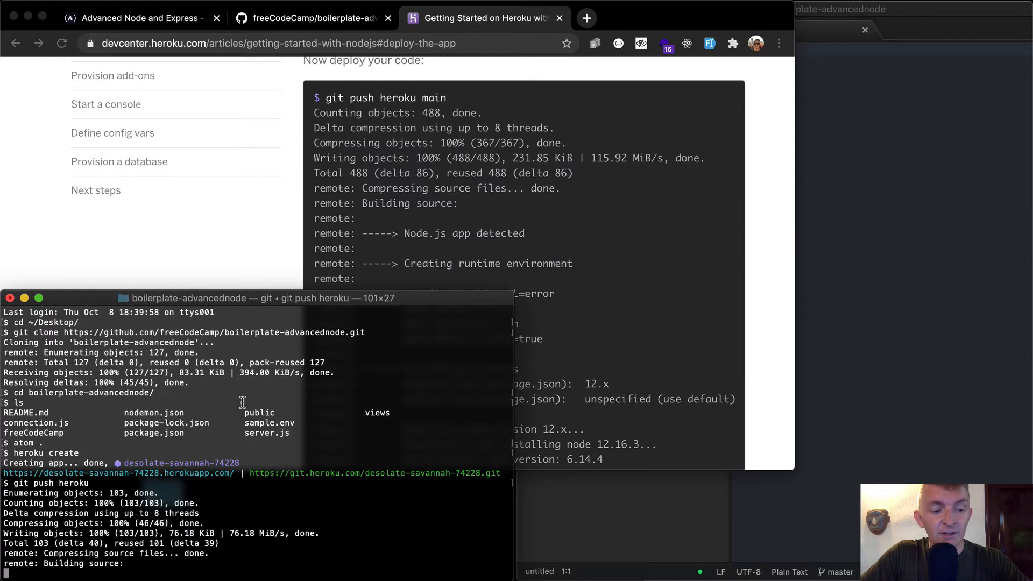
pyautogui.scroll(-3)
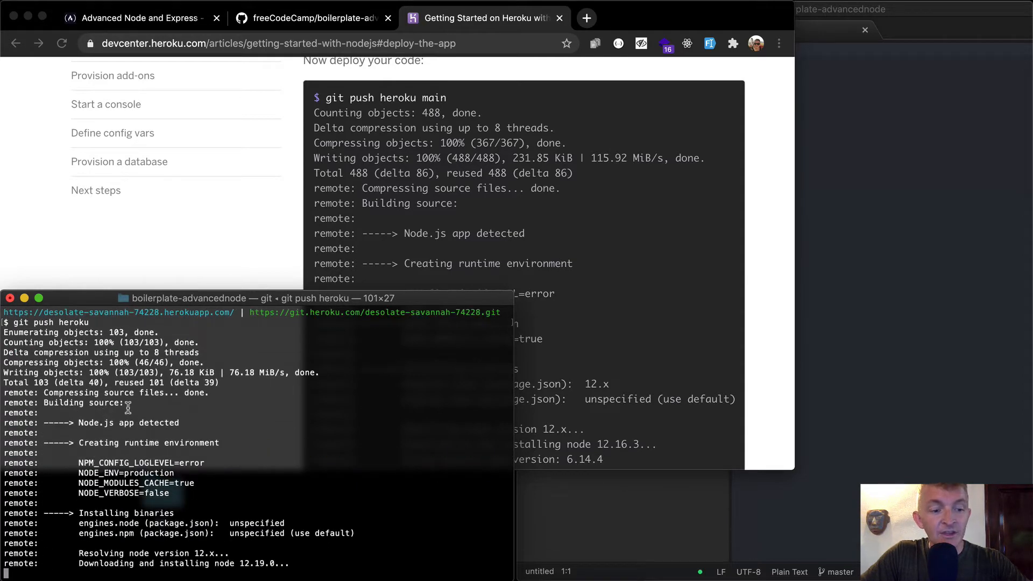
pyautogui.scroll(-3)
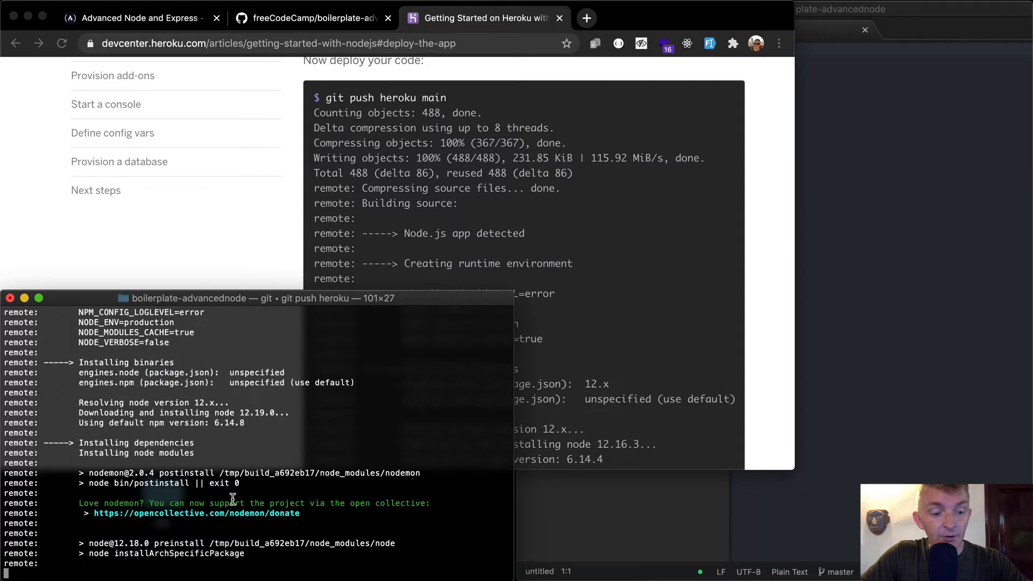
pyautogui.moveTo(204, 419)
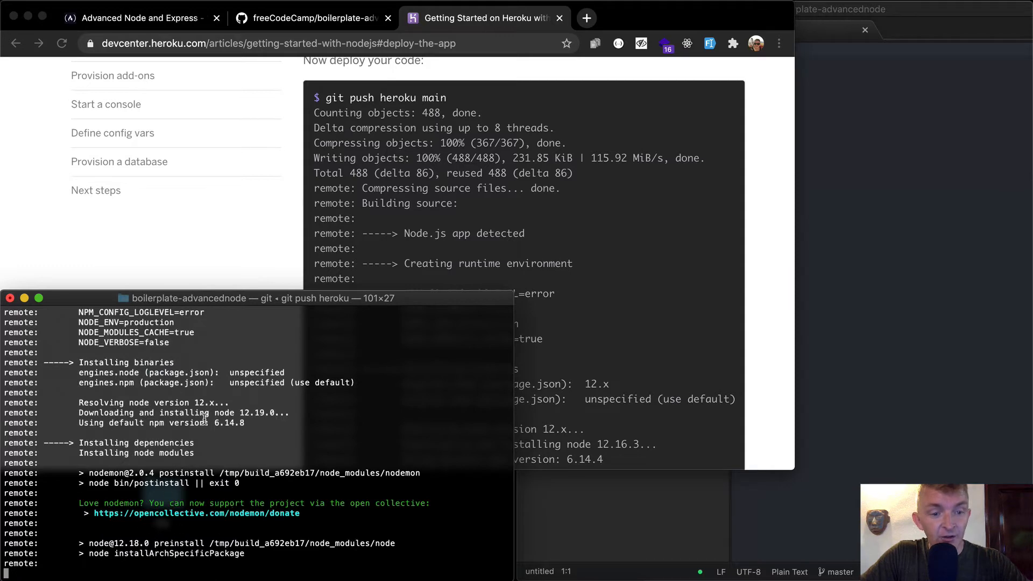
pyautogui.scroll(-3)
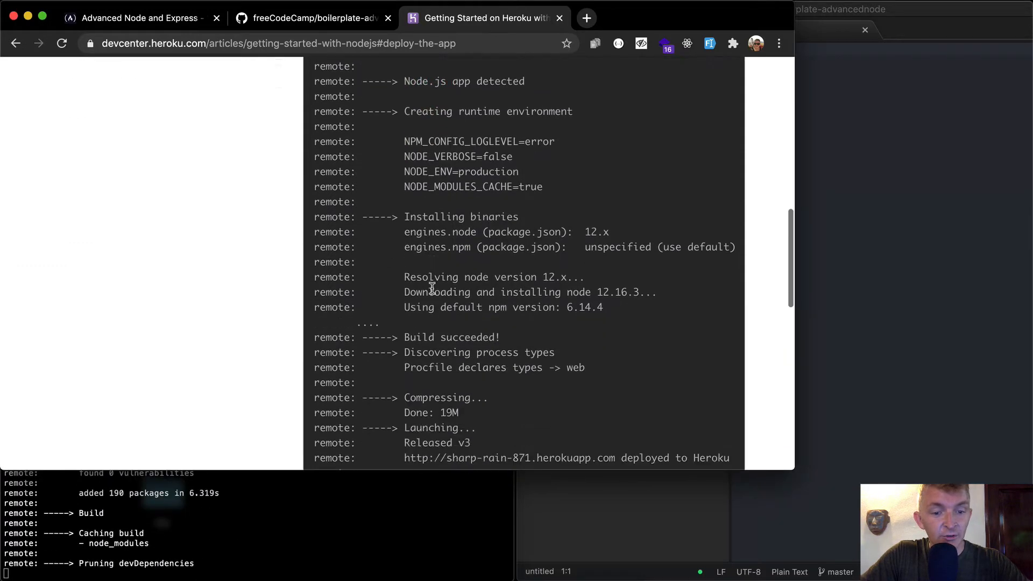
pyautogui.scroll(-3)
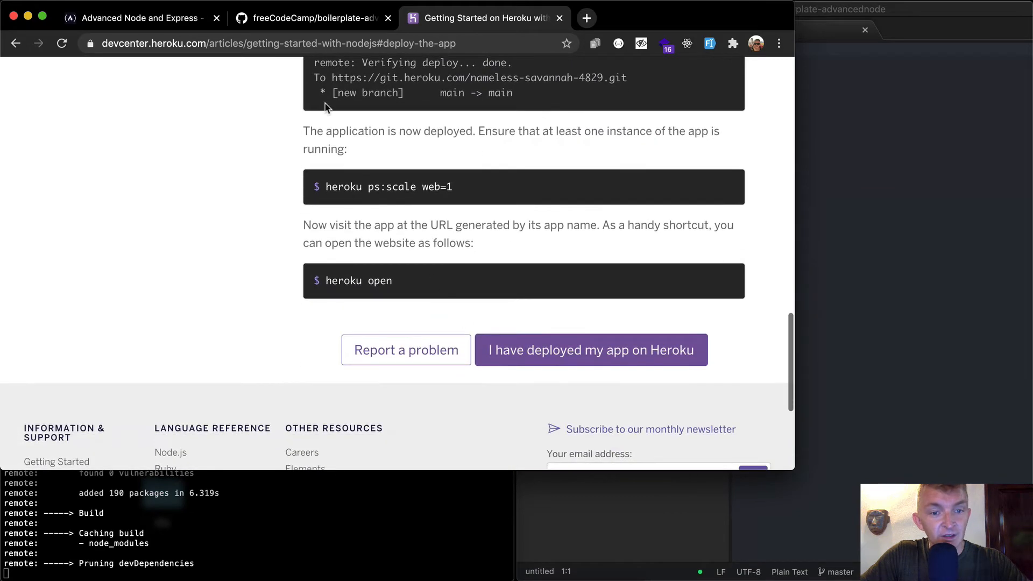
pyautogui.scroll(-3)
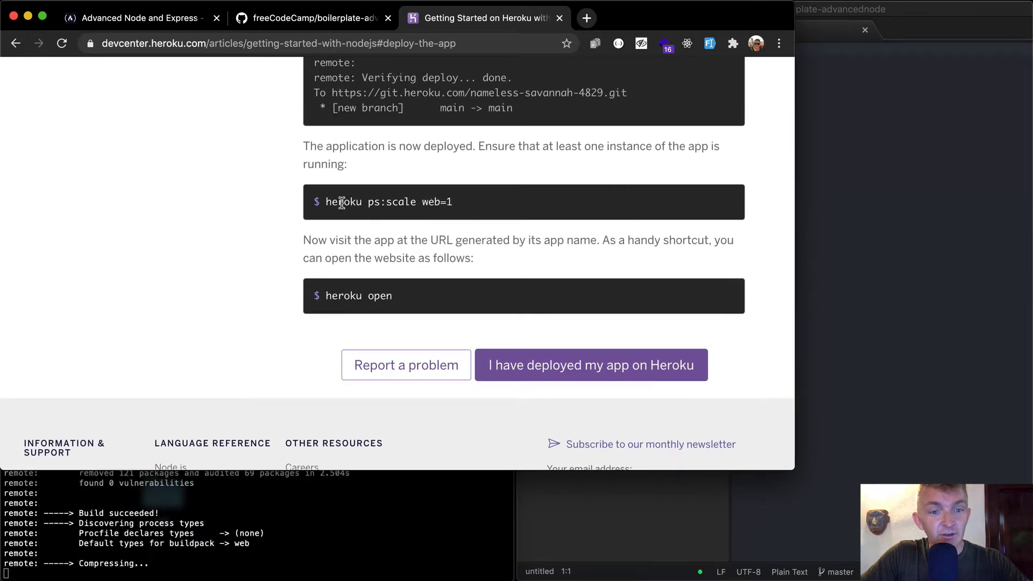
pyautogui.moveTo(409, 219)
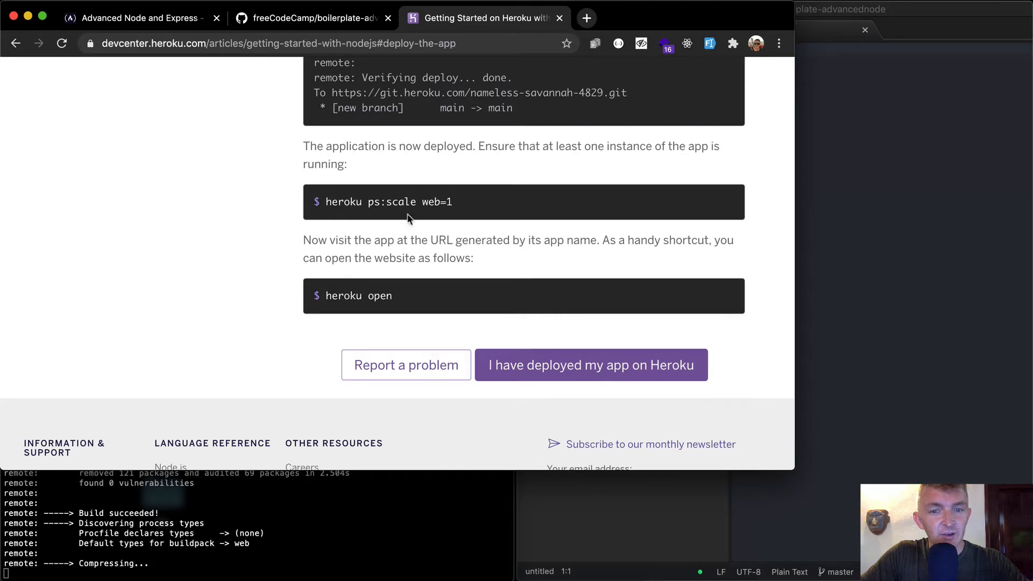
pyautogui.moveTo(366, 192)
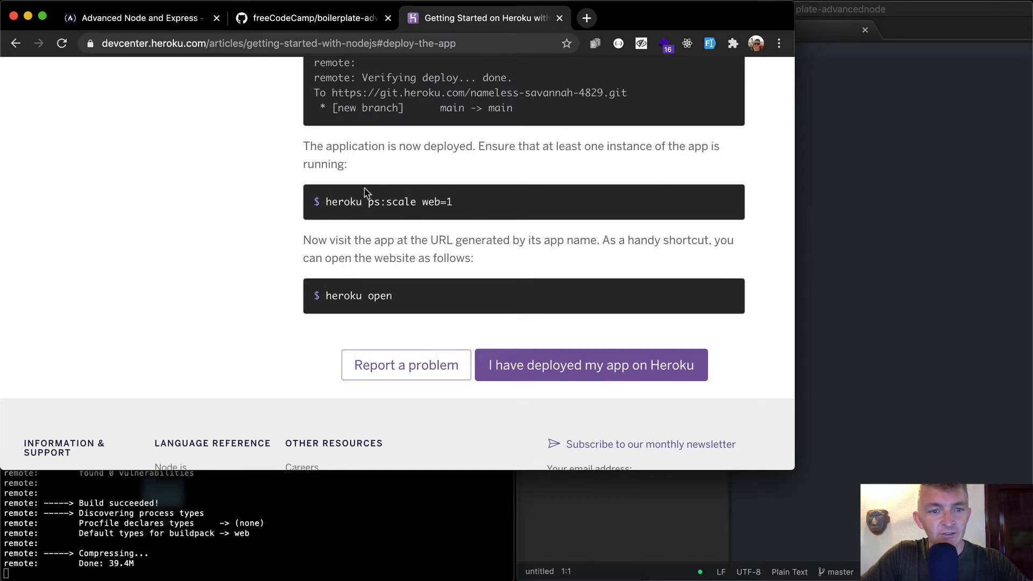
pyautogui.doubleClick(389, 201)
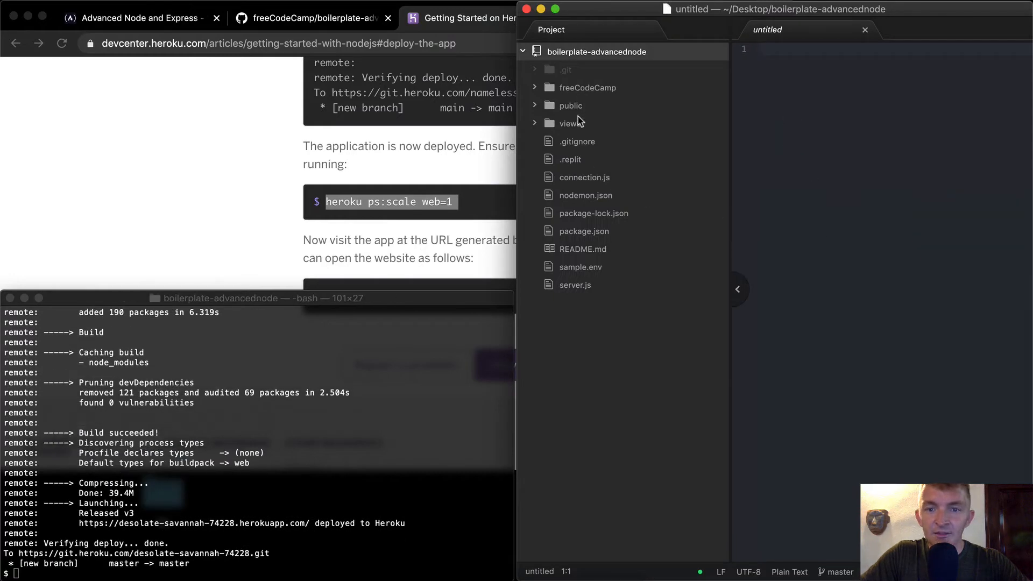
# - Browse the public folder in Atom, viewing client.js and style.css
pyautogui.click(586, 88)
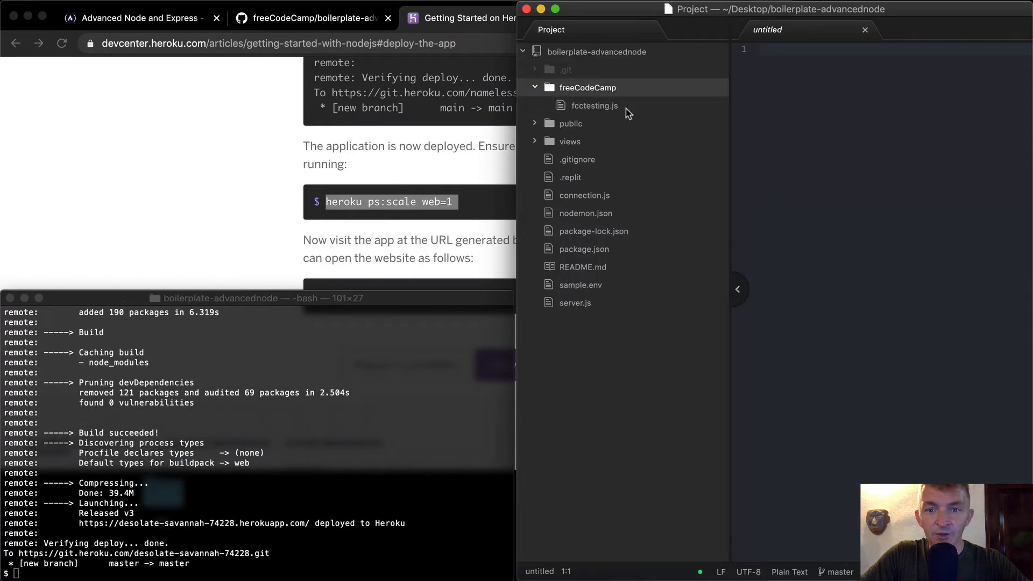
pyautogui.click(535, 87)
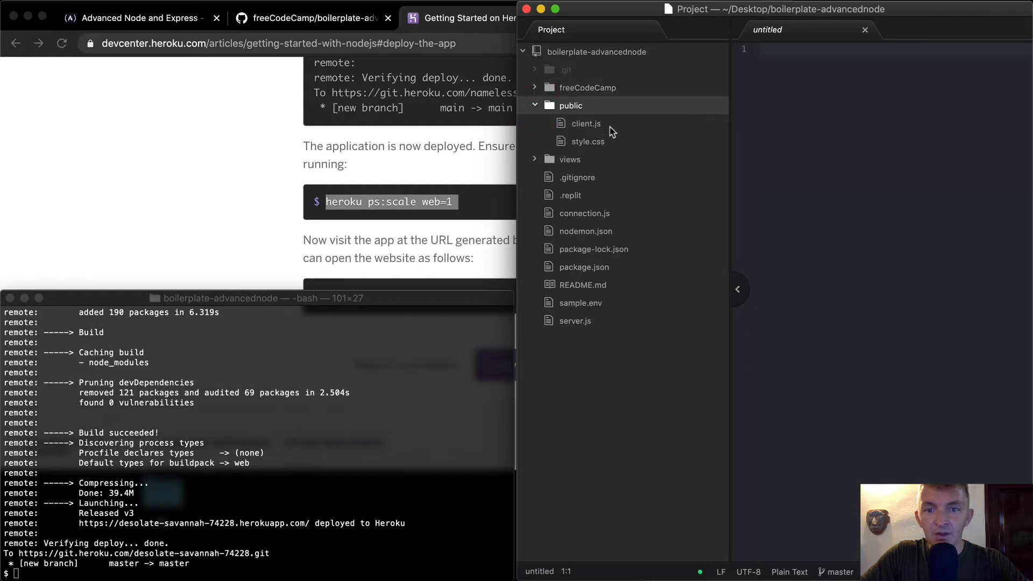
pyautogui.click(585, 123)
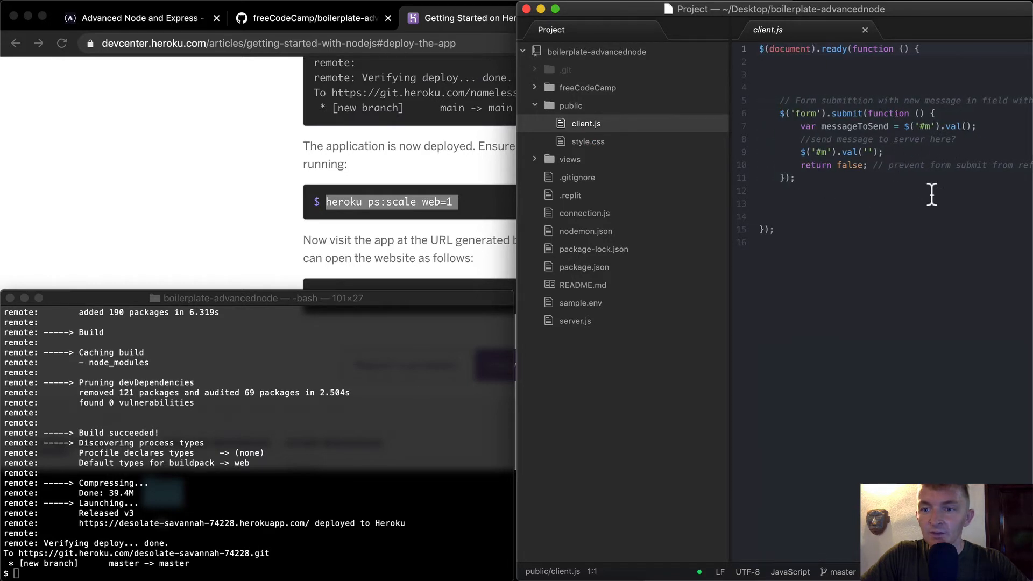
pyautogui.click(585, 141)
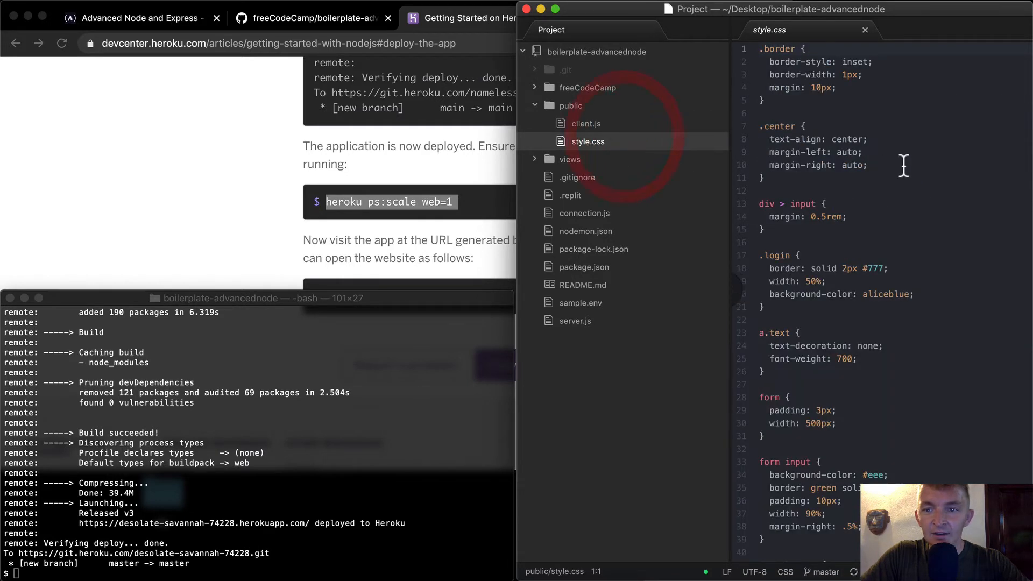
pyautogui.scroll(-3)
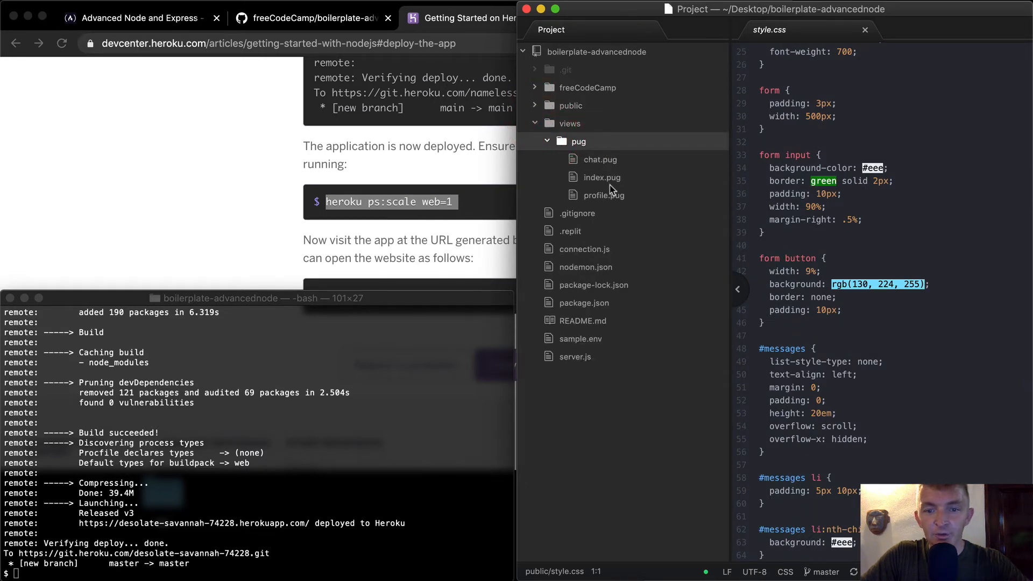
# - Inspect nodemon.json, then leave README.md open in the editor
pyautogui.click(569, 123)
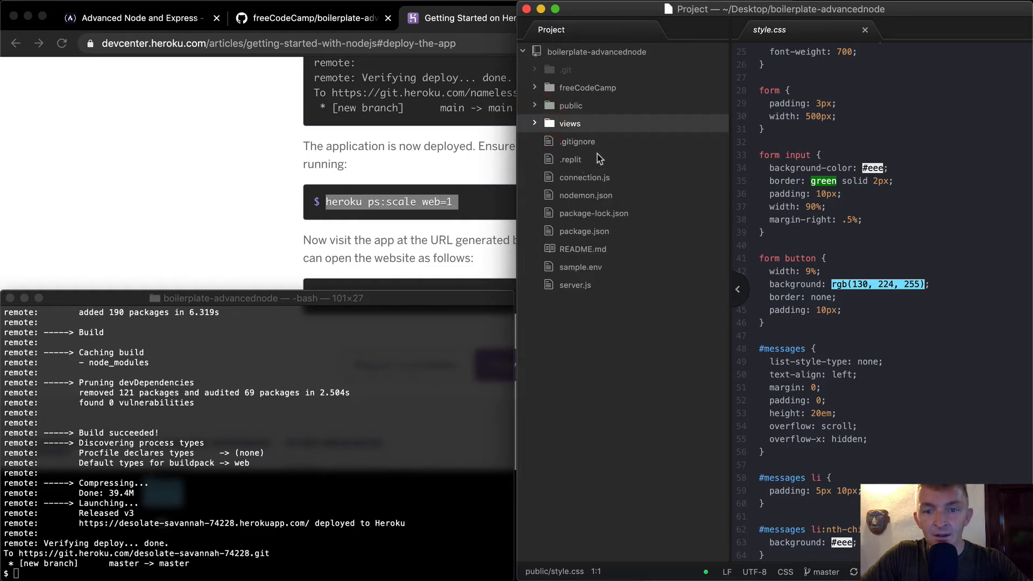
pyautogui.moveTo(621, 217)
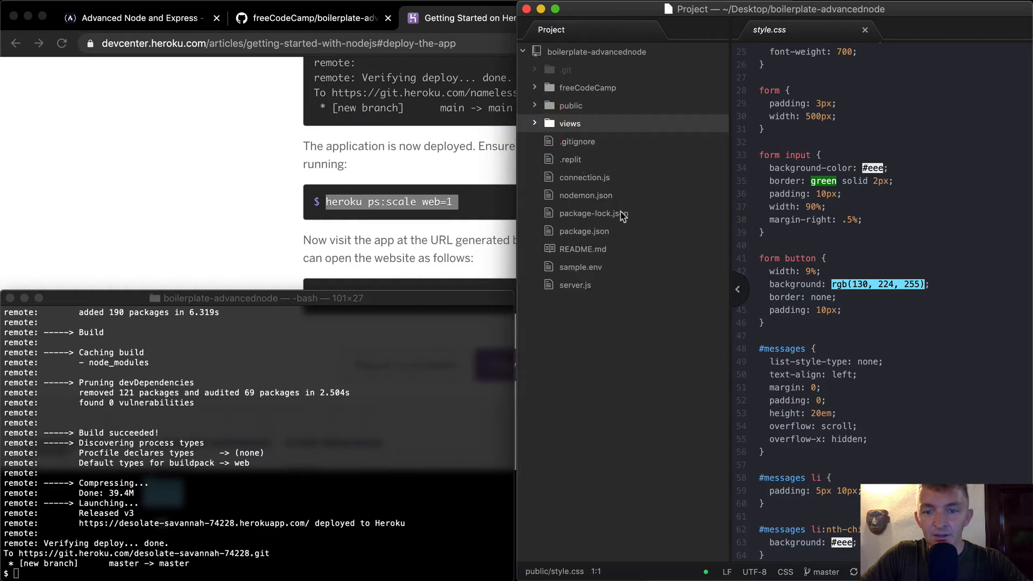
pyautogui.click(585, 195)
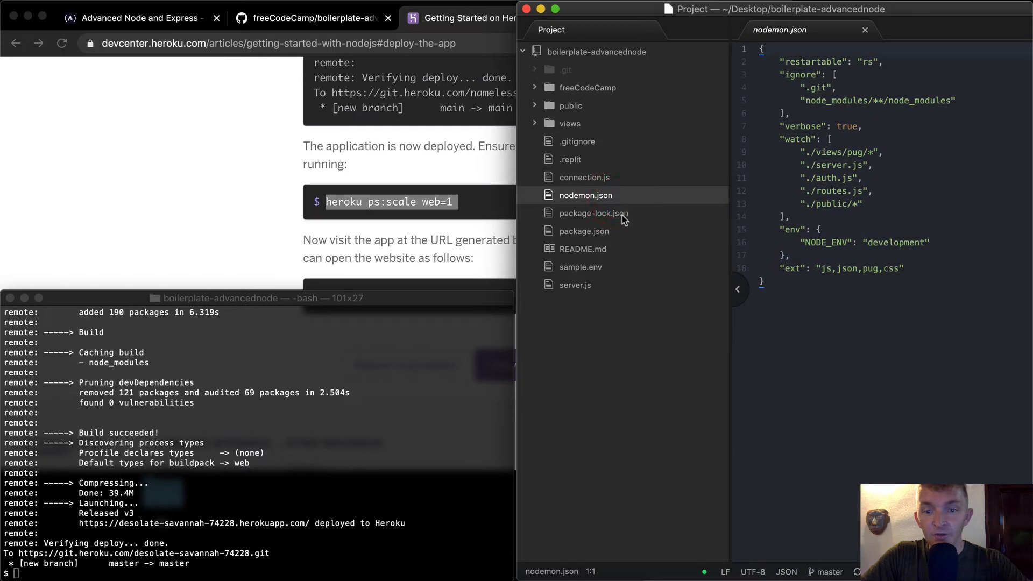
pyautogui.click(864, 30)
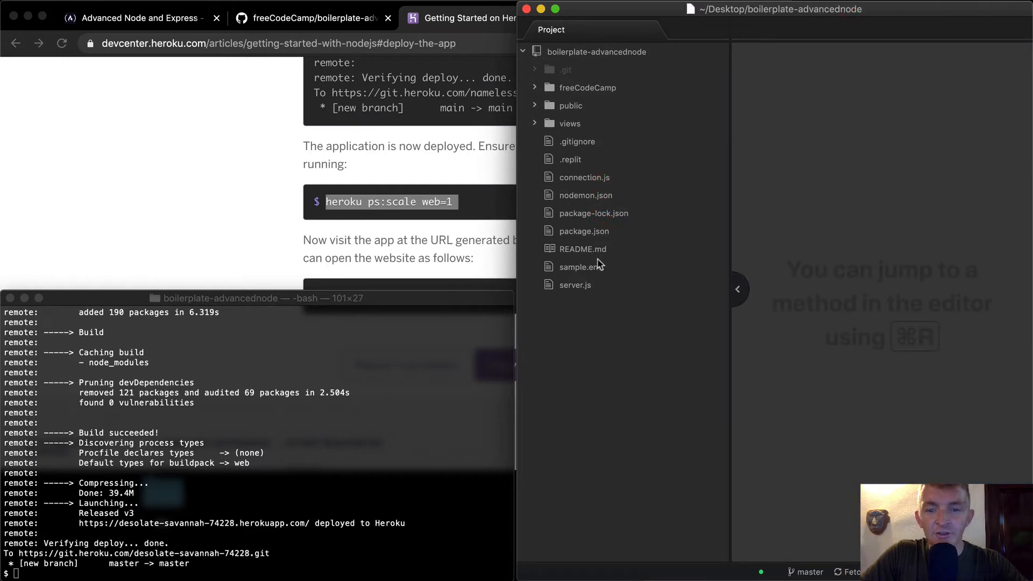
pyautogui.click(581, 248)
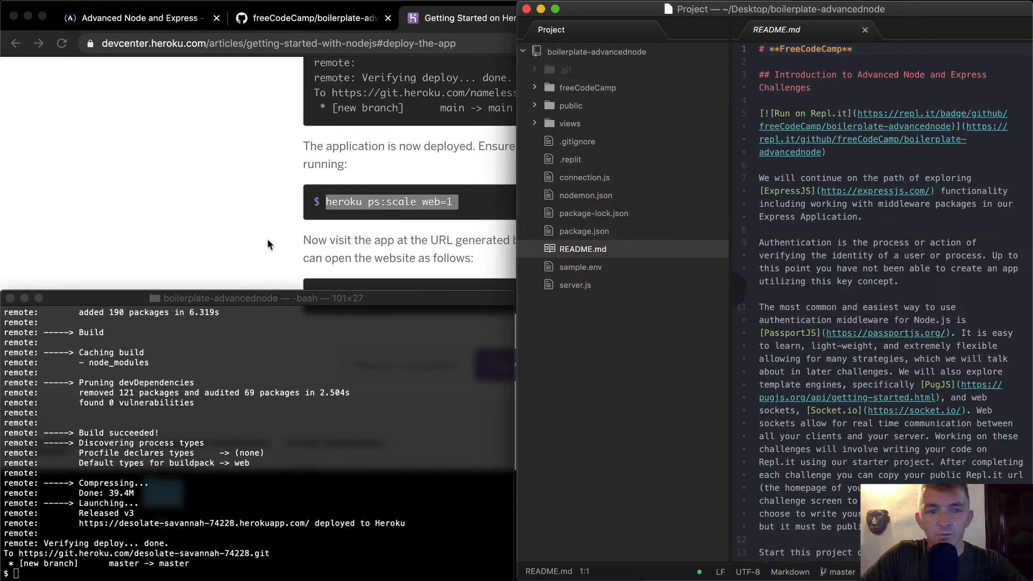
pyautogui.scroll(-3)
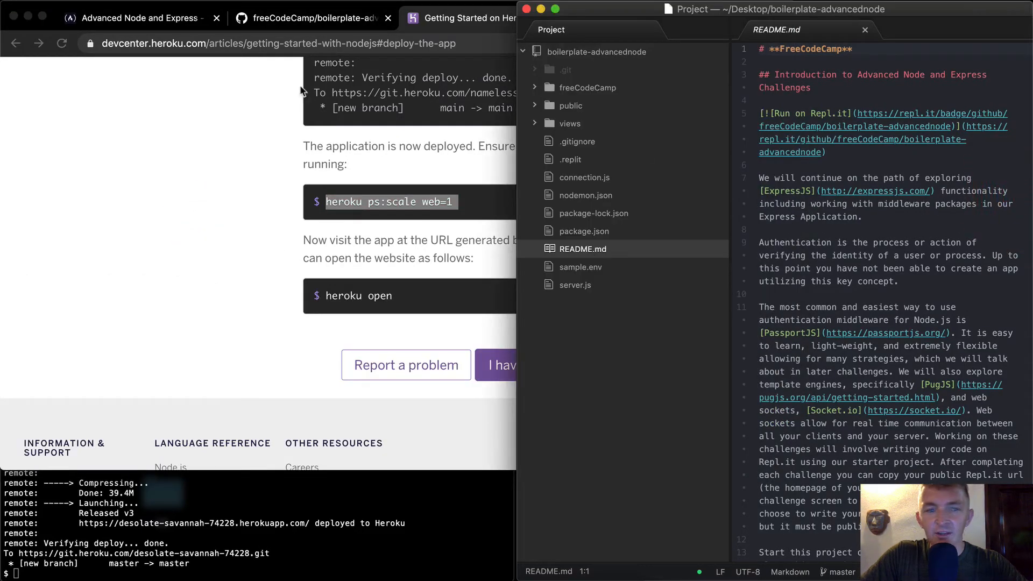
# - Read the GitHub README down to Working Locally: npm ci, then npm run dev
pyautogui.click(310, 19)
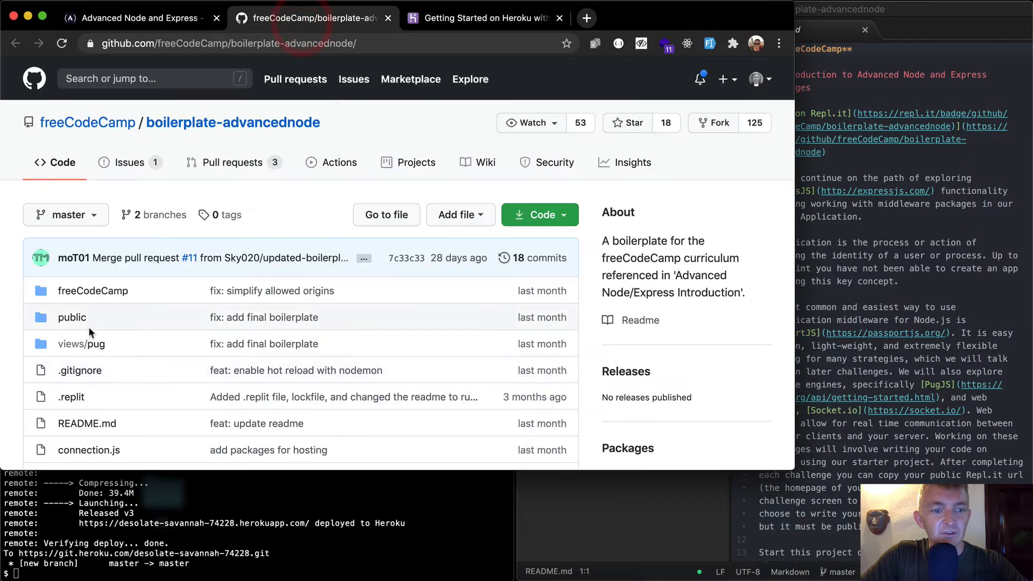
pyautogui.scroll(-3)
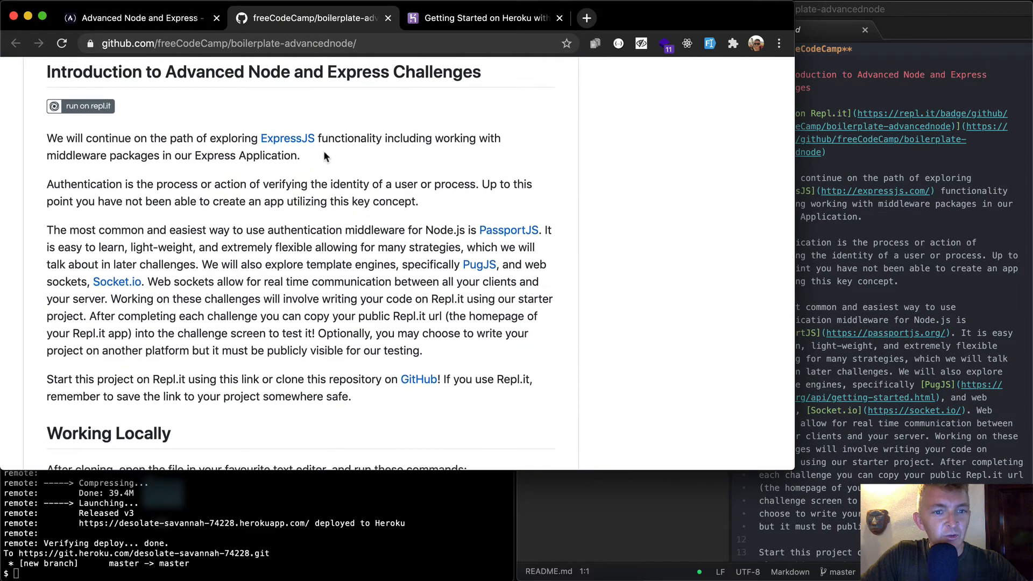
pyautogui.moveTo(388, 196)
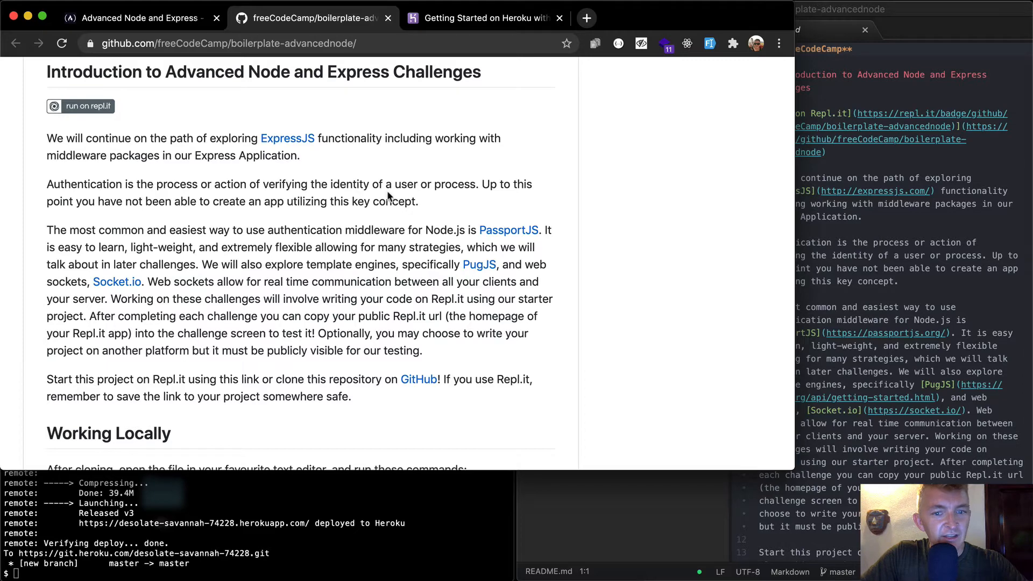
pyautogui.scroll(-3)
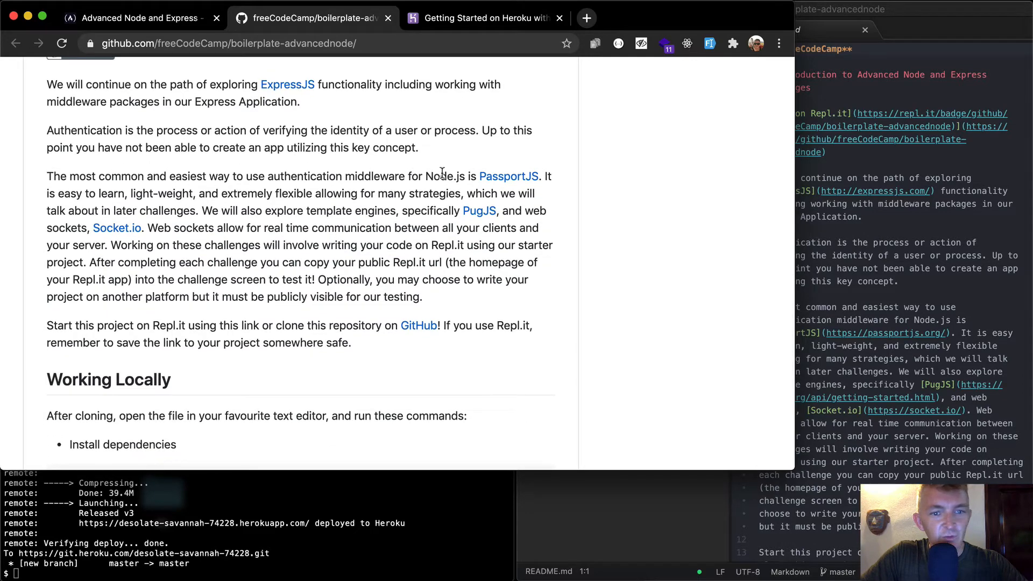
pyautogui.scroll(-3)
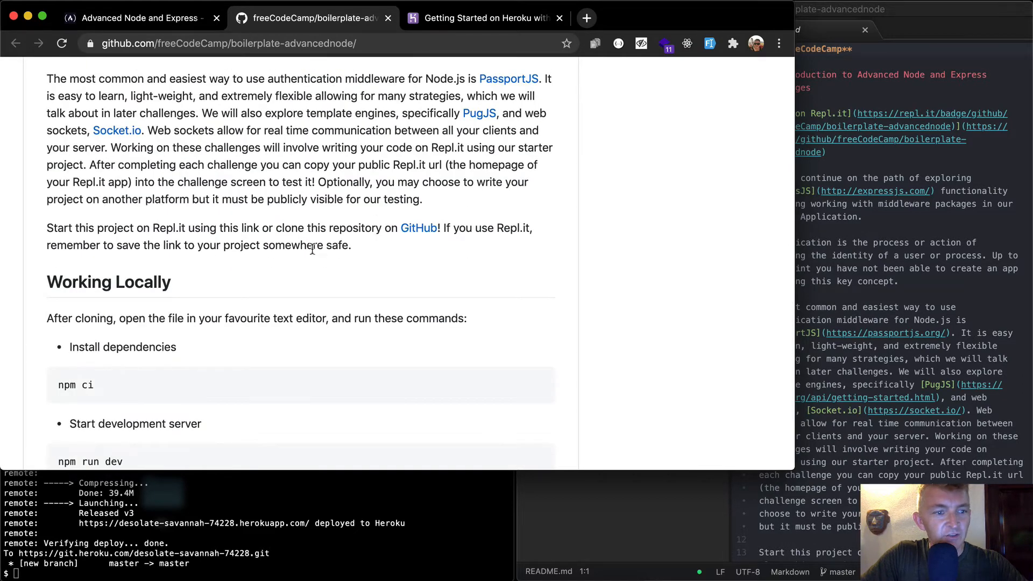
pyautogui.scroll(-3)
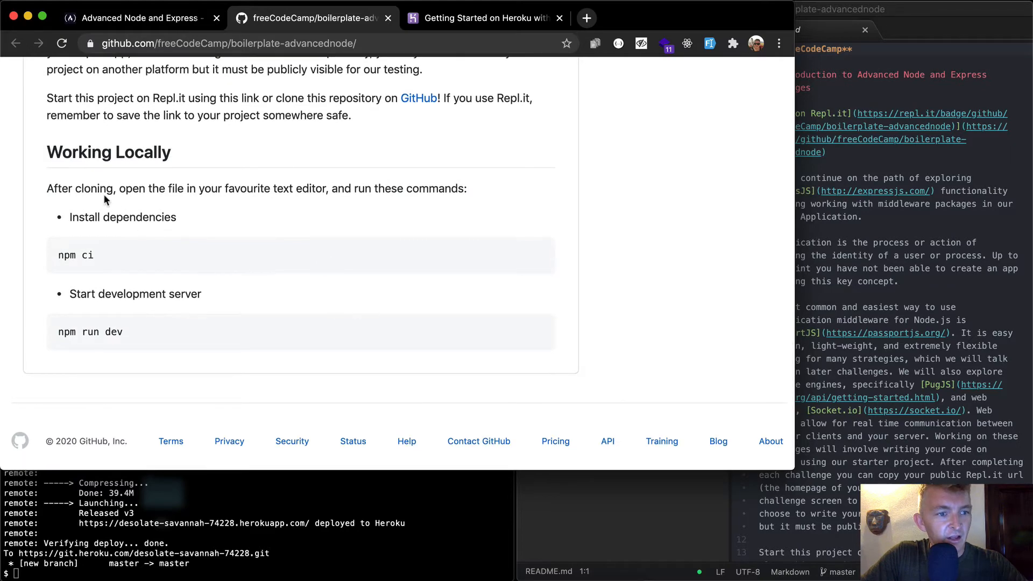
pyautogui.moveTo(318, 187)
pyautogui.write('npm ci')
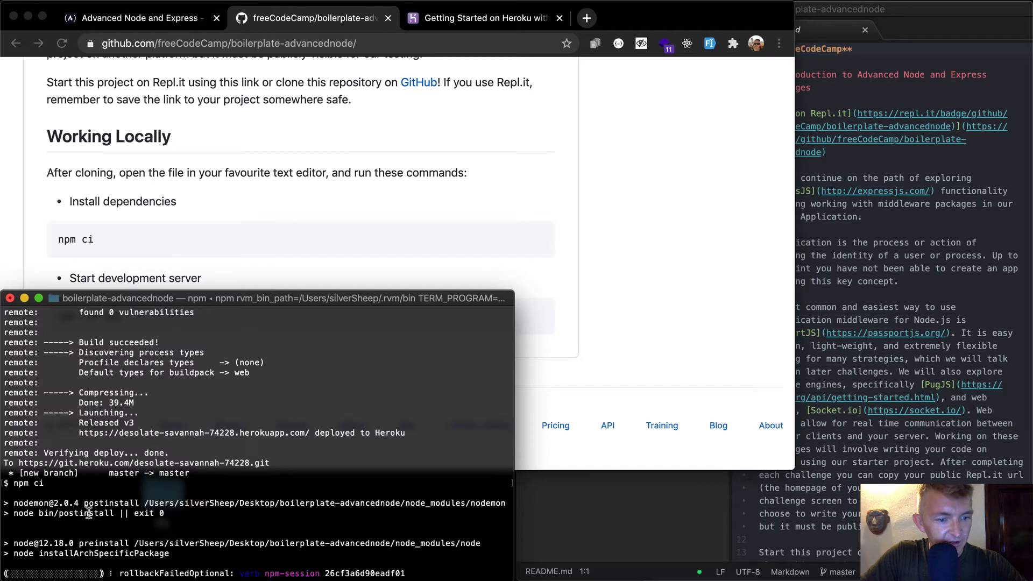
pyautogui.moveTo(140, 529)
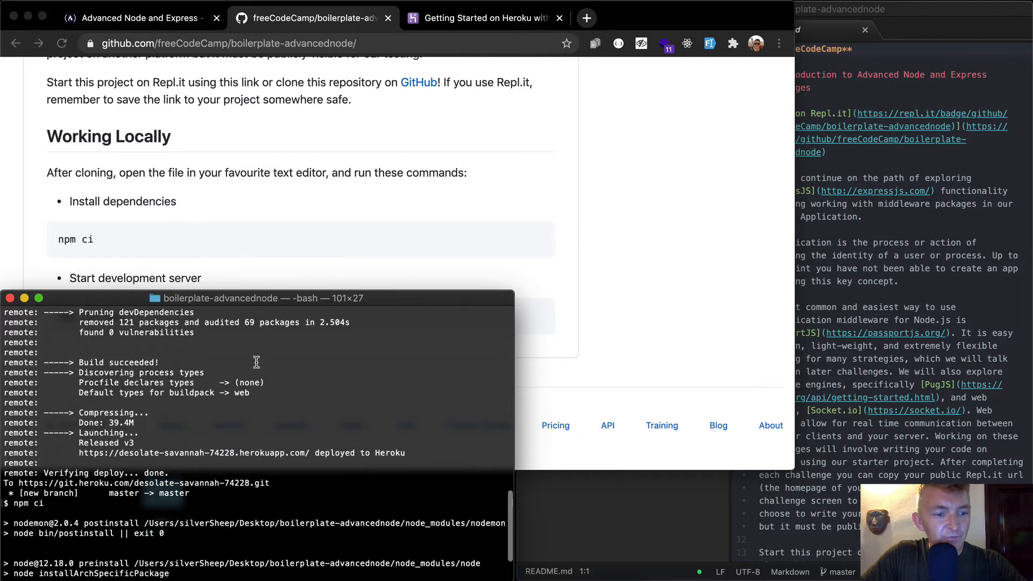
# - Review the npm ci output confirming 190 packages added with 0 vulnerabilities
pyautogui.scroll(-3)
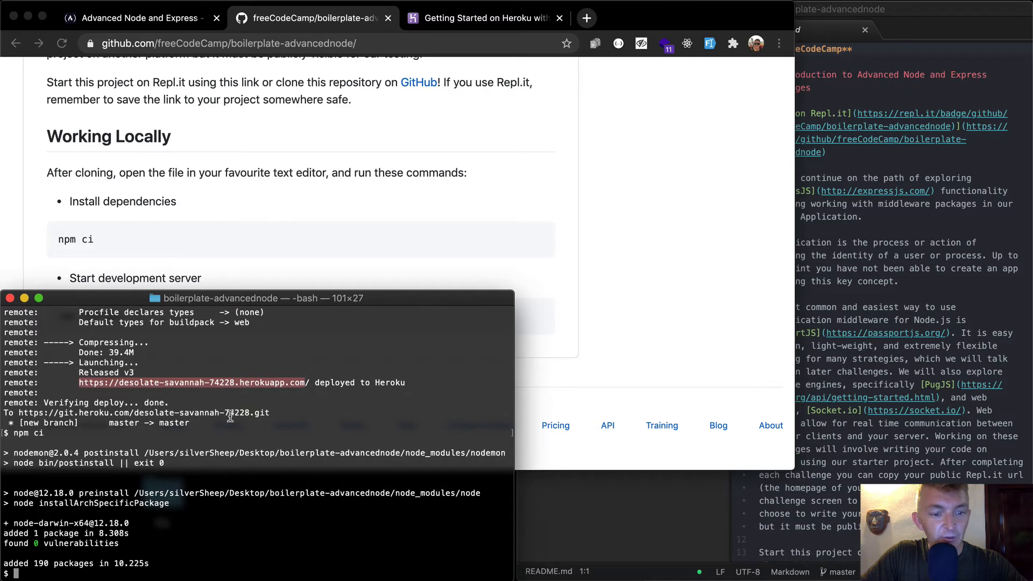
# - View the deployed Heroku app's Internal Server Error, then start the local dev server under nodemon
pyautogui.click(585, 18)
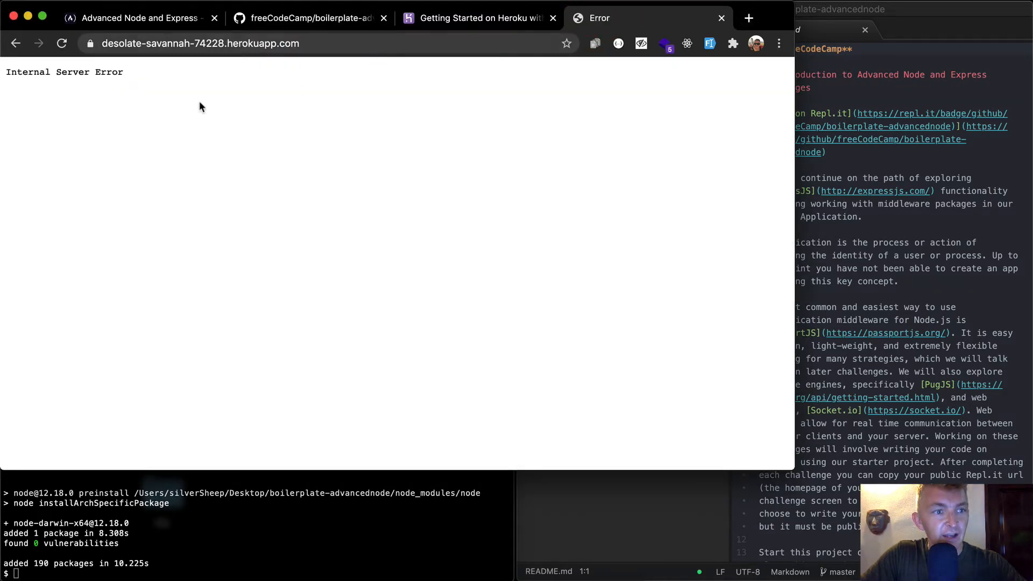
pyautogui.moveTo(272, 119)
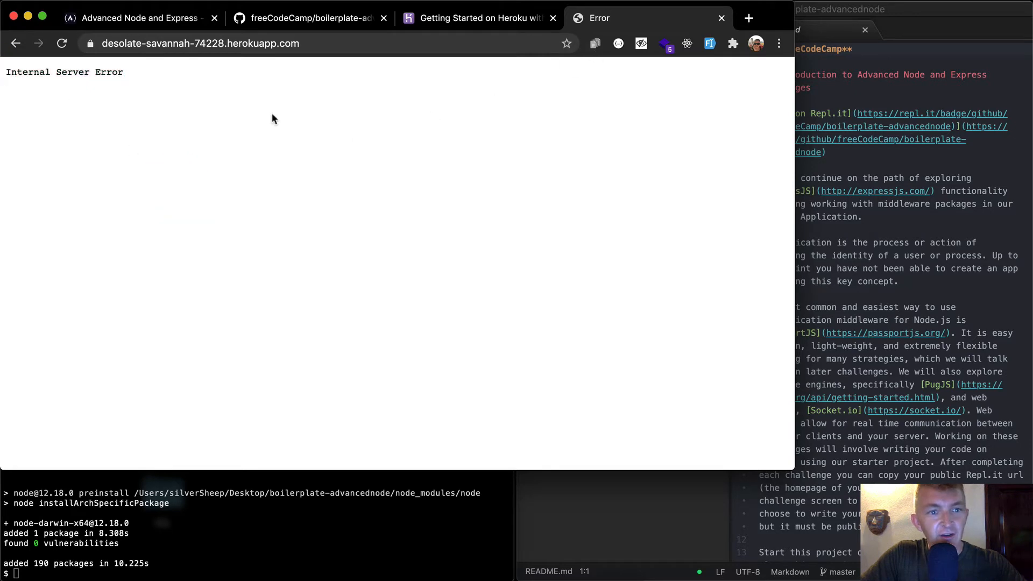
pyautogui.click(310, 19)
pyautogui.write('npm run dev')
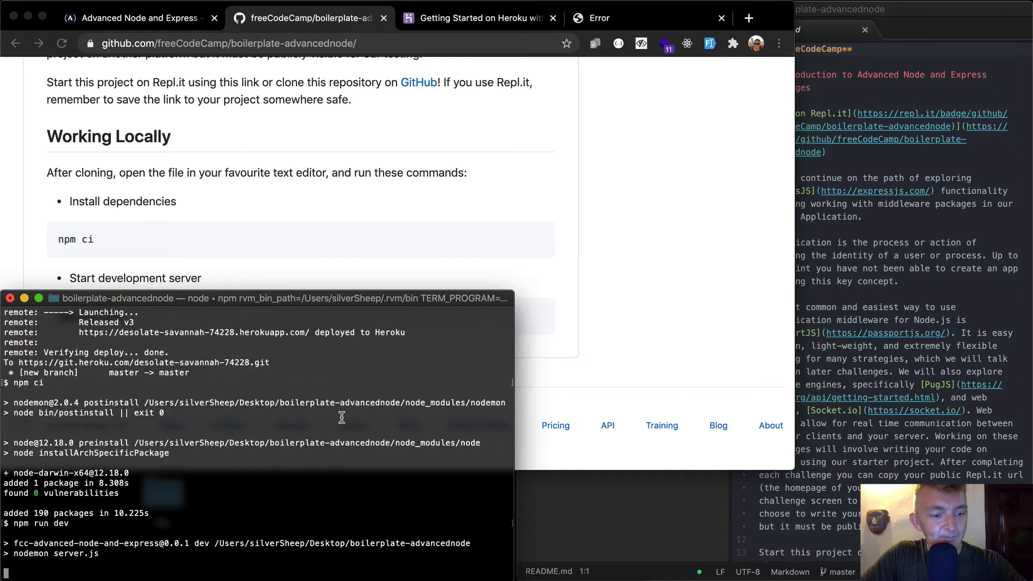
pyautogui.scroll(-3)
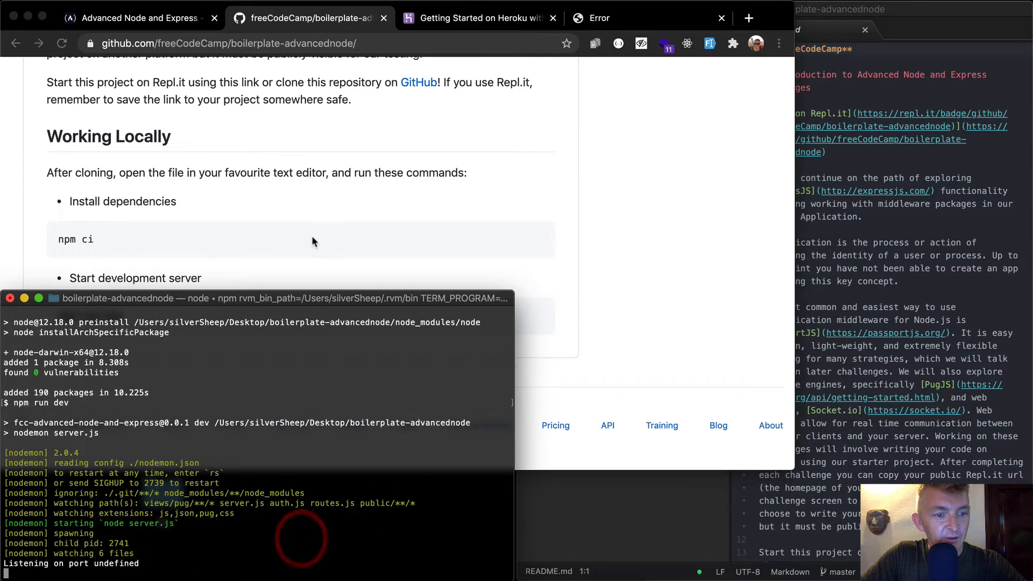
pyautogui.moveTo(112, 535)
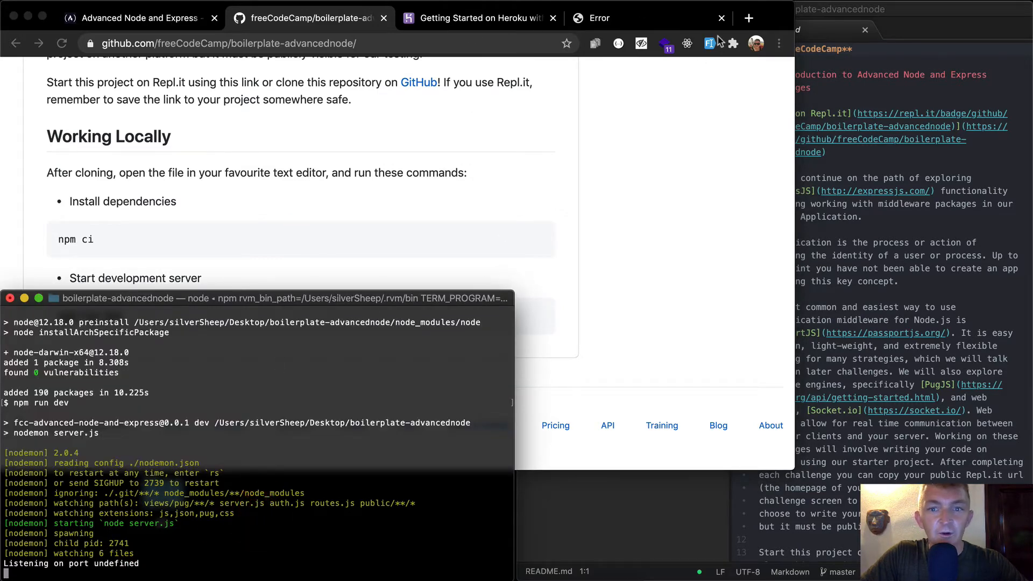
# - Run heroku open to reopen the deployed app, which still returns Internal Server Error
pyautogui.click(749, 18)
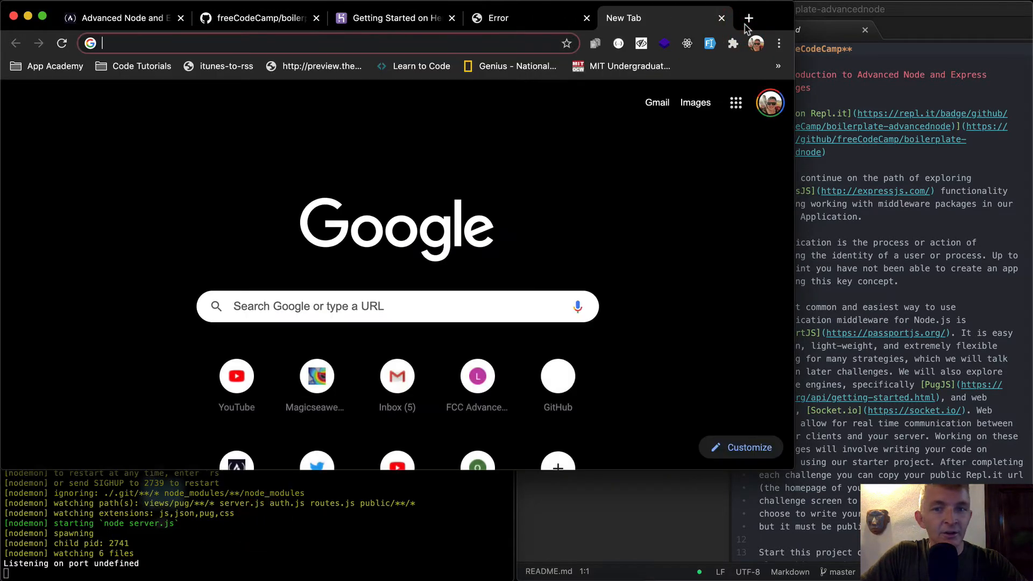
pyautogui.click(392, 18)
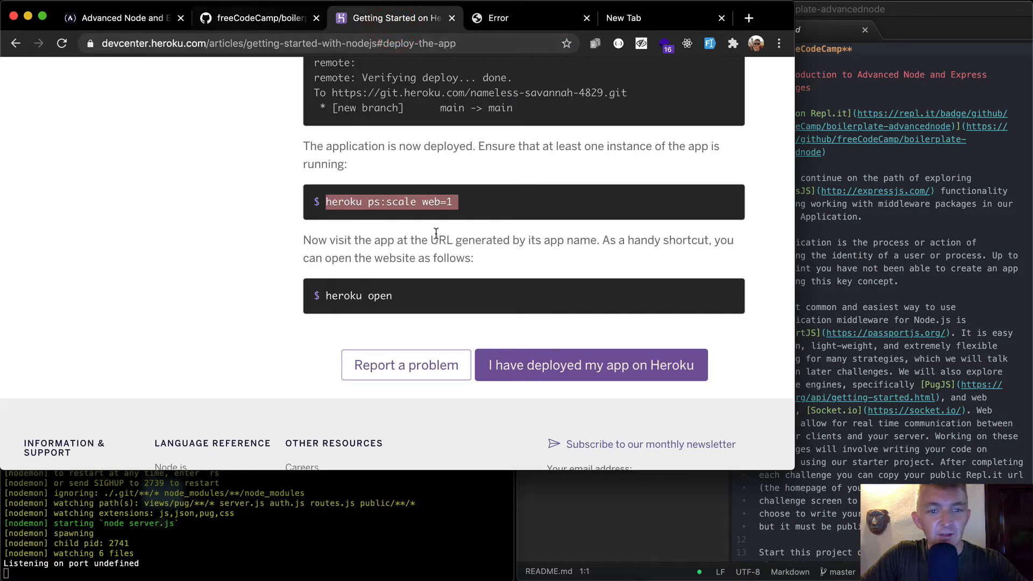
pyautogui.doubleClick(358, 295)
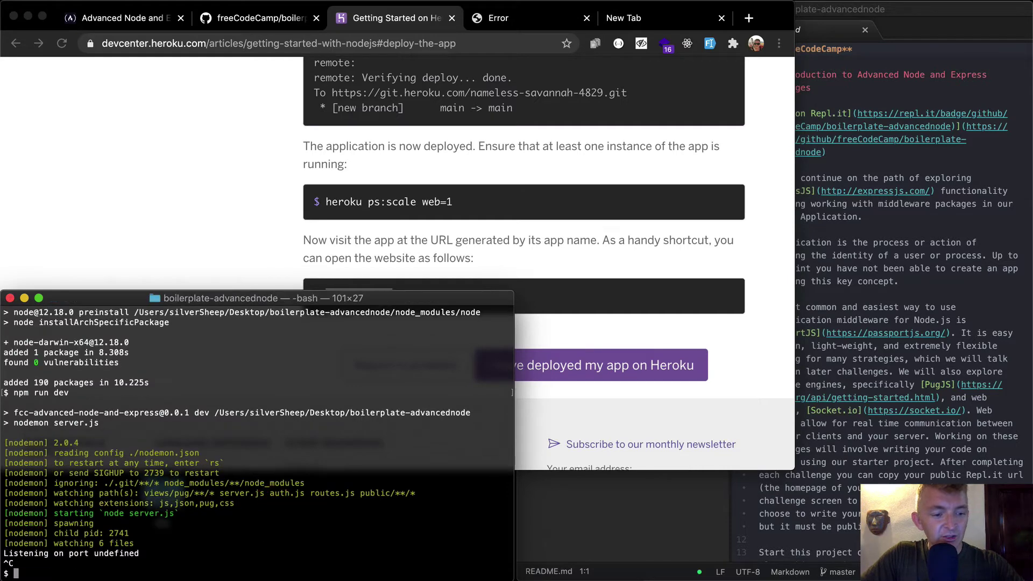
pyautogui.write('heroku open')
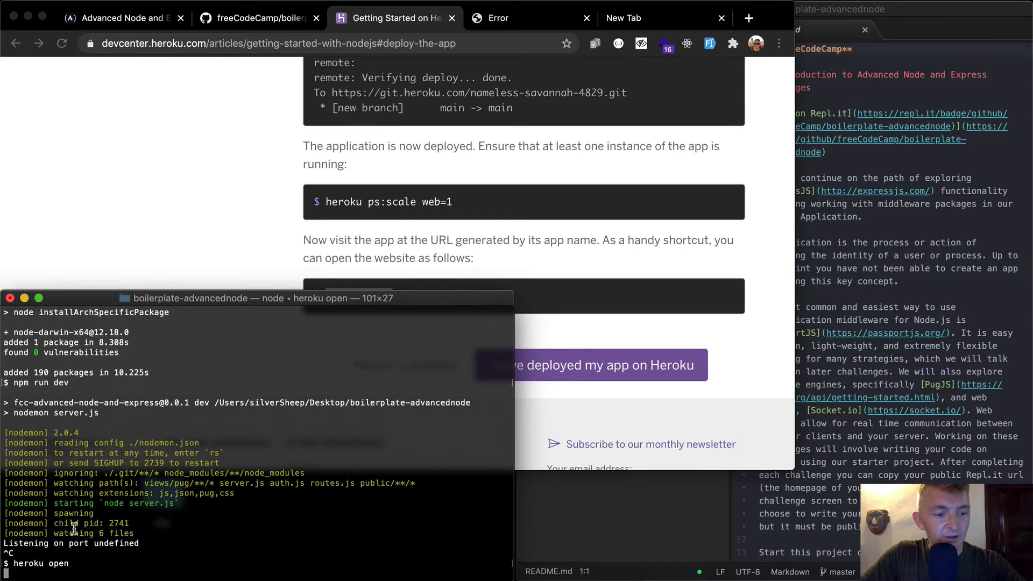
pyautogui.press('Return')
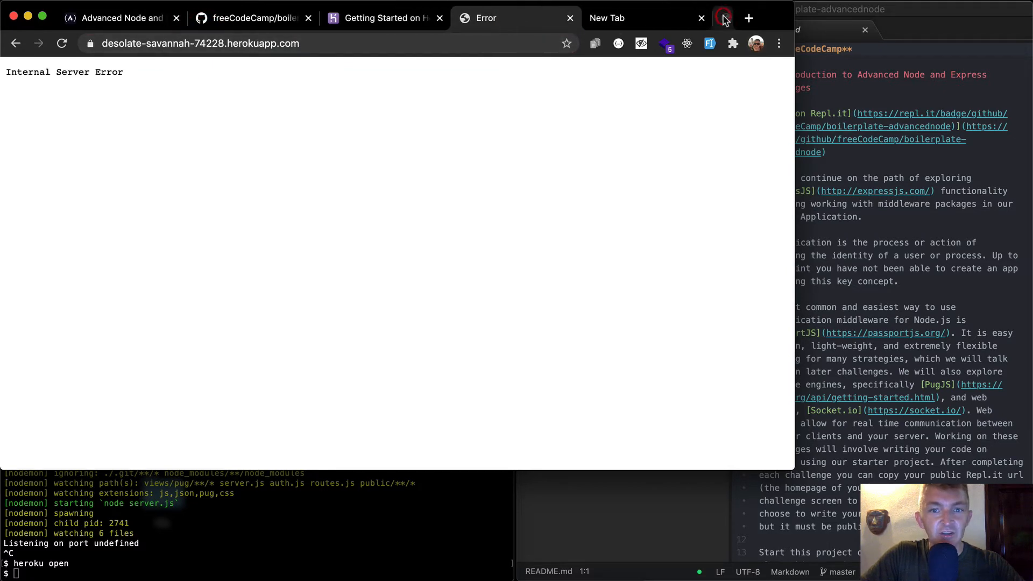
pyautogui.click(645, 18)
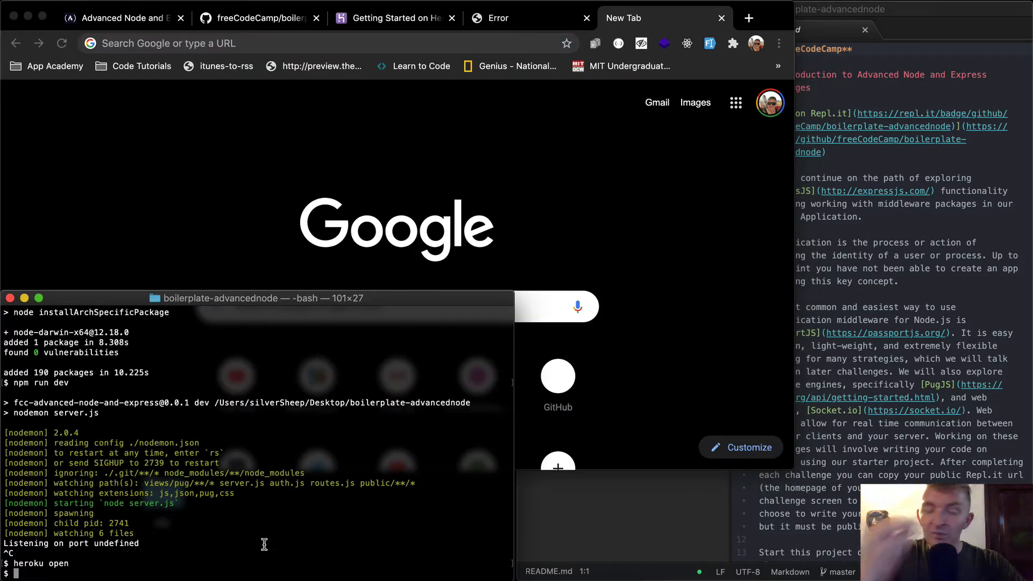
pyautogui.moveTo(317, 473)
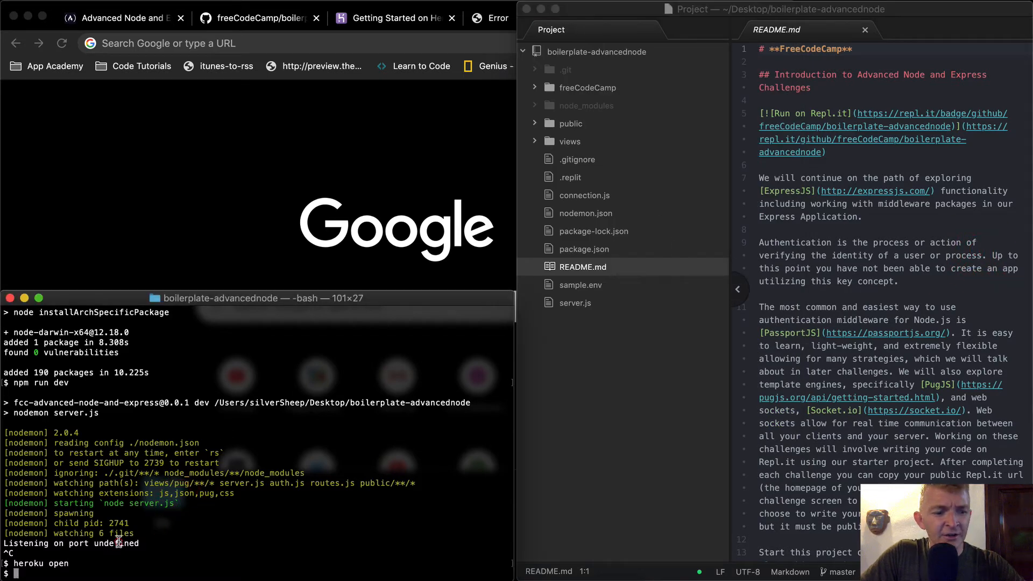
pyautogui.moveTo(534, 118)
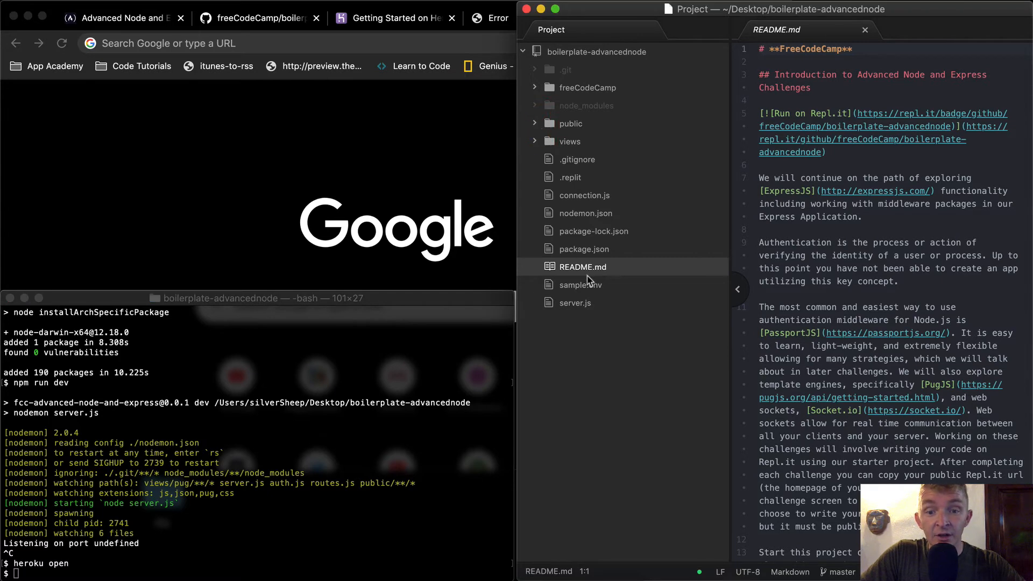
# - Review server.js and change sample.env's PORT from 8080 to 3000
pyautogui.click(575, 302)
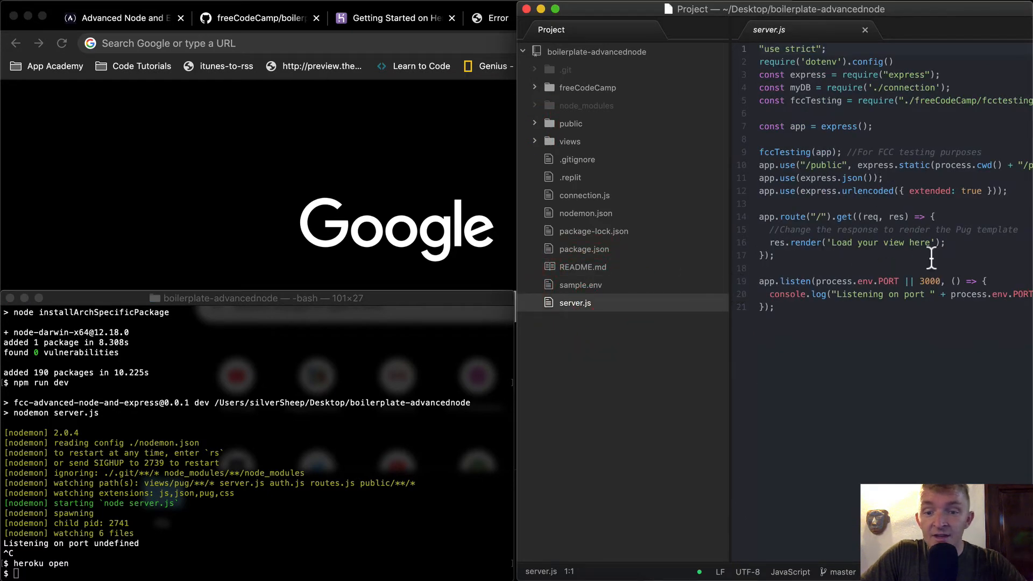
pyautogui.click(580, 284)
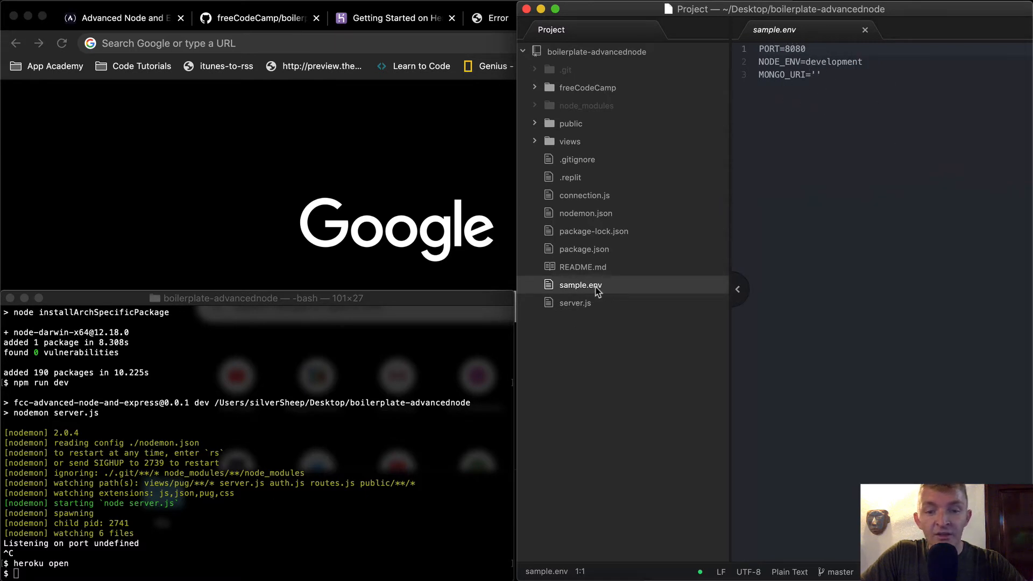
pyautogui.moveTo(590, 309)
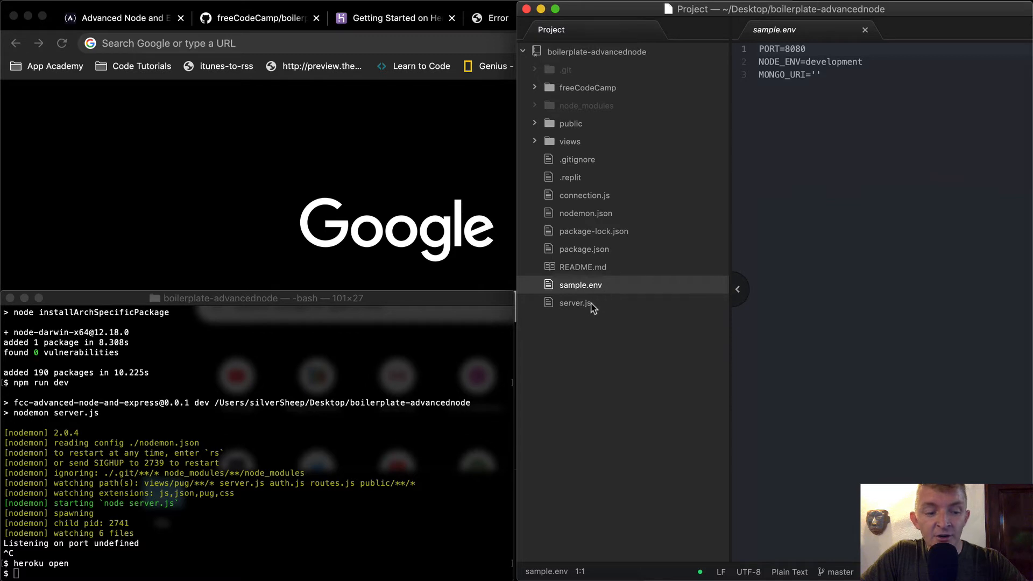
pyautogui.moveTo(822, 110)
pyautogui.write('3000')
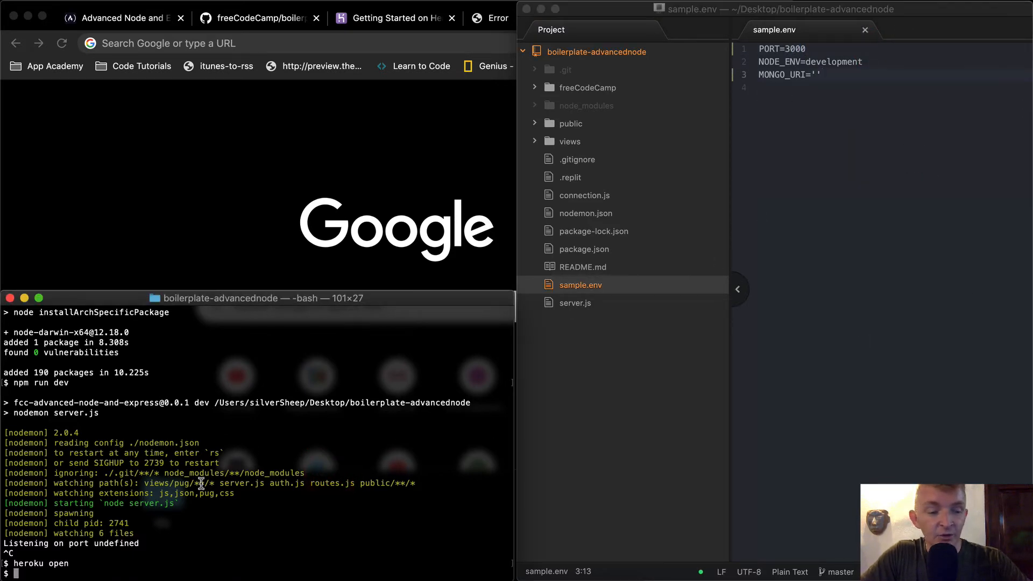
pyautogui.moveTo(345, 478)
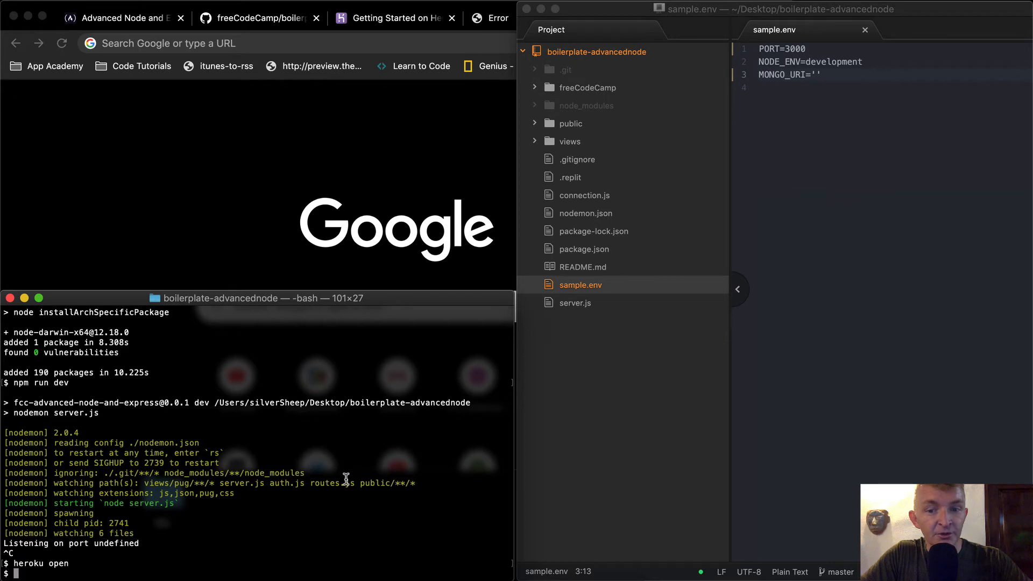
pyautogui.moveTo(580, 297)
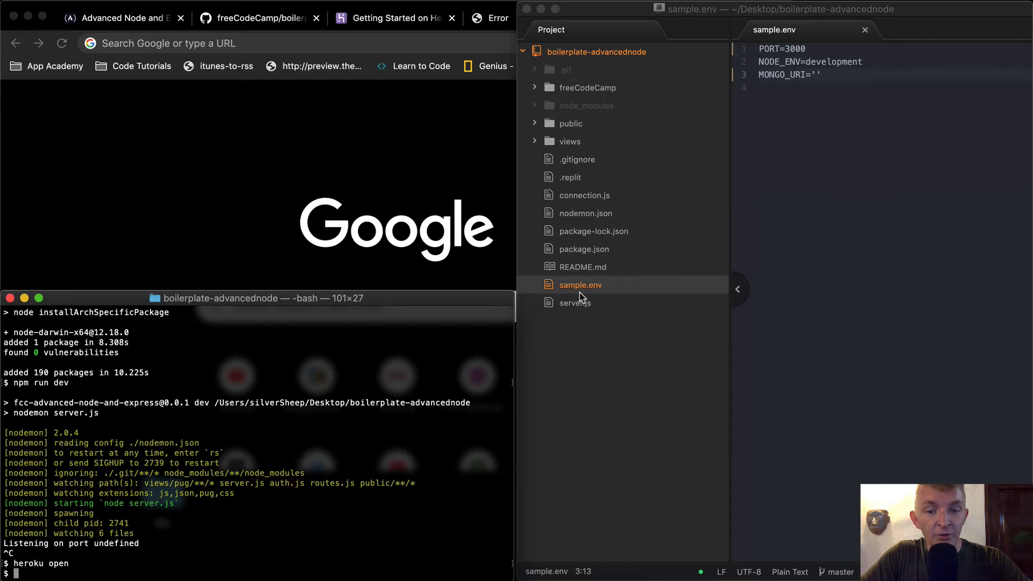
# - Duplicate sample.env as .env with PORT=3000, then return to server.js
pyautogui.rightClick(580, 284)
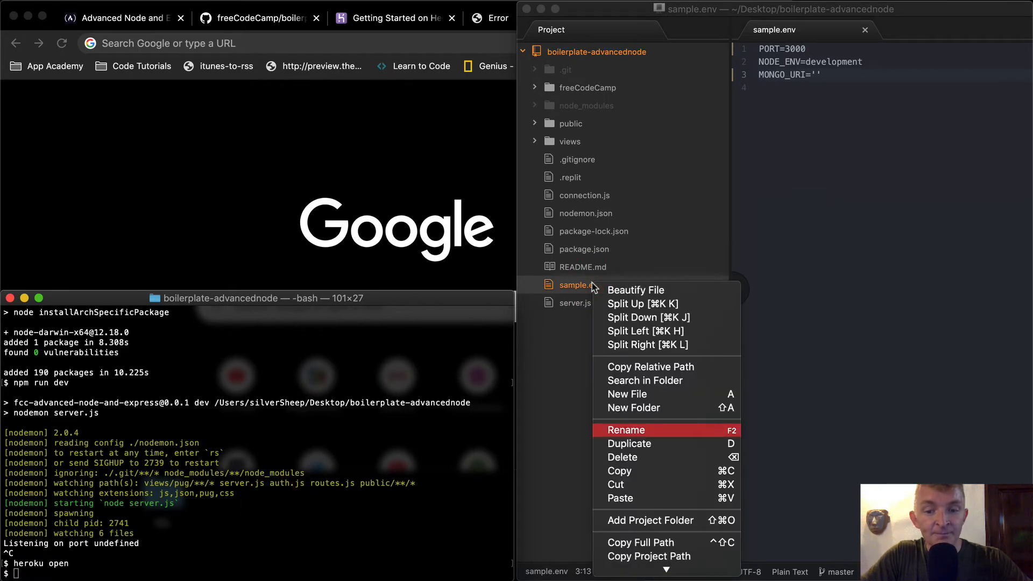
pyautogui.click(626, 429)
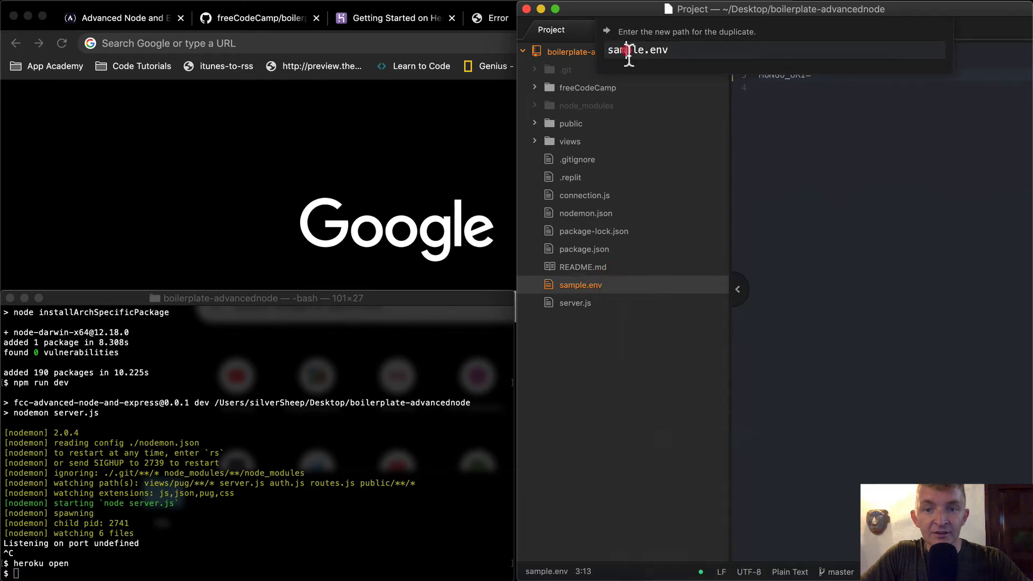
pyautogui.press('Return')
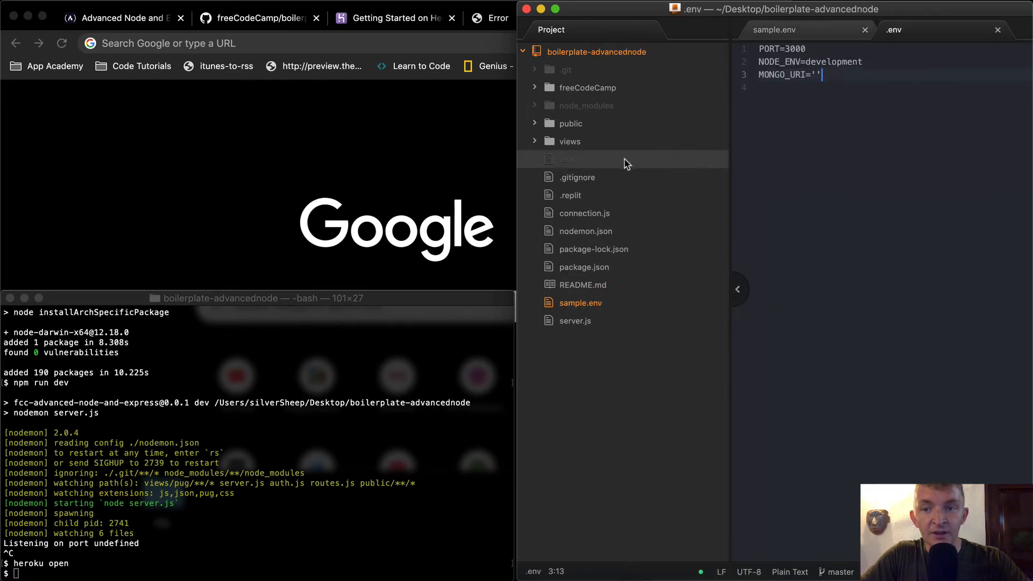
pyautogui.click(823, 48)
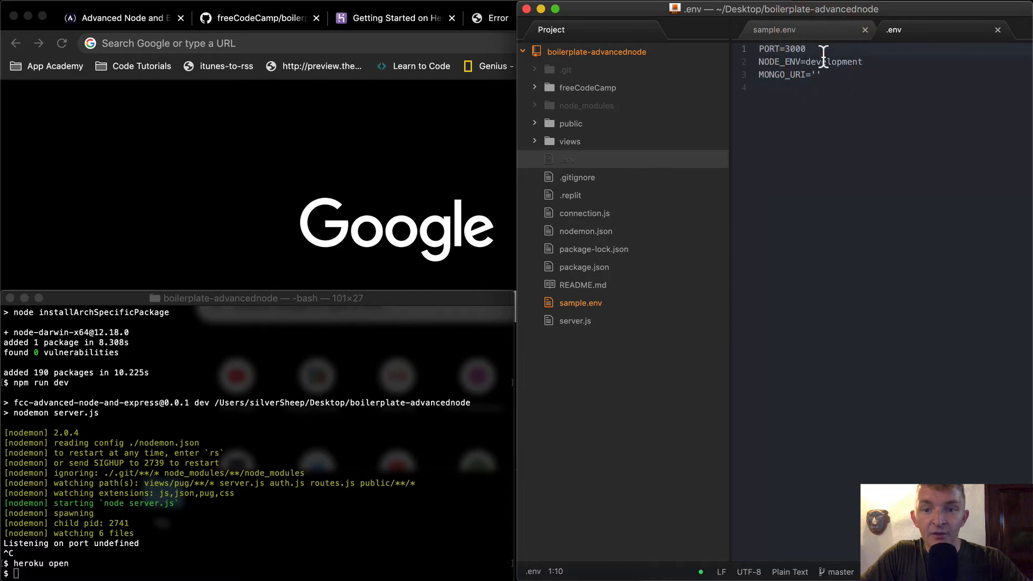
pyautogui.click(574, 320)
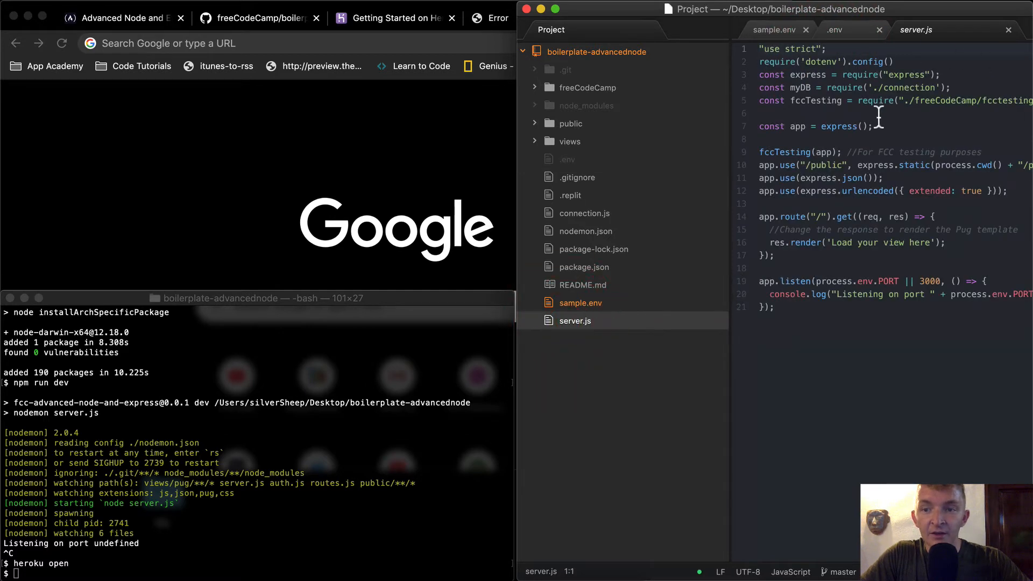
pyautogui.moveTo(736, 218)
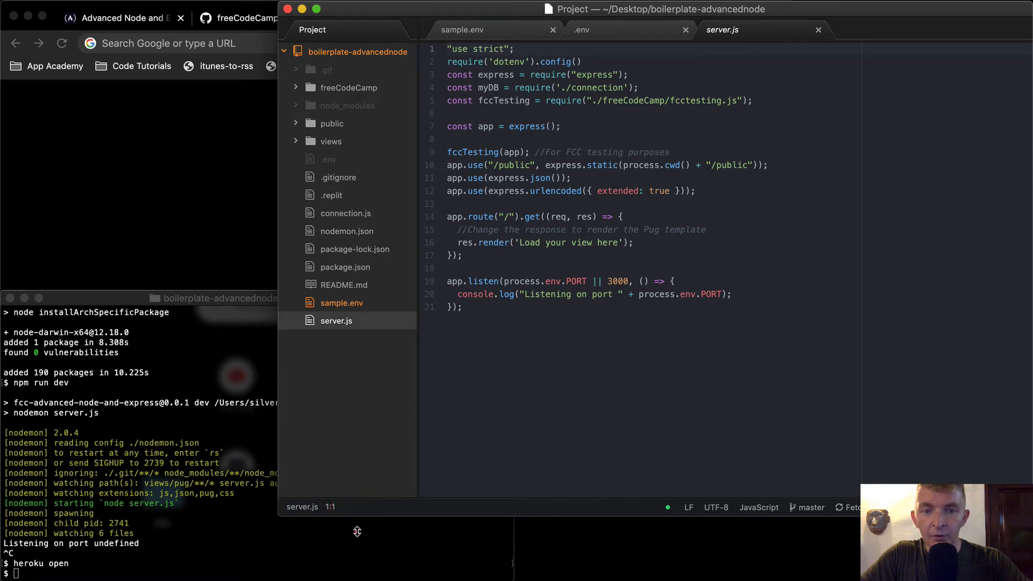
# - Run nodemon server.js so the local server reports listening on port 3000
pyautogui.click(463, 306)
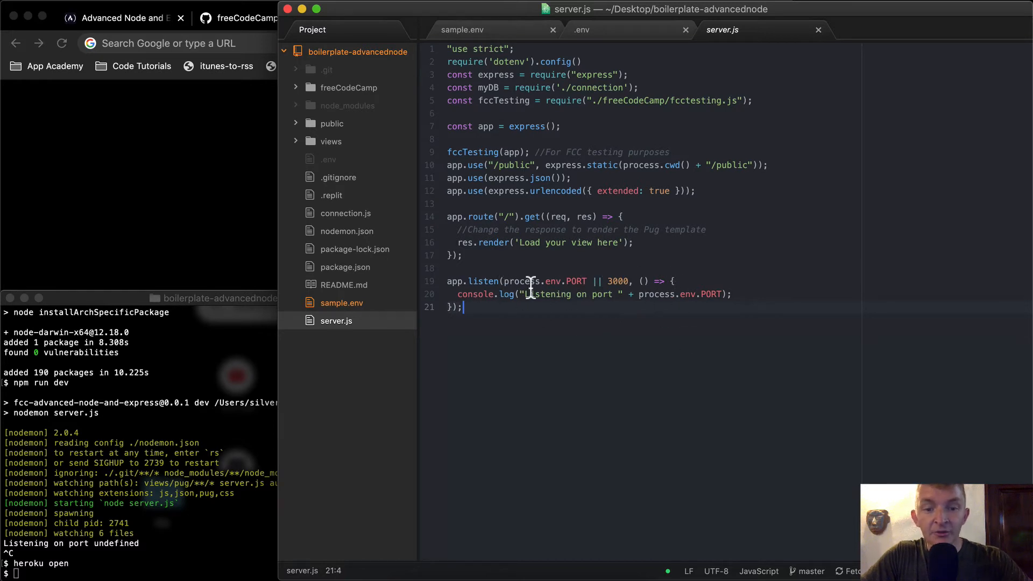
pyautogui.moveTo(543, 281)
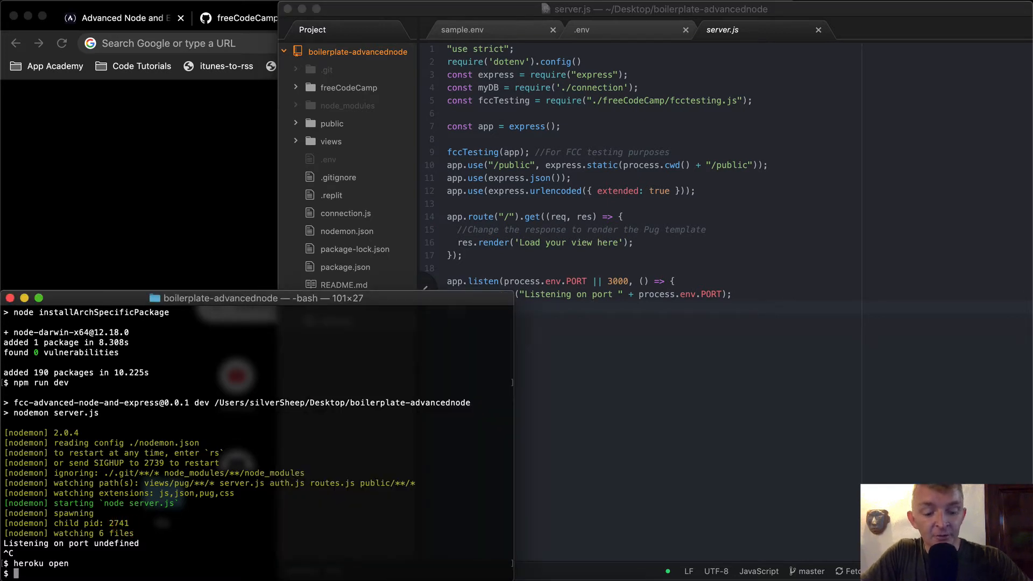
pyautogui.write('nodemon s')
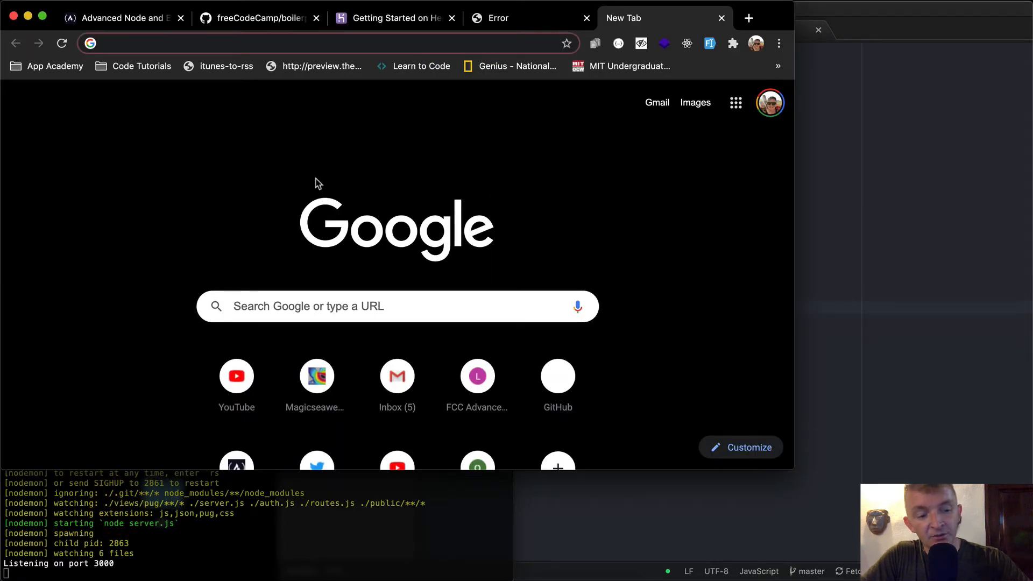
pyautogui.moveTo(385, 221)
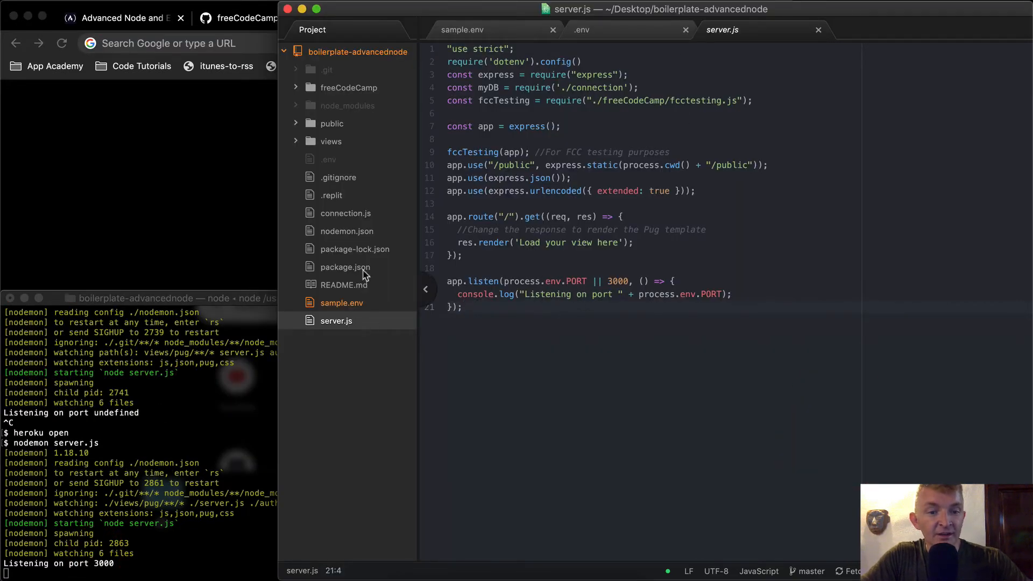
pyautogui.click(581, 30)
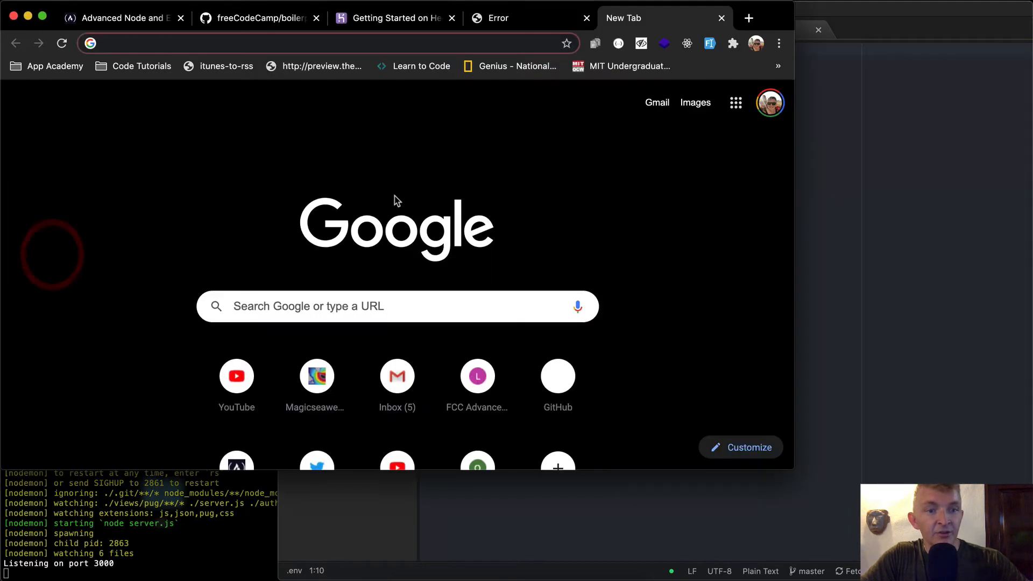
# - Load localhost:3000, which shows a 'No default engine was specified' error, then view the boilerplate GitHub repo
pyautogui.write('localhost:3000')
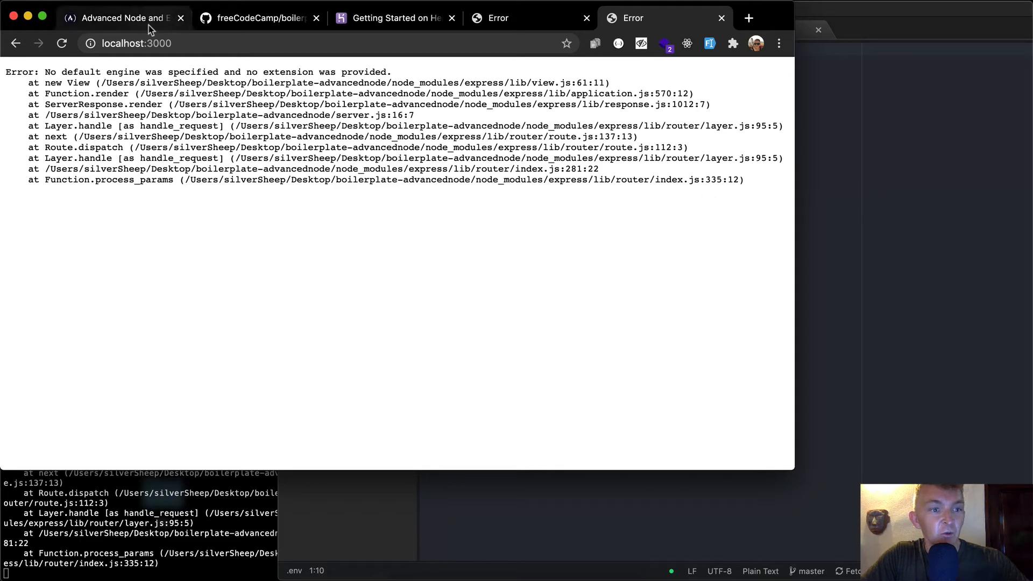
pyautogui.click(258, 19)
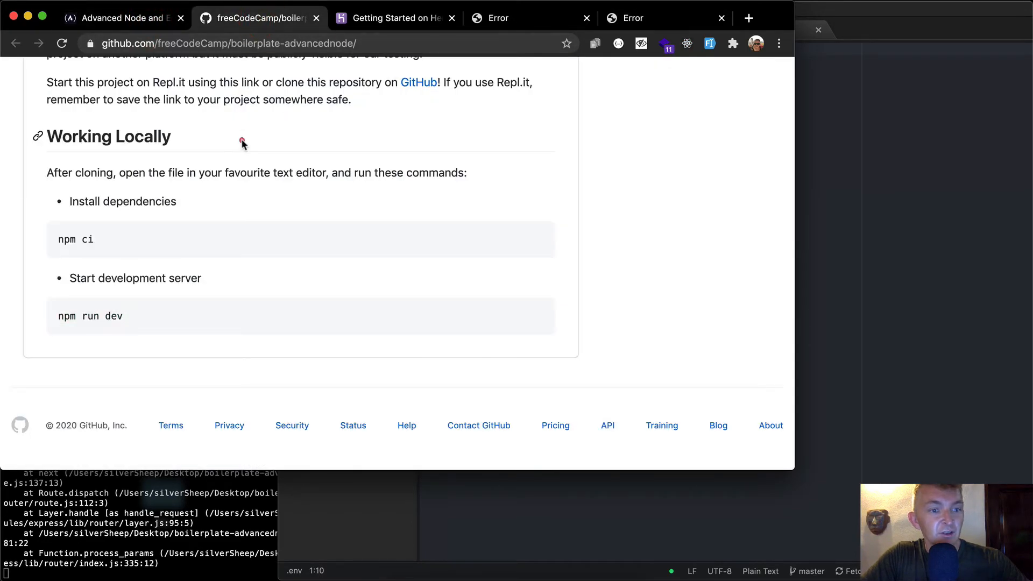
# - Reread the freeCodeCamp Set up a Template Engine challenge instructions
pyautogui.click(119, 18)
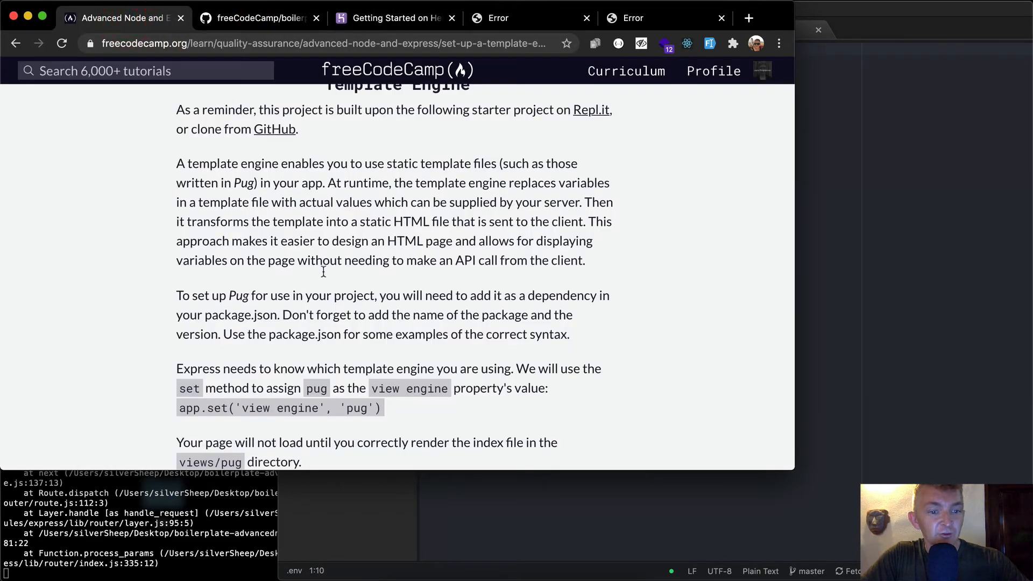
pyautogui.scroll(3)
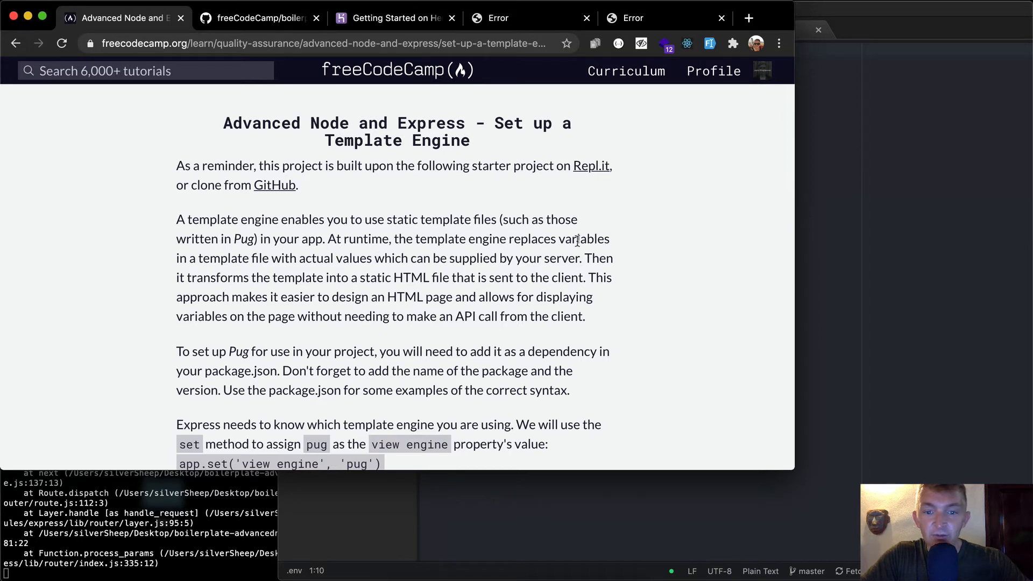
pyautogui.moveTo(342, 258)
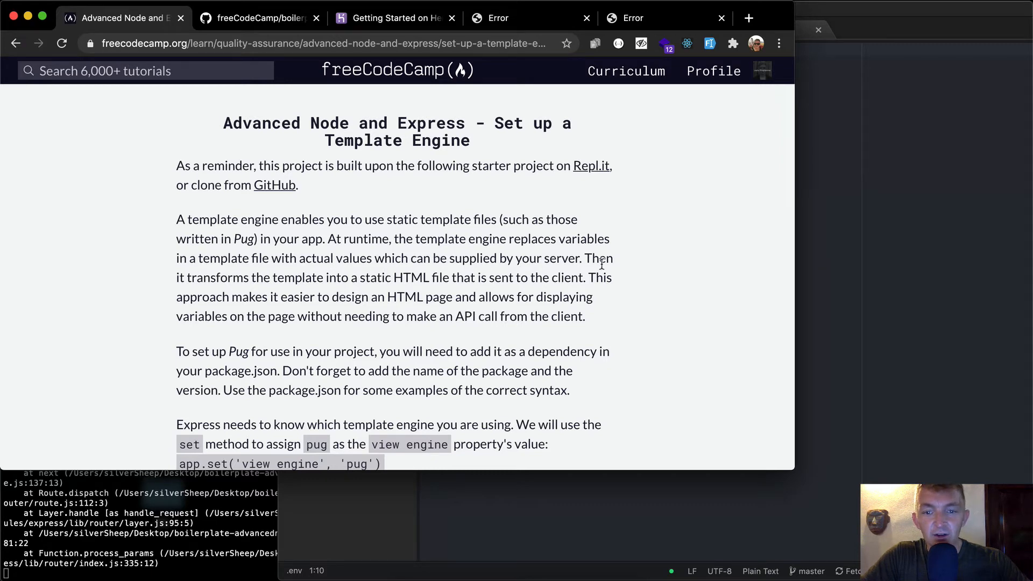
pyautogui.moveTo(388, 284)
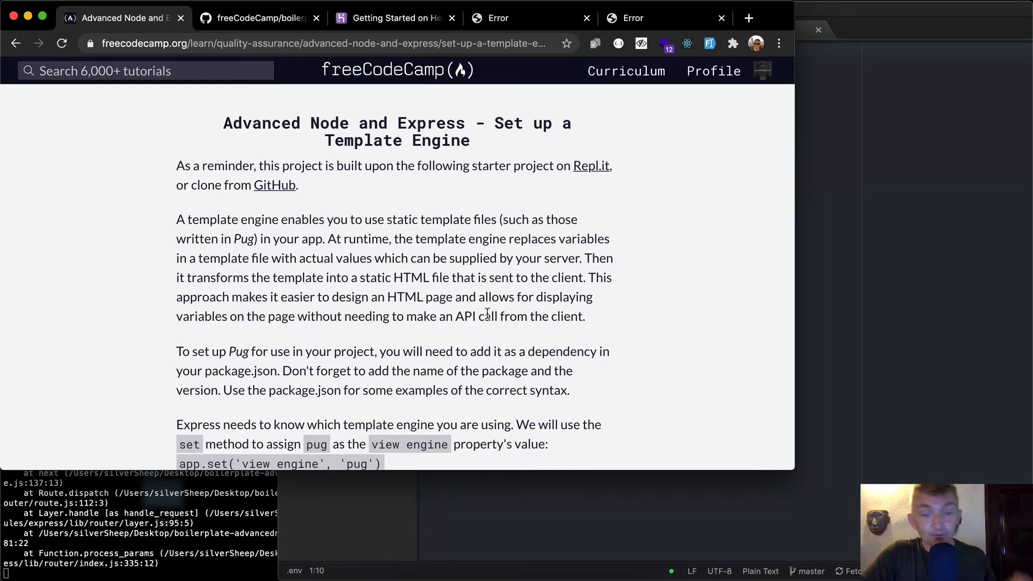
pyautogui.moveTo(535, 276)
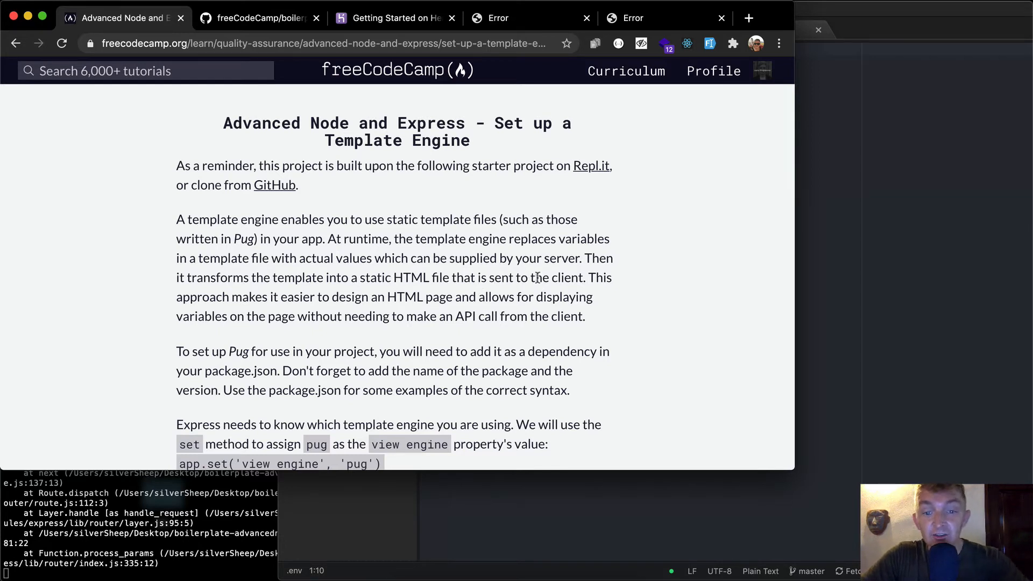
pyautogui.moveTo(314, 296)
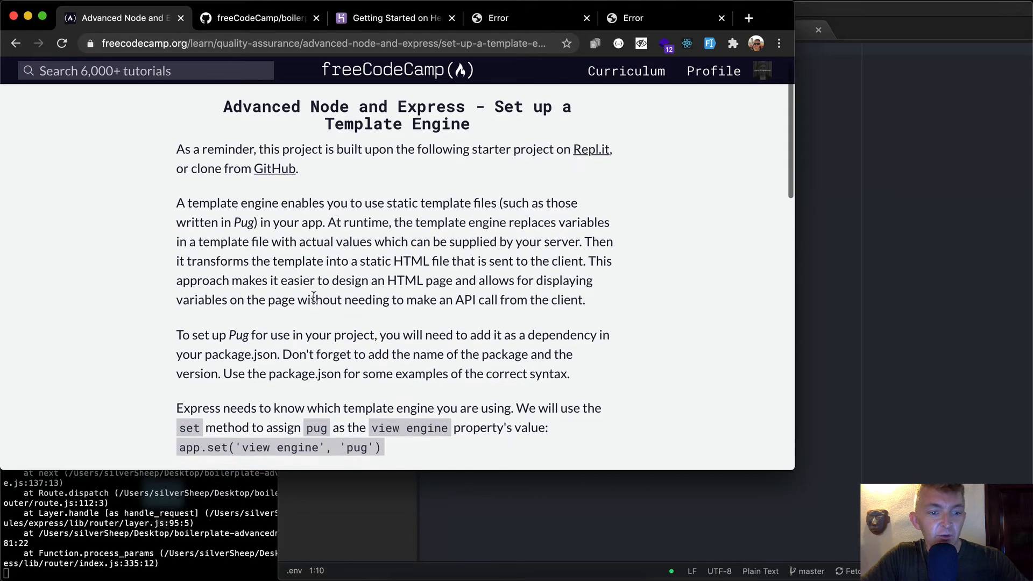
pyautogui.scroll(-3)
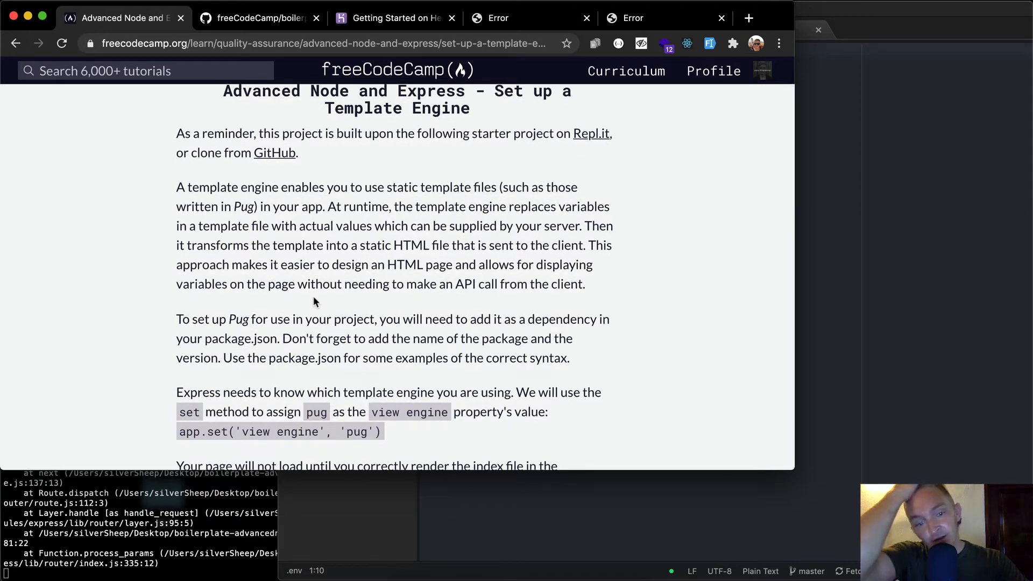
pyautogui.scroll(-3)
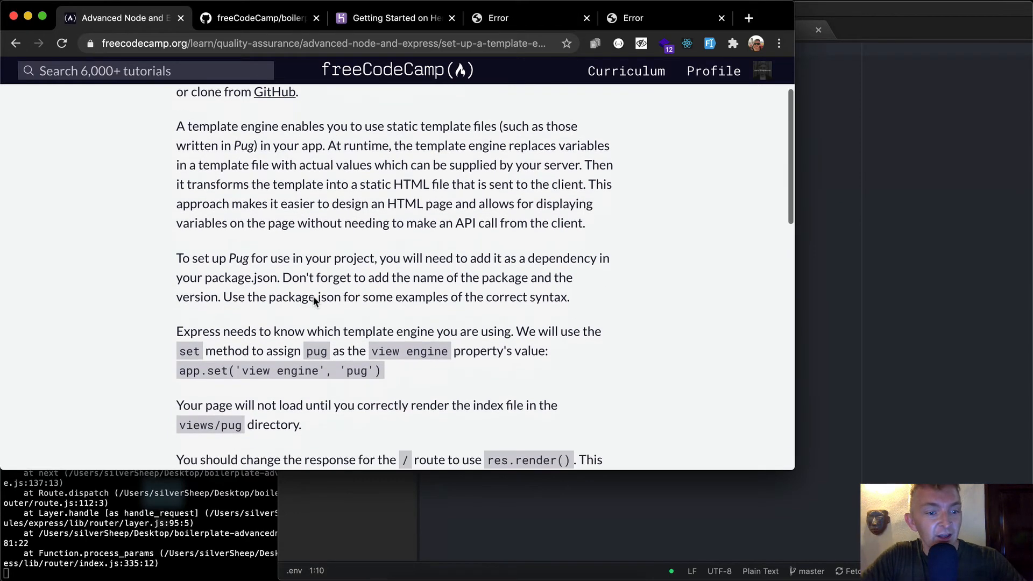
pyautogui.scroll(-3)
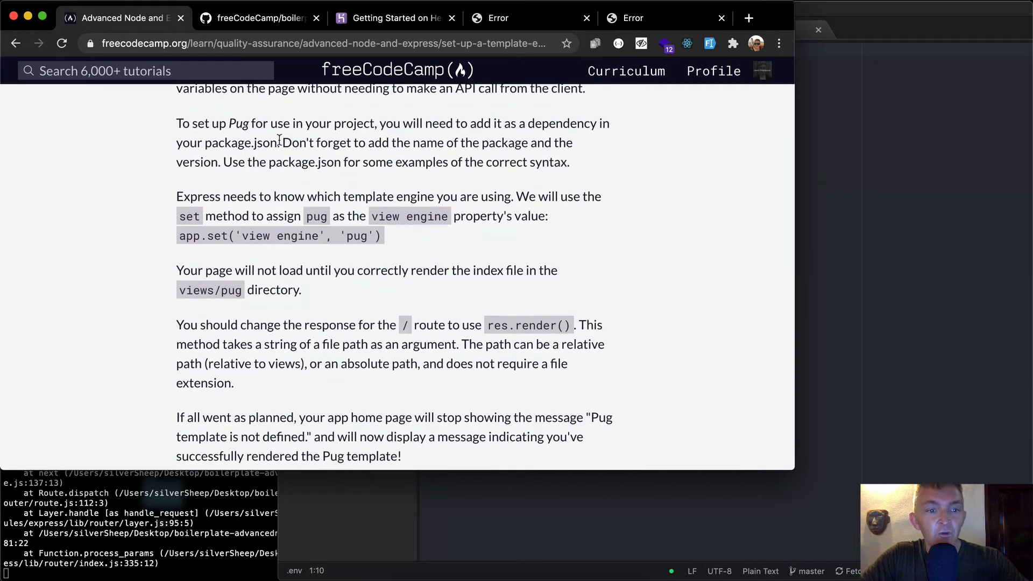
pyautogui.moveTo(503, 130)
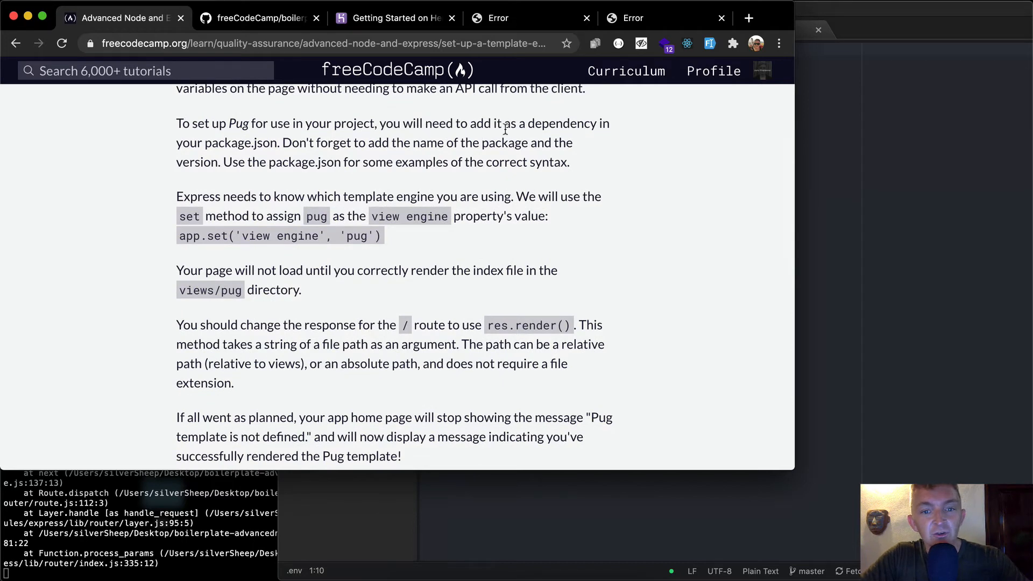
pyautogui.moveTo(353, 139)
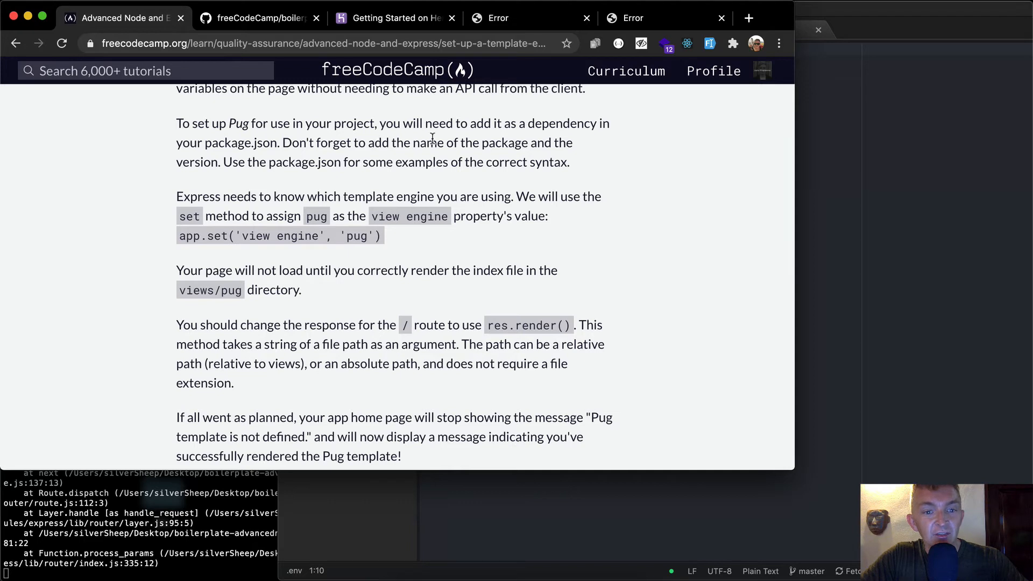
pyautogui.moveTo(344, 161)
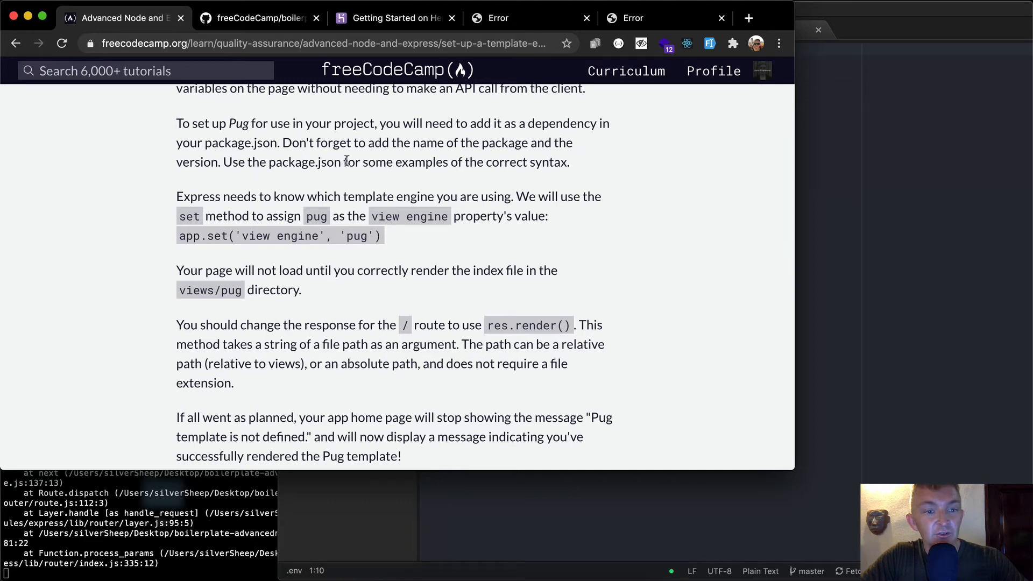
pyautogui.moveTo(592, 170)
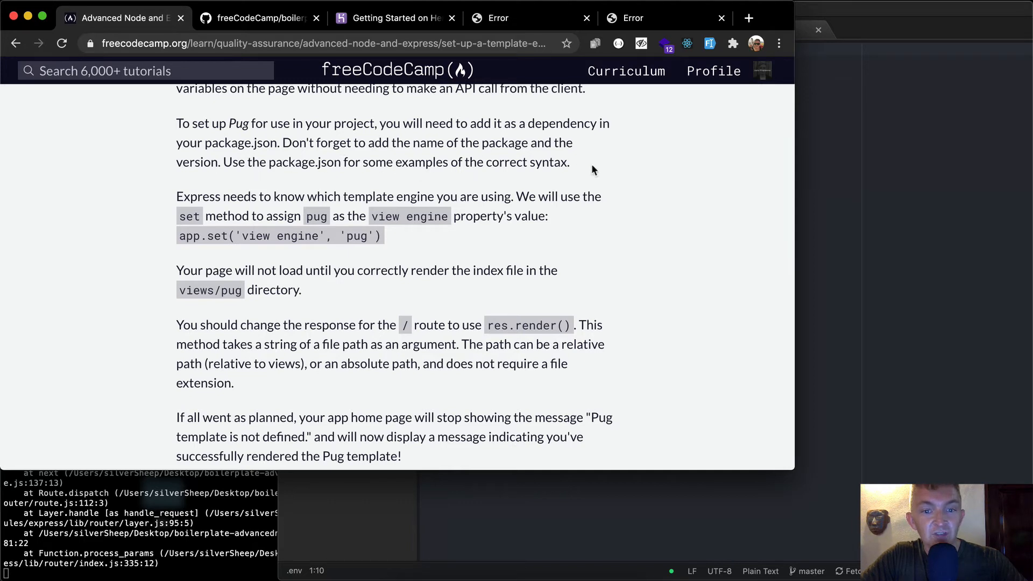
pyautogui.scroll(-3)
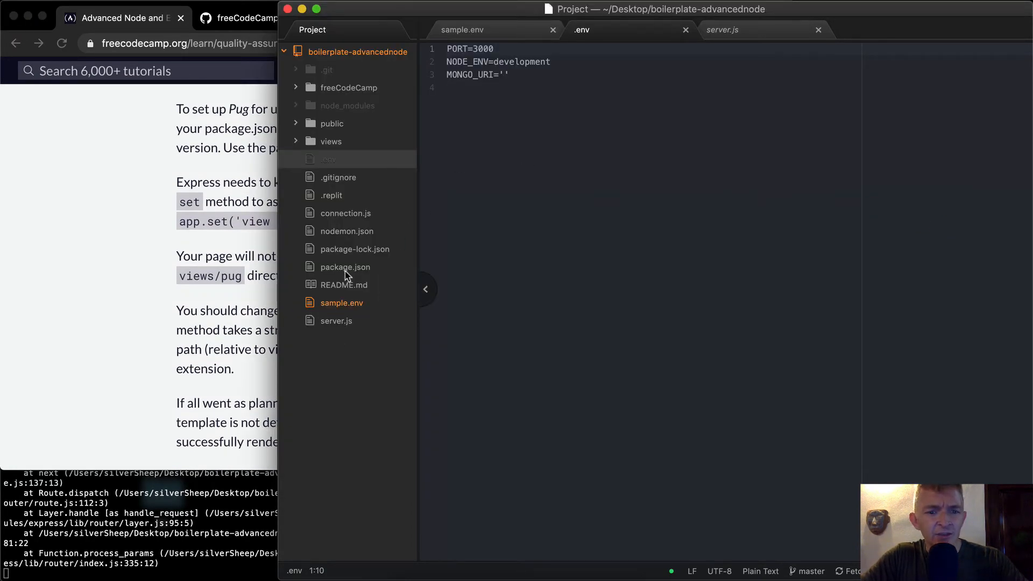
# - Check package.json for a Pug dependency and revisit the live app's Internal Server Error
pyautogui.click(344, 267)
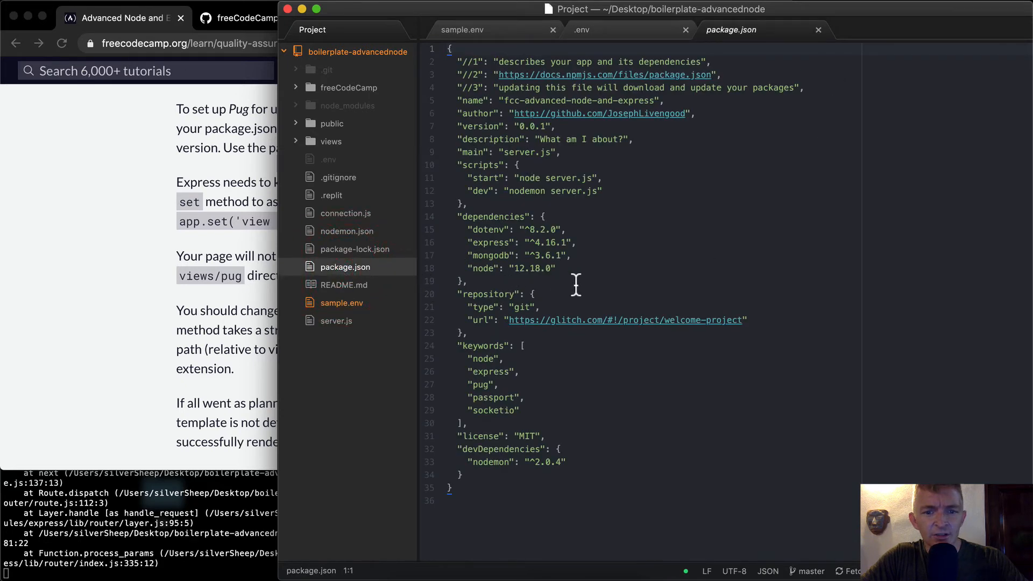
pyautogui.click(496, 384)
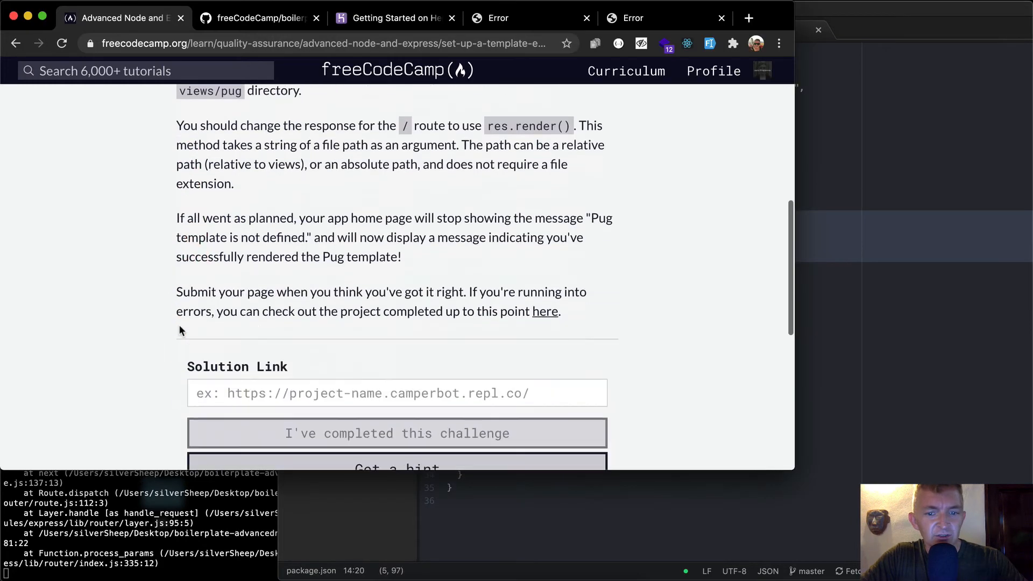
pyautogui.scroll(3)
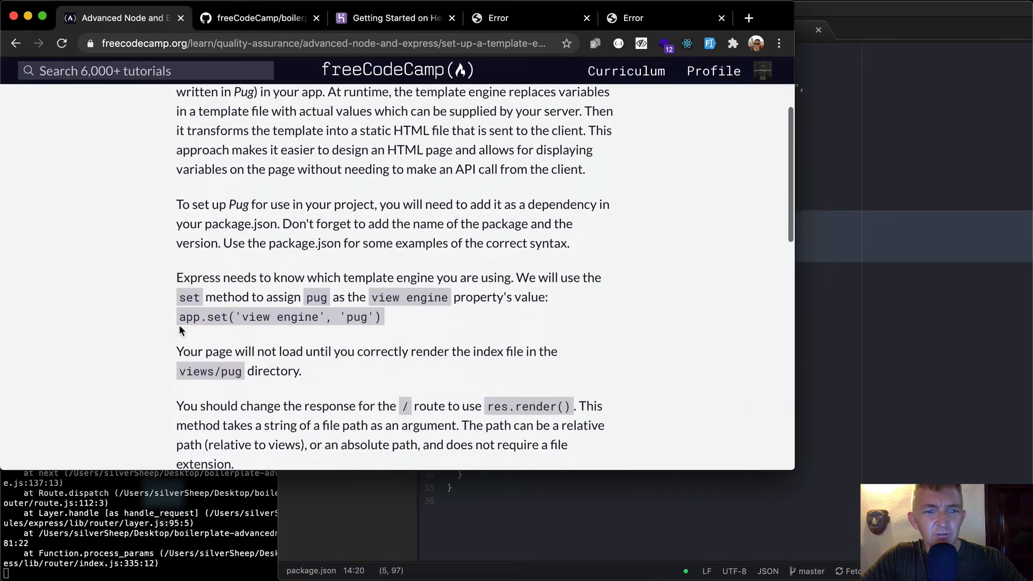
pyautogui.scroll(-3)
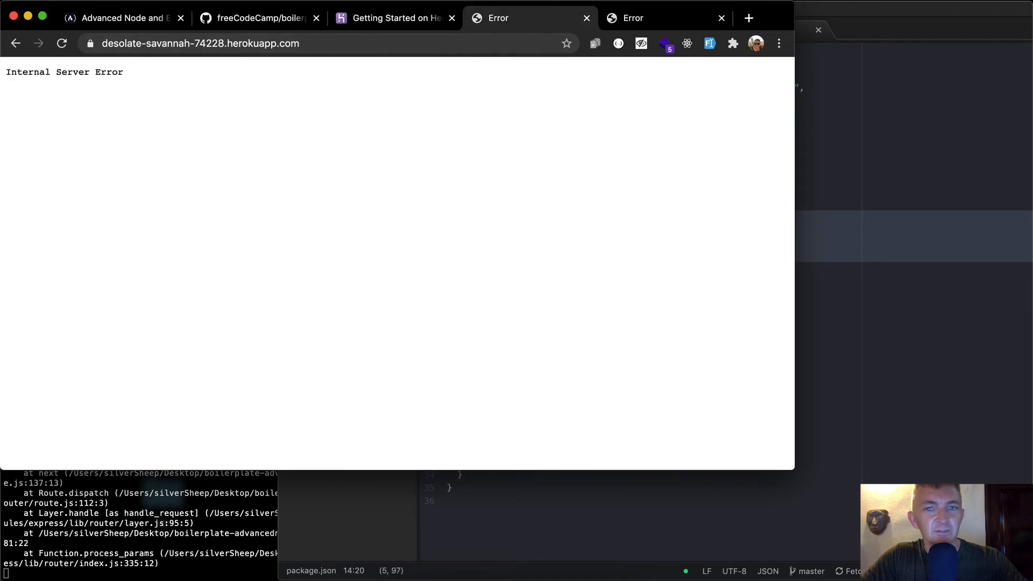
# - Look up 'pug js' and view the Pug Getting Started page with its npm install pug command
pyautogui.click(749, 19)
pyautogui.write('pug js')
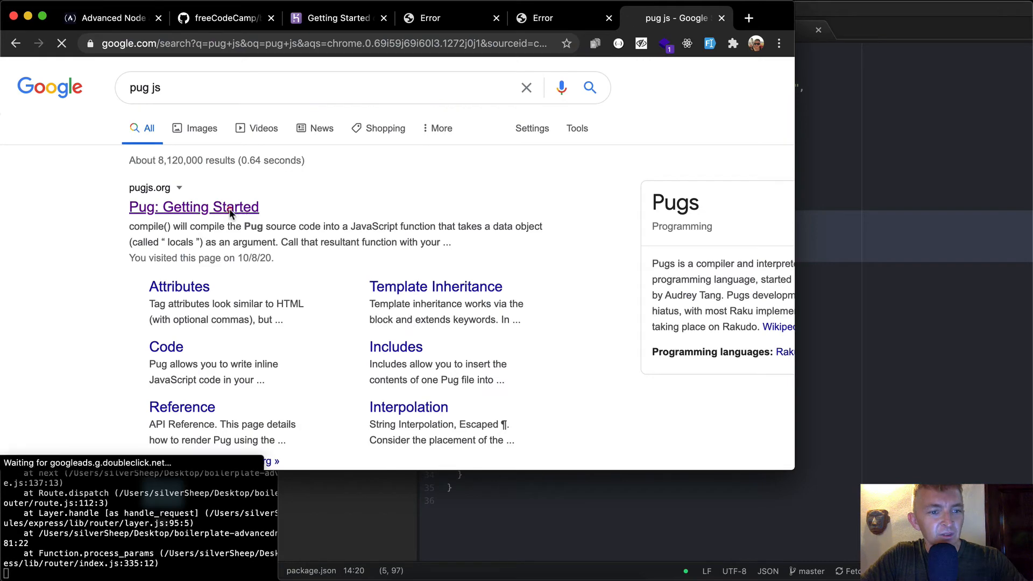
pyautogui.click(194, 207)
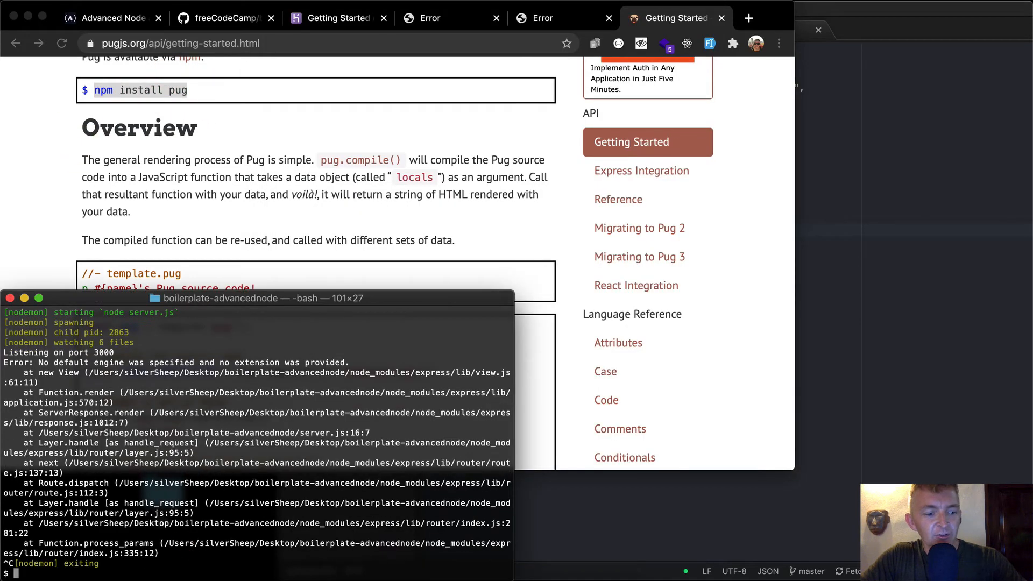
# - Install pug 3.0.0 via npm install pug and npm install, then confirm it appears in package-lock.json
pyautogui.write('npm install pug')
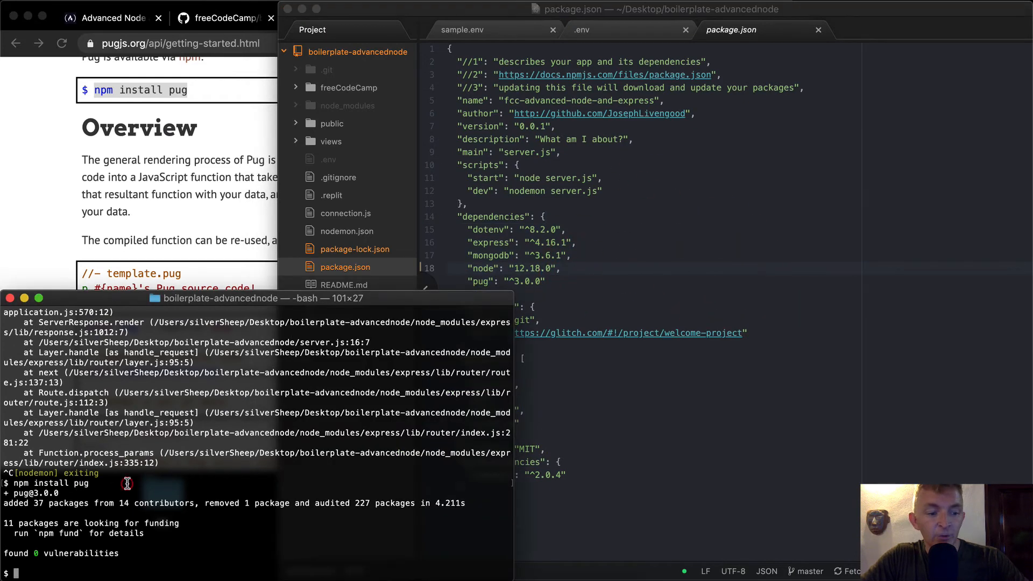
pyautogui.write('npm install')
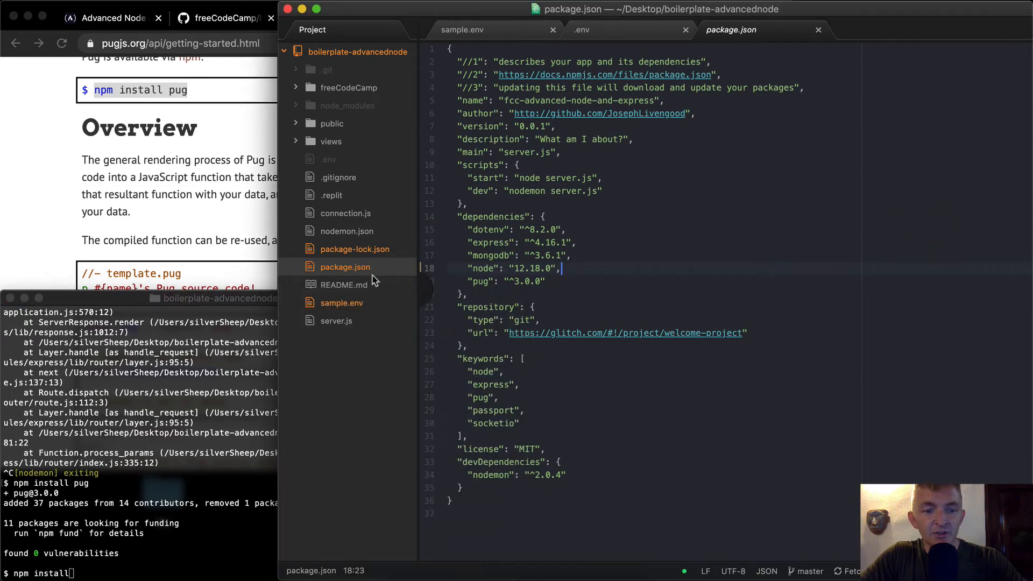
pyautogui.click(354, 249)
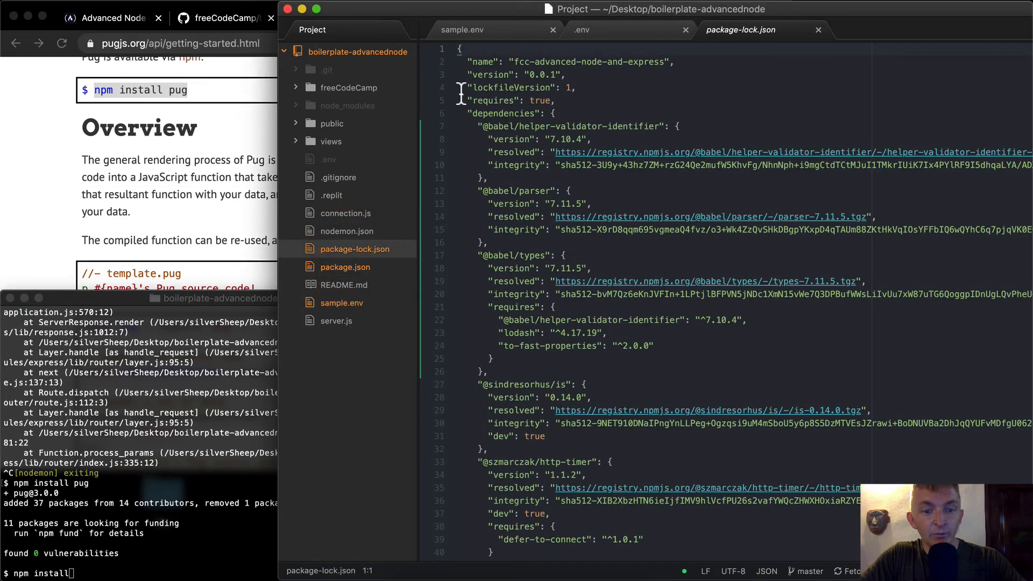
pyautogui.scroll(-3)
pyautogui.write('pug')
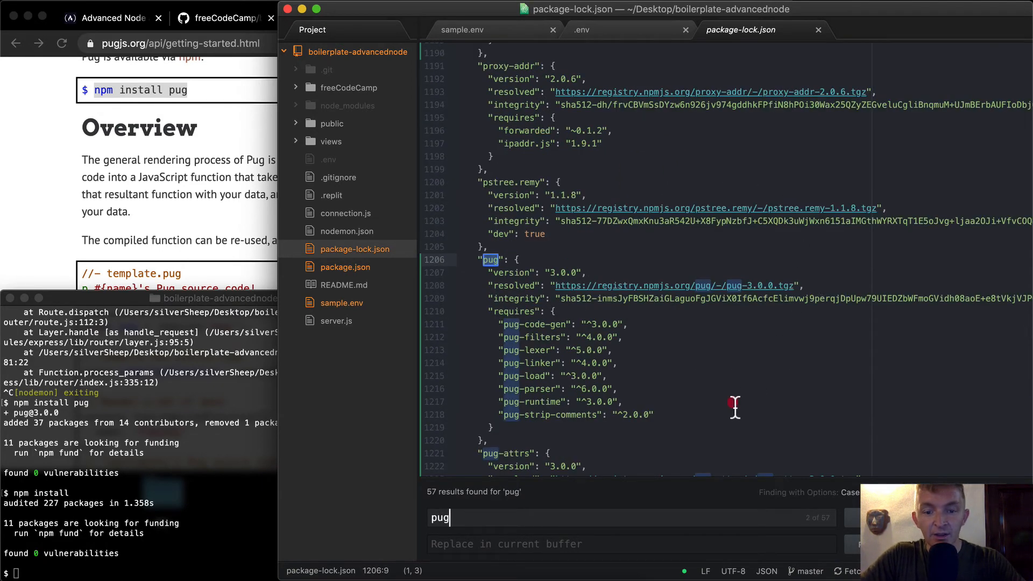
pyautogui.click(701, 431)
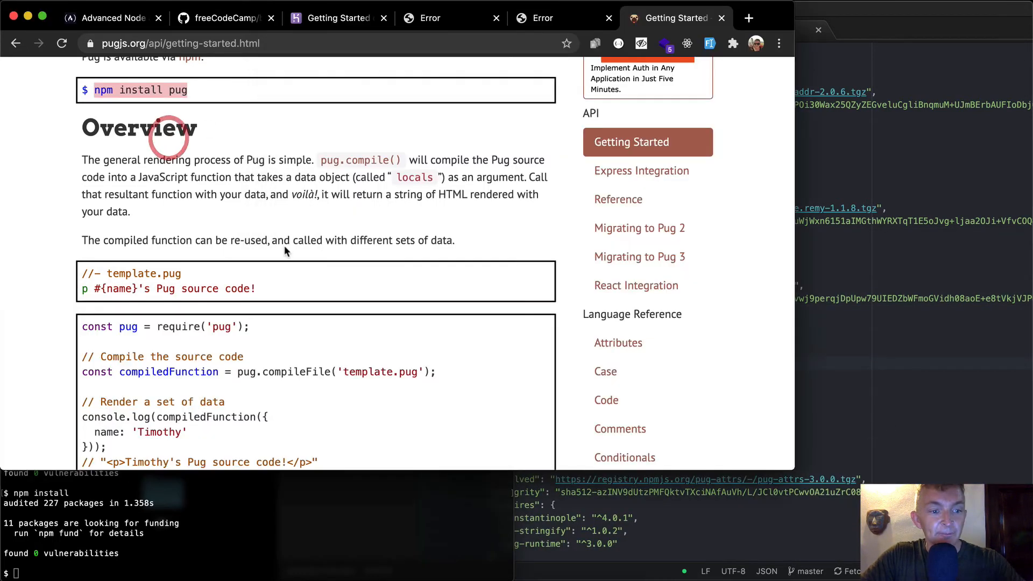
# - Review Pug's compile/render examples, return to the freeCodeCamp instructions, and bring server.js forward
pyautogui.scroll(-3)
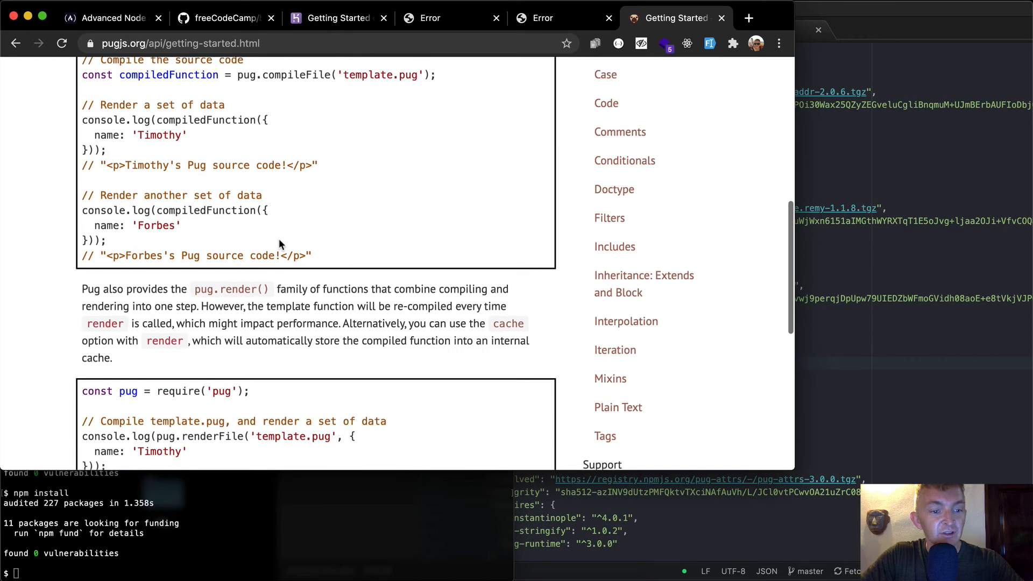
pyautogui.scroll(3)
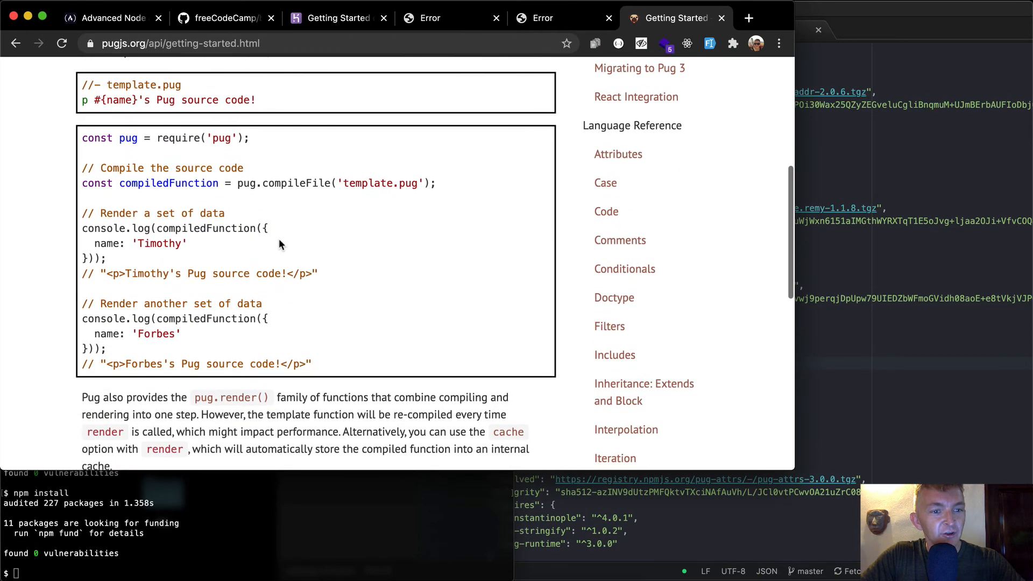
pyautogui.moveTo(184, 149)
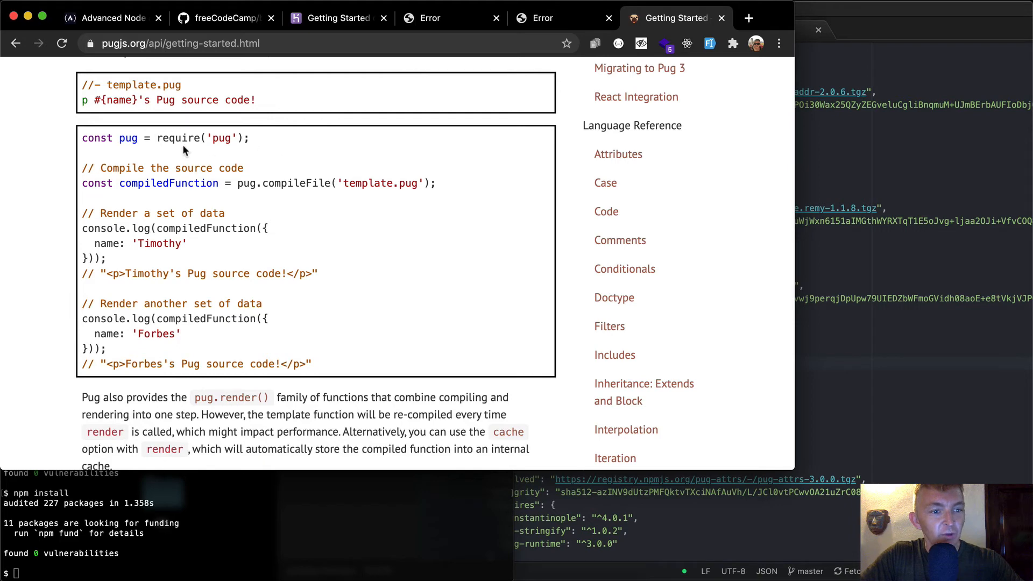
pyautogui.moveTo(388, 155)
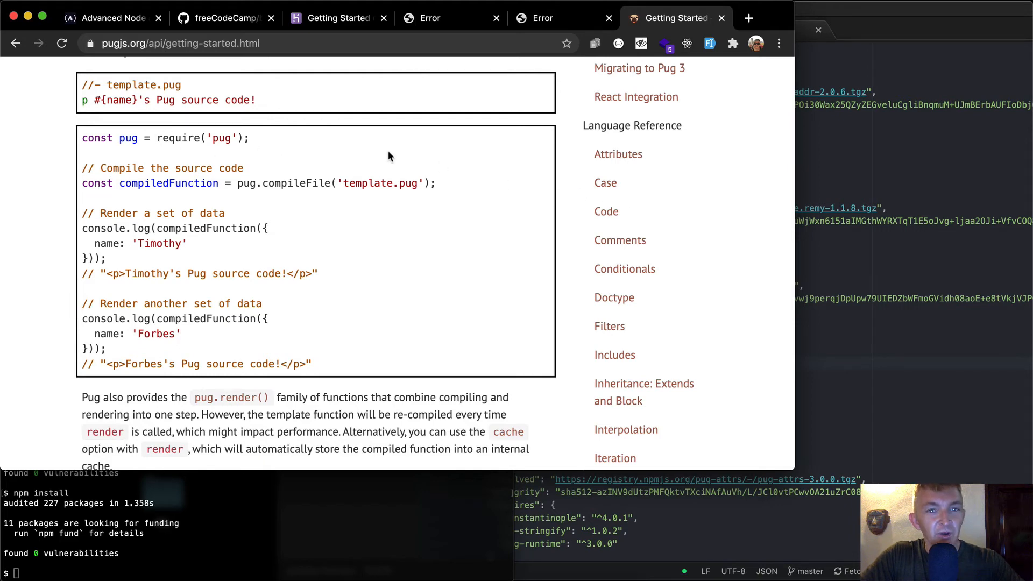
pyautogui.click(223, 19)
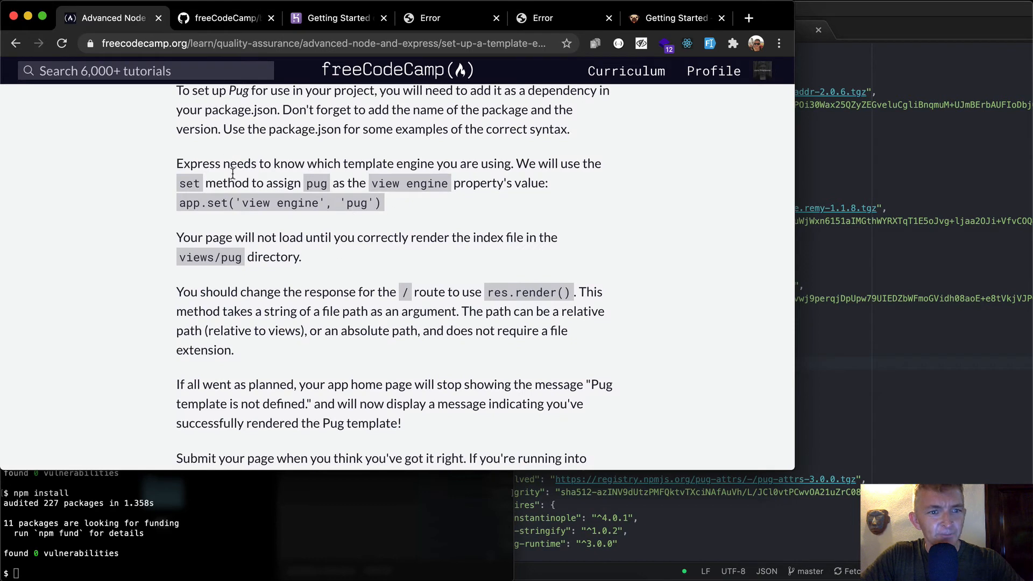
pyautogui.moveTo(433, 168)
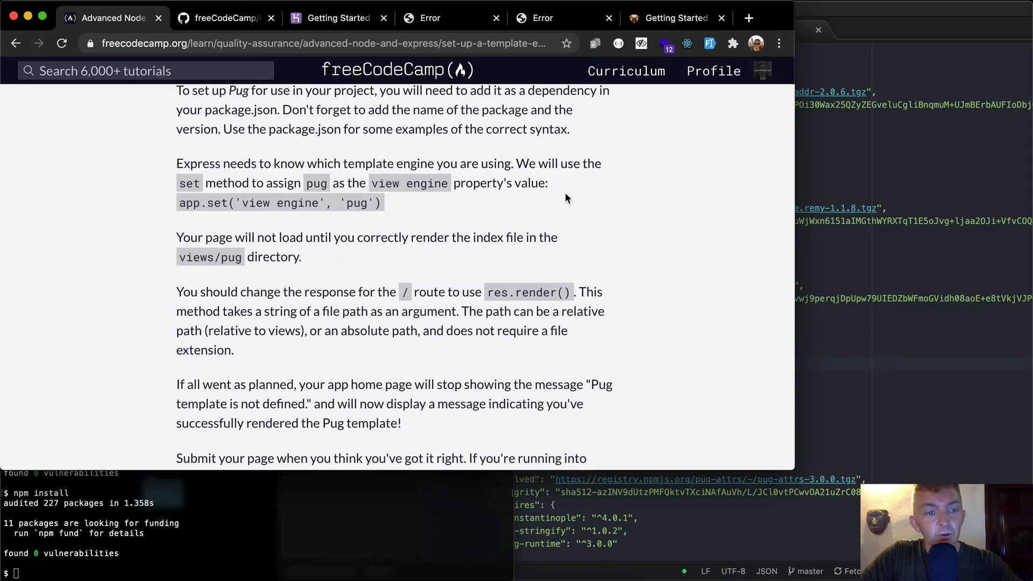
pyautogui.moveTo(668, 212)
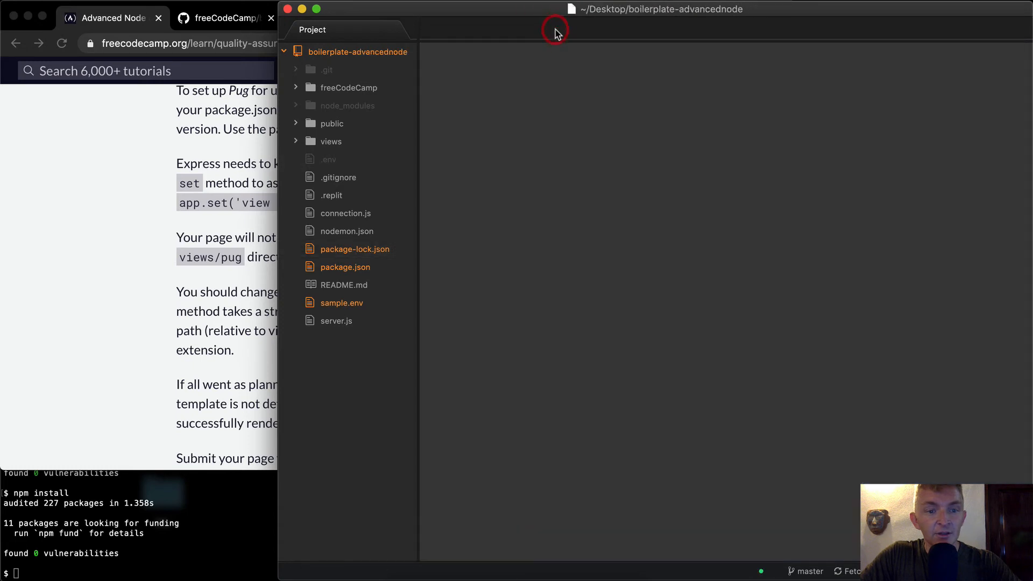
pyautogui.click(336, 320)
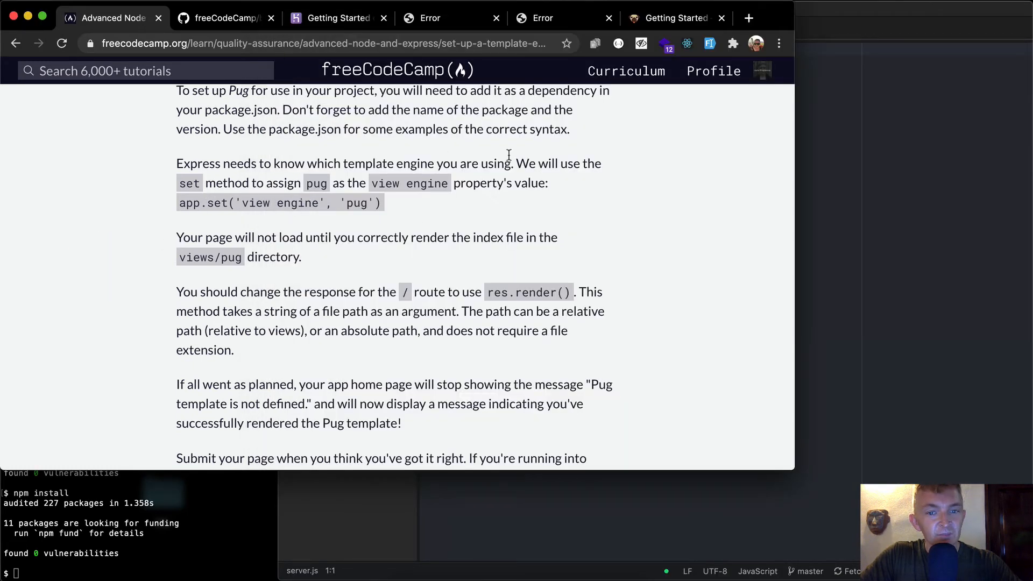
pyautogui.moveTo(265, 180)
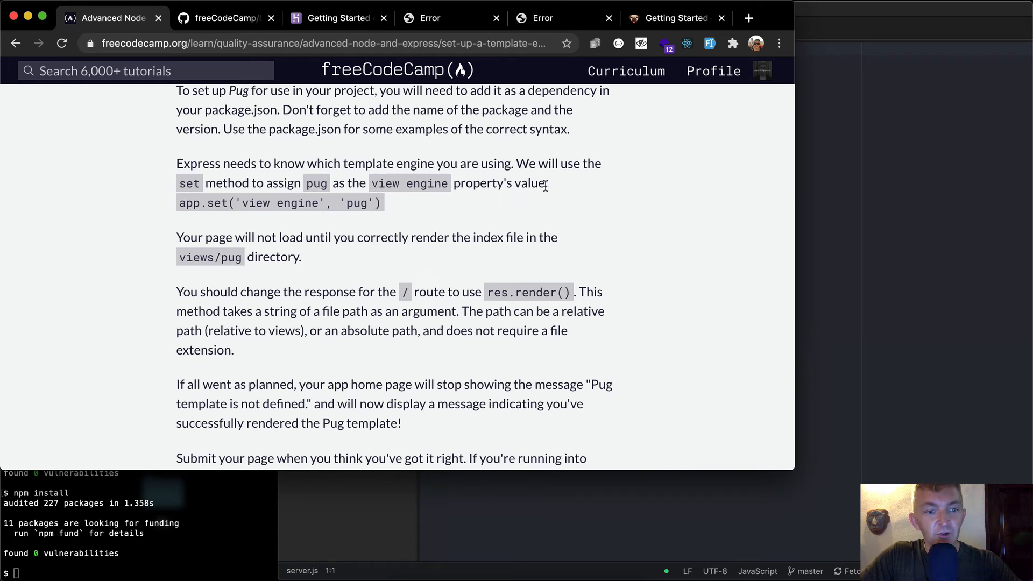
pyautogui.moveTo(332, 224)
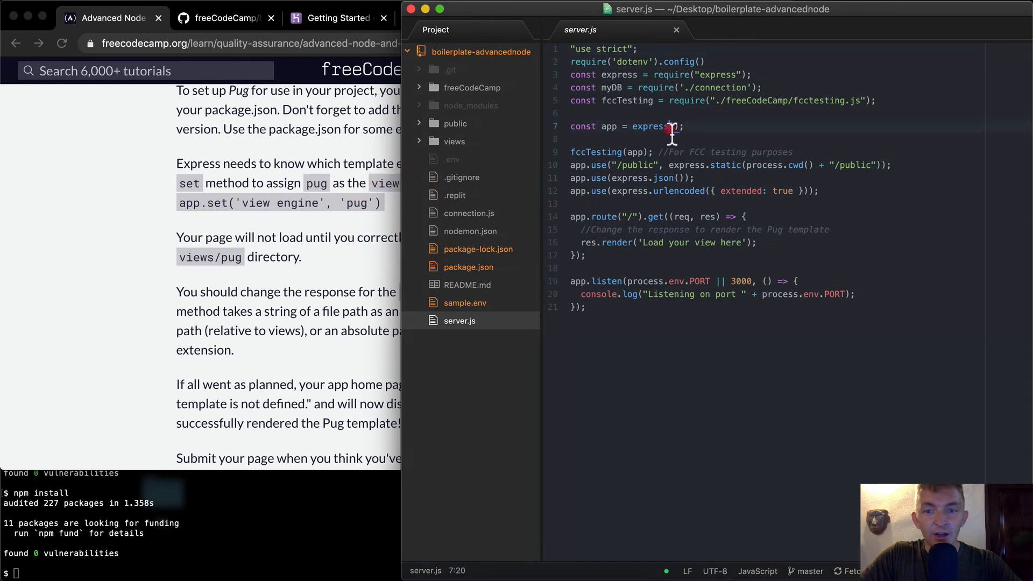
# - Add app.set('view engine', 'pug') right after const app = express() in server.js
pyautogui.click(683, 77)
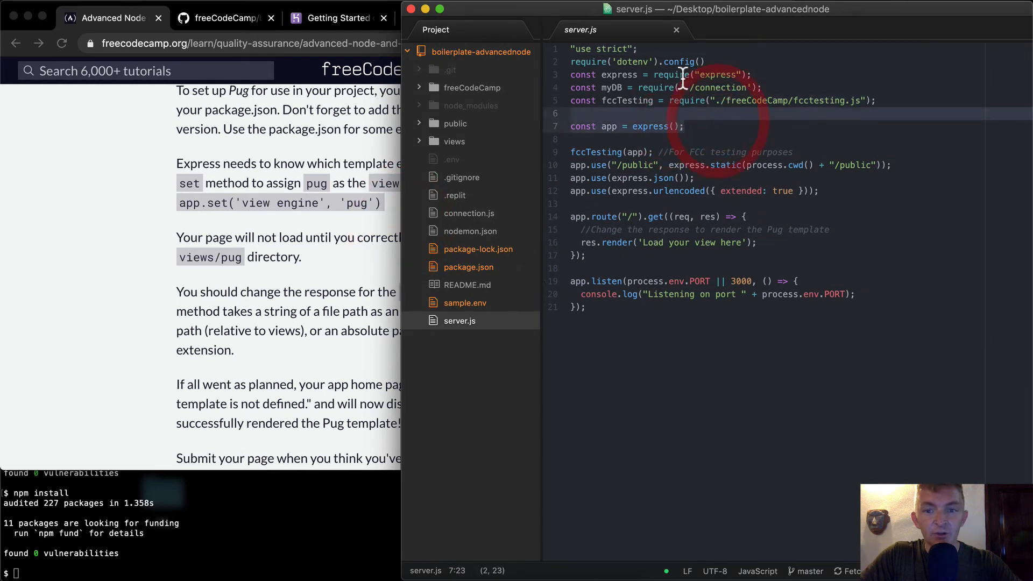
pyautogui.click(742, 61)
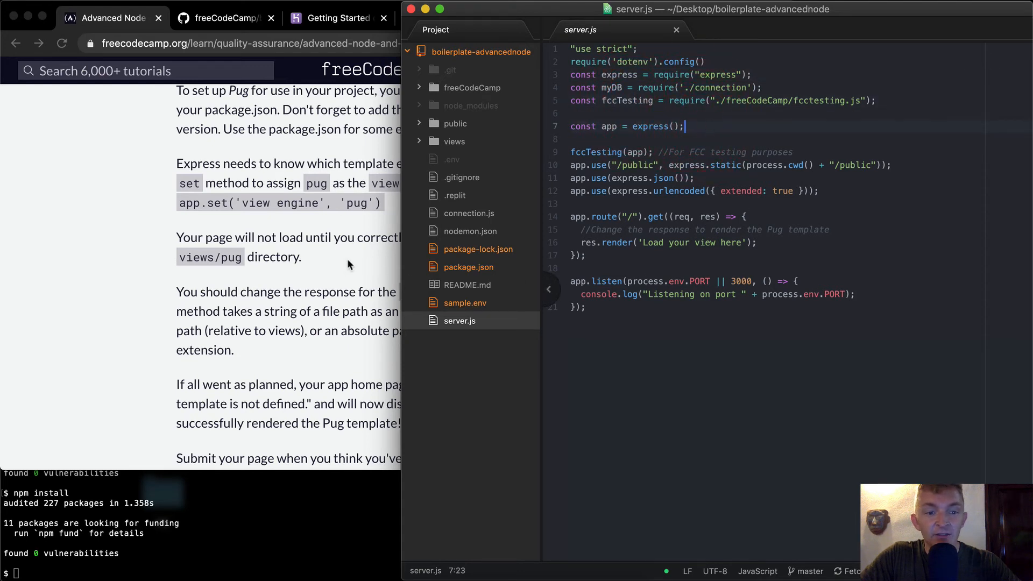
pyautogui.press('Enter')
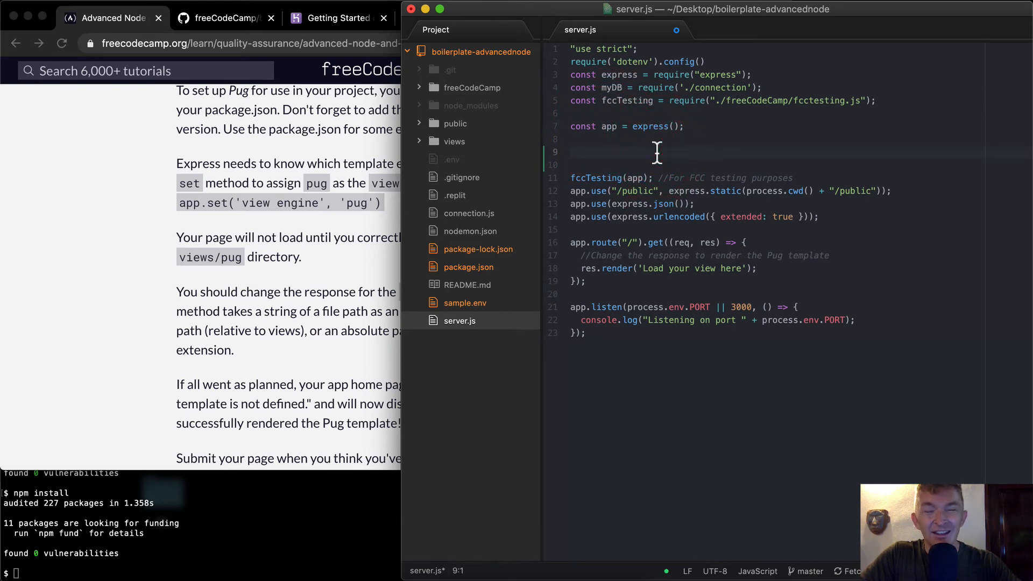
pyautogui.write('app.')
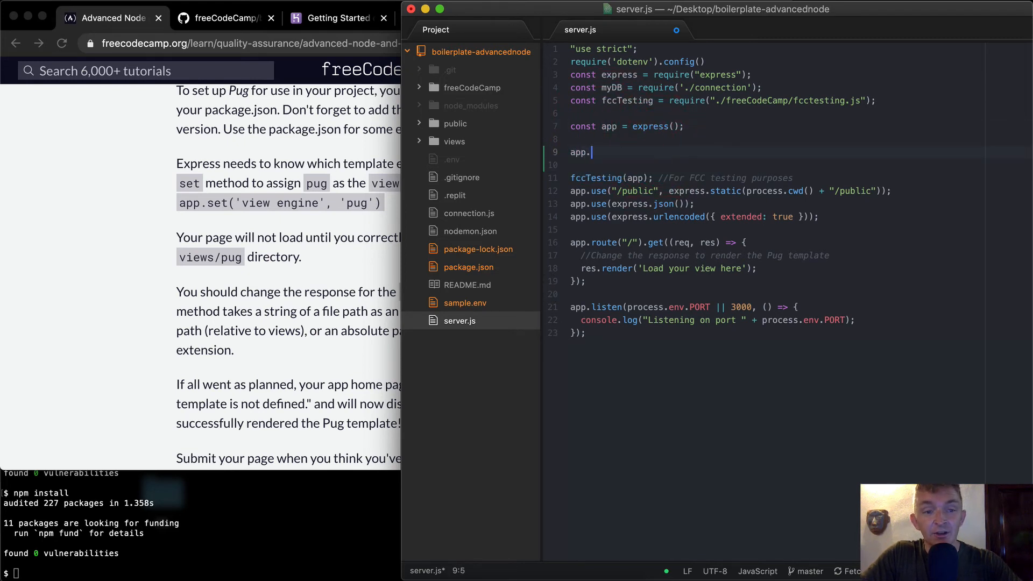
pyautogui.write("set('')")
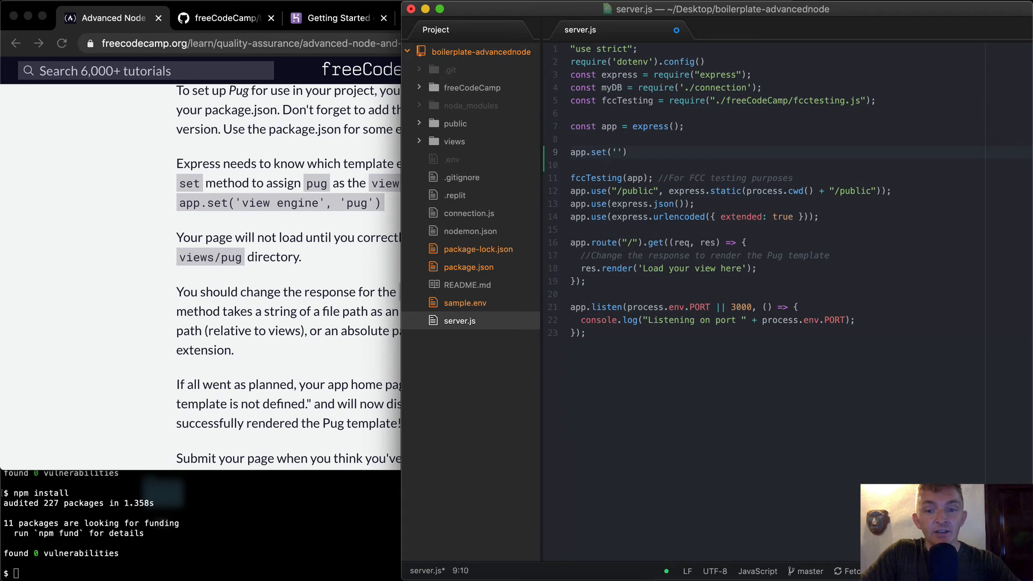
pyautogui.write('view engin')
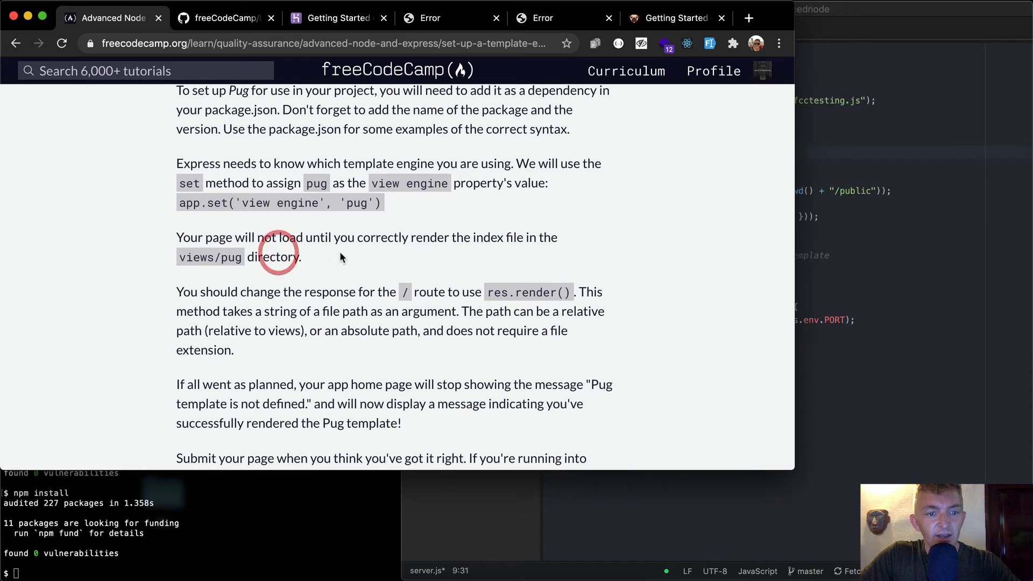
pyautogui.moveTo(415, 257)
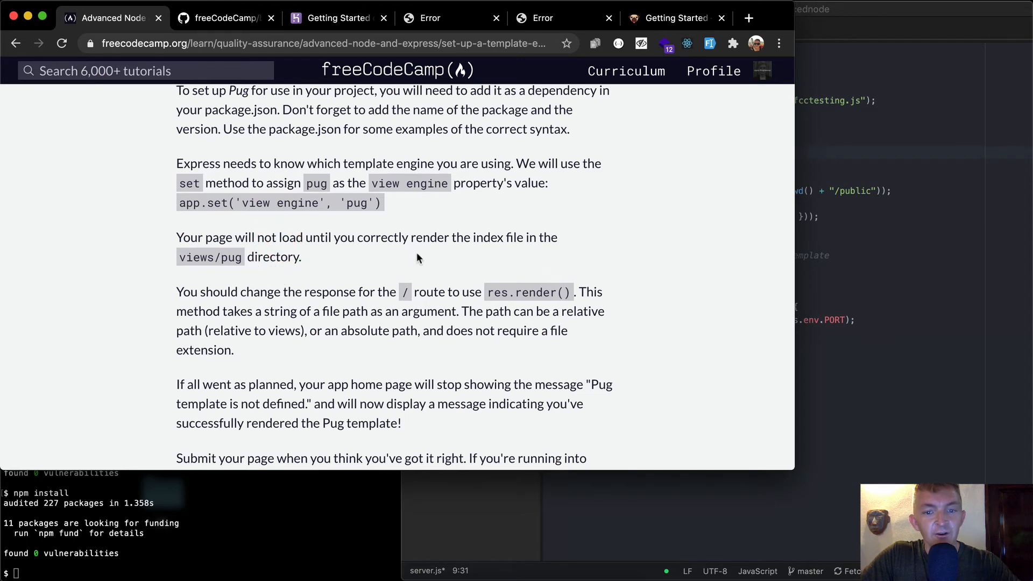
pyautogui.scroll(-3)
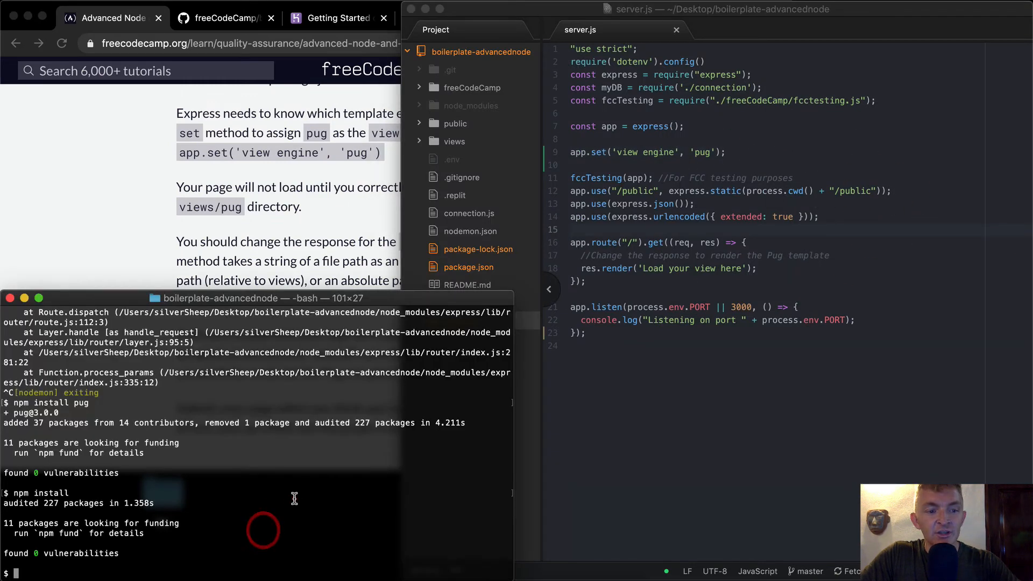
# - Start the server with nodemon and see the 'Failed to lookup view' error on localhost:3000
pyautogui.write('nodemon')
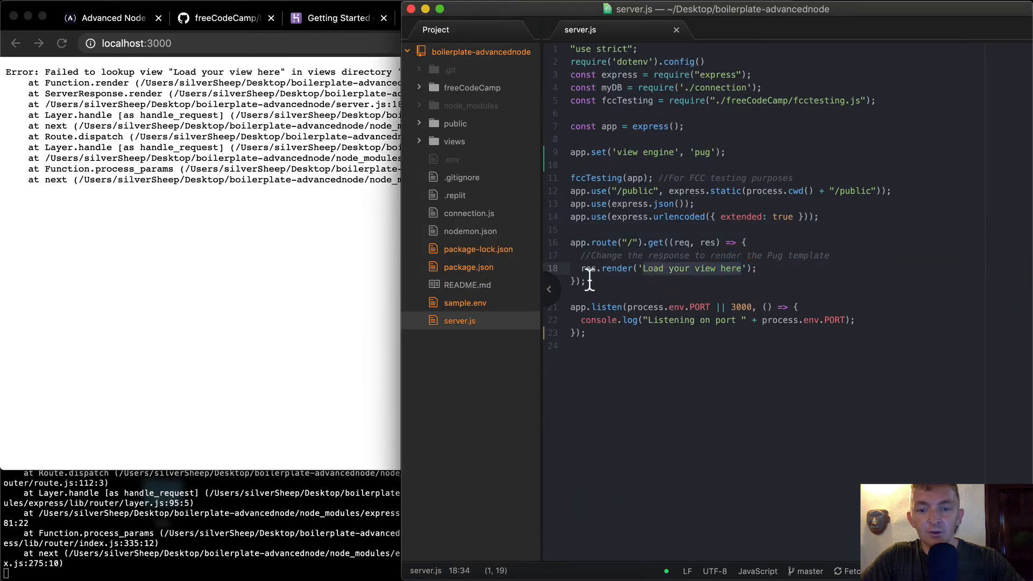
pyautogui.click(224, 19)
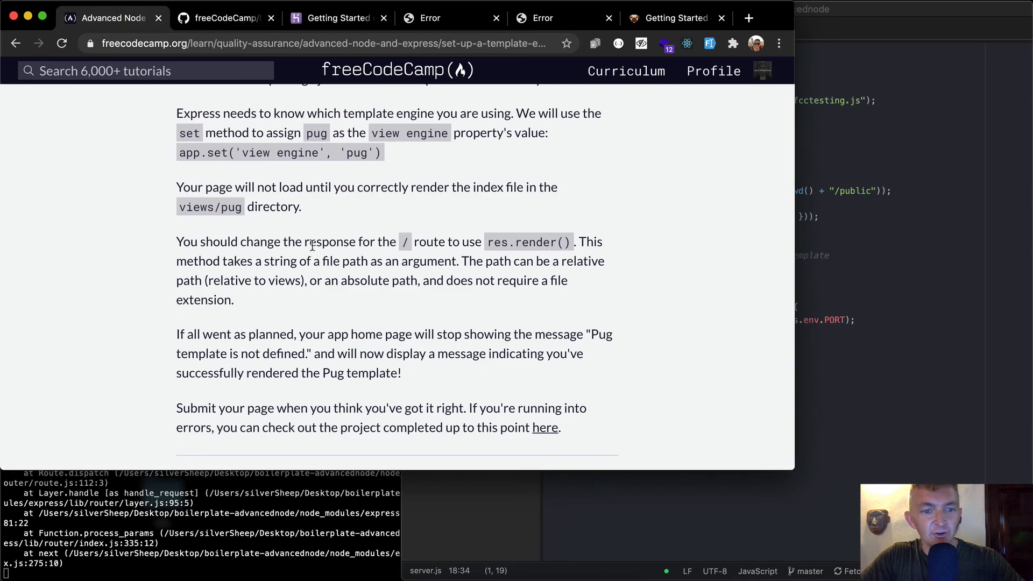
pyautogui.moveTo(265, 282)
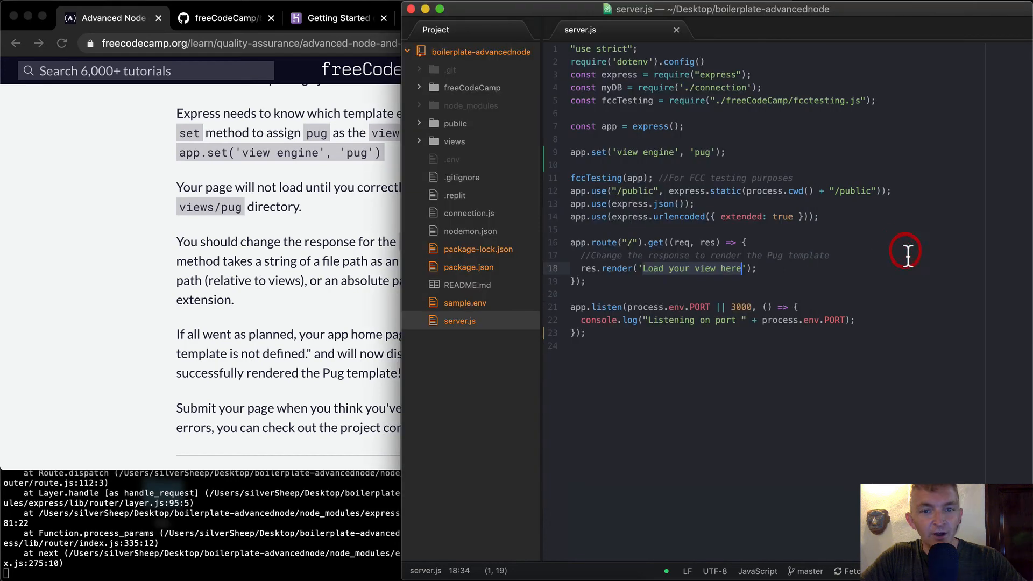
# - Change res.render's argument to 'pug/index' so localhost:3000 renders the Pug index page
pyautogui.click(454, 141)
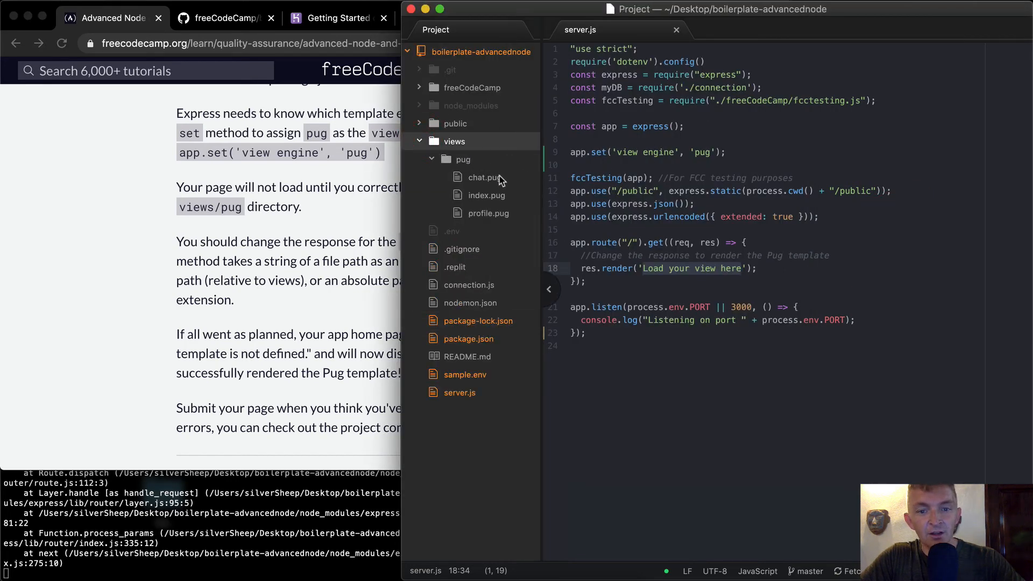
pyautogui.click(674, 267)
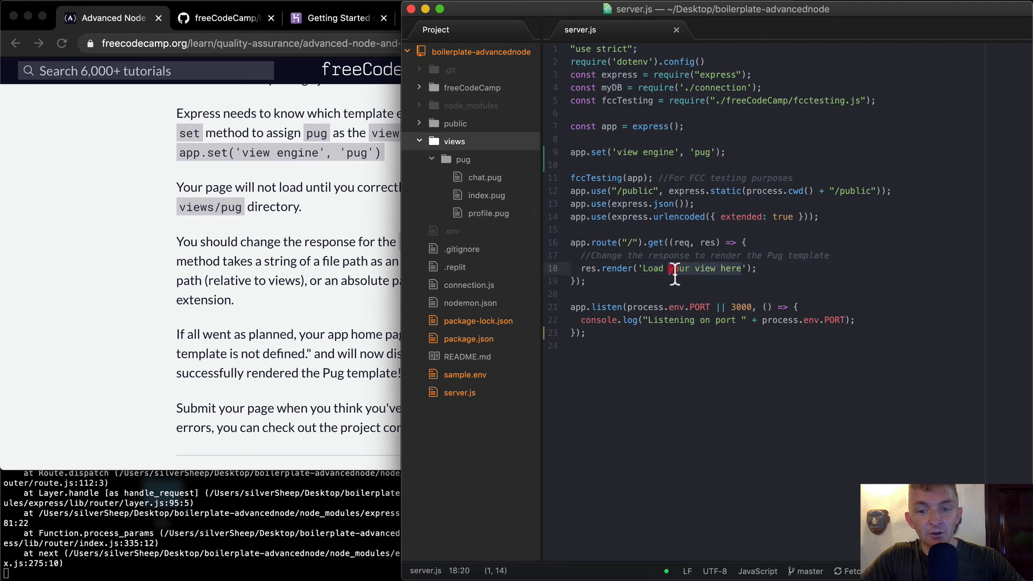
pyautogui.write('views/')
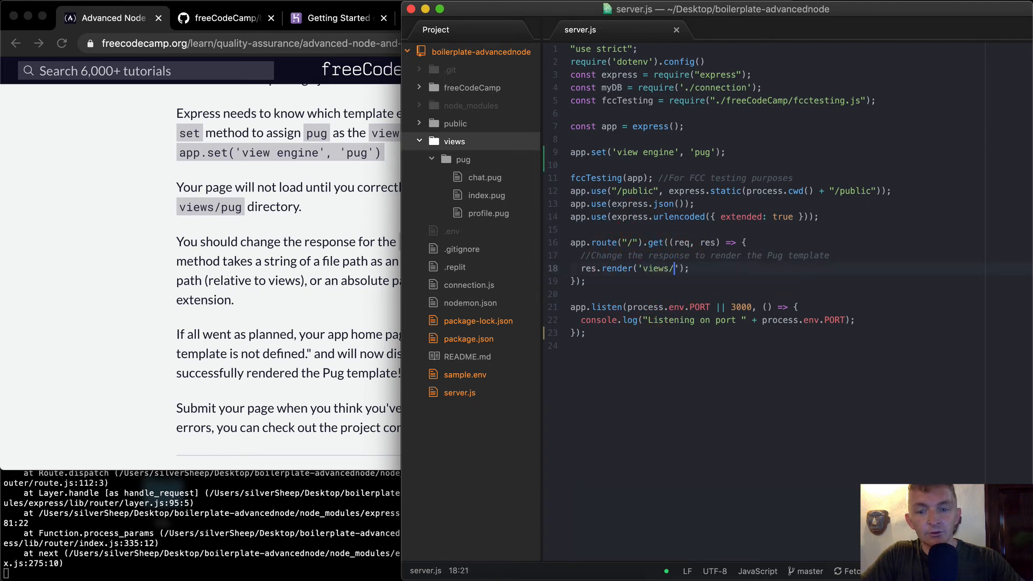
pyautogui.write('pug/in')
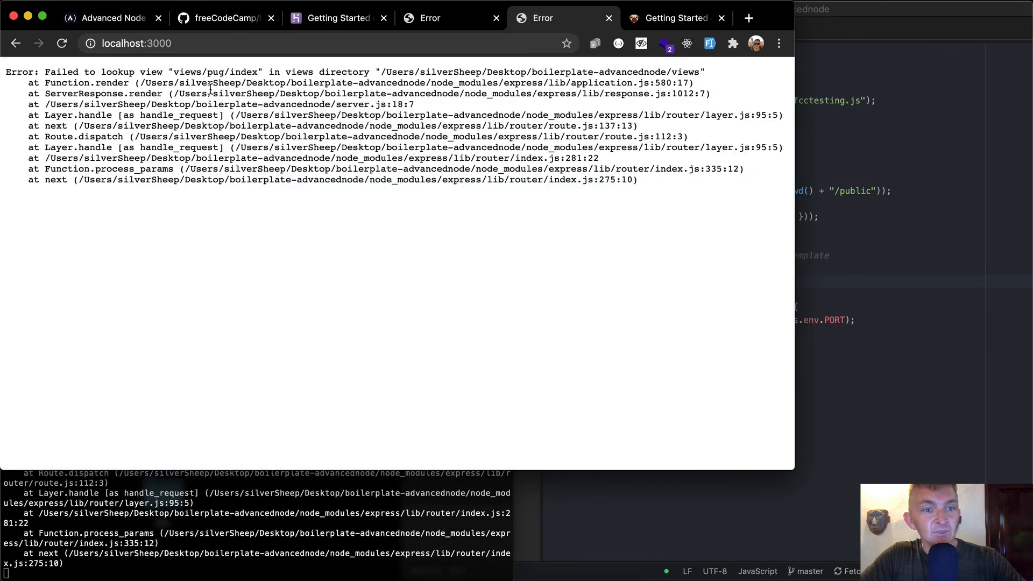
pyautogui.click(645, 267)
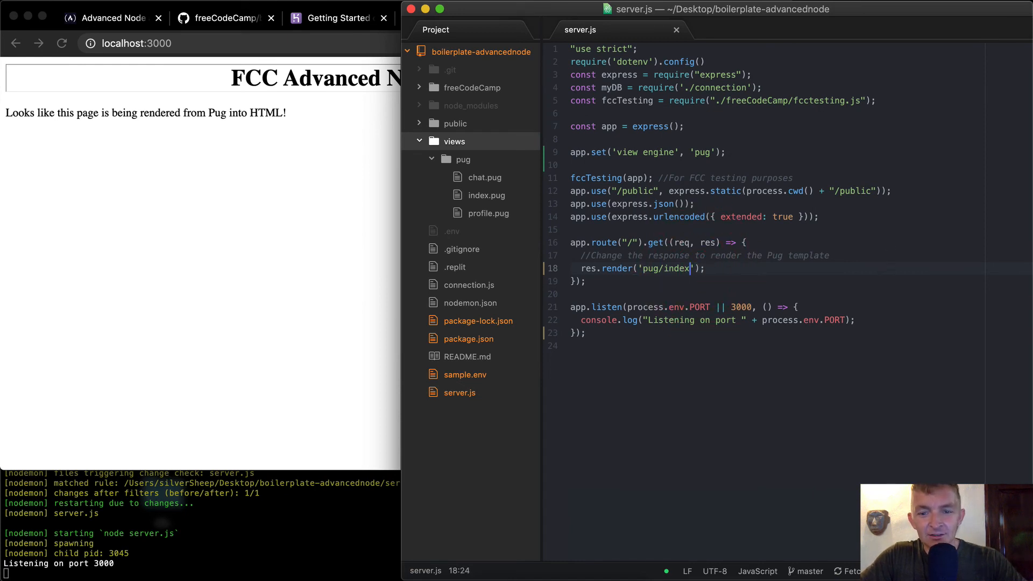
pyautogui.write('.pug')
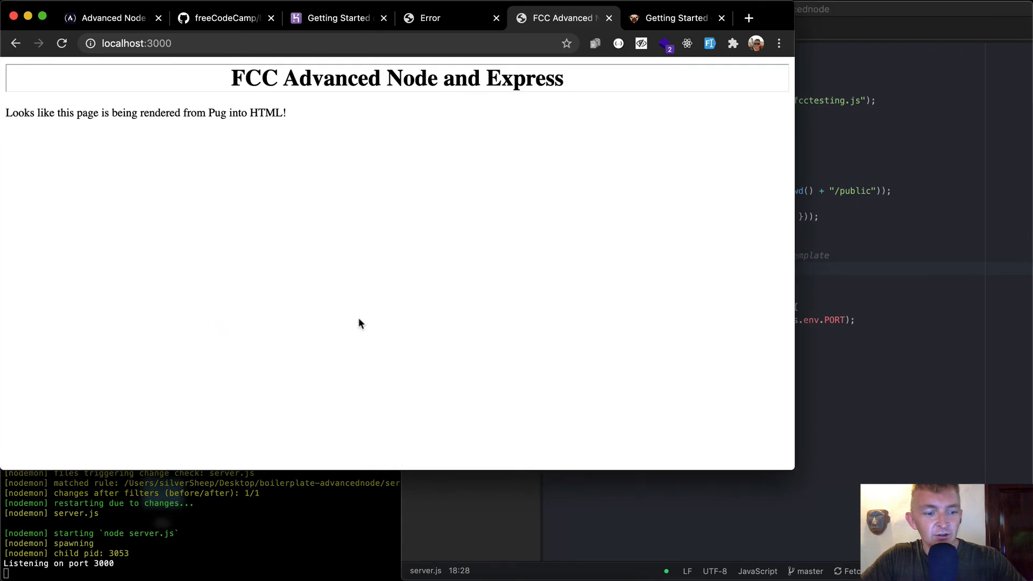
pyautogui.moveTo(690, 244)
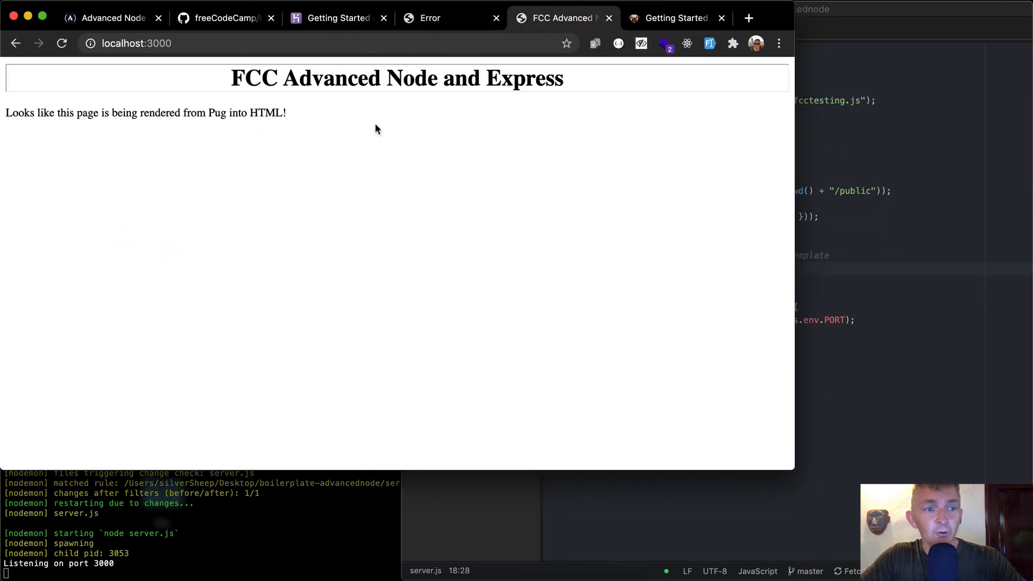
# - Reread the challenge page down to the Solution Link field and submit button
pyautogui.click(224, 18)
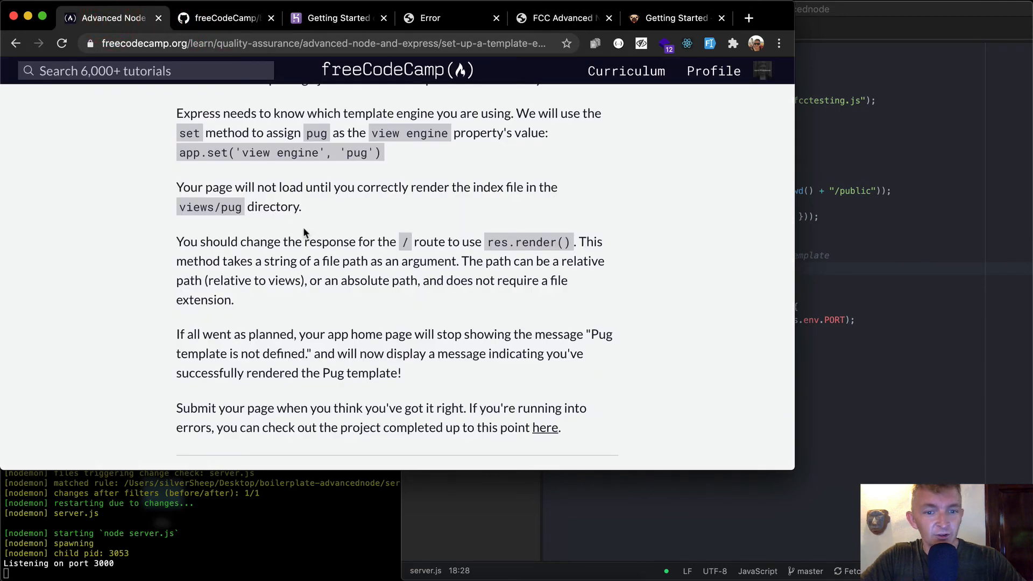
pyautogui.scroll(-3)
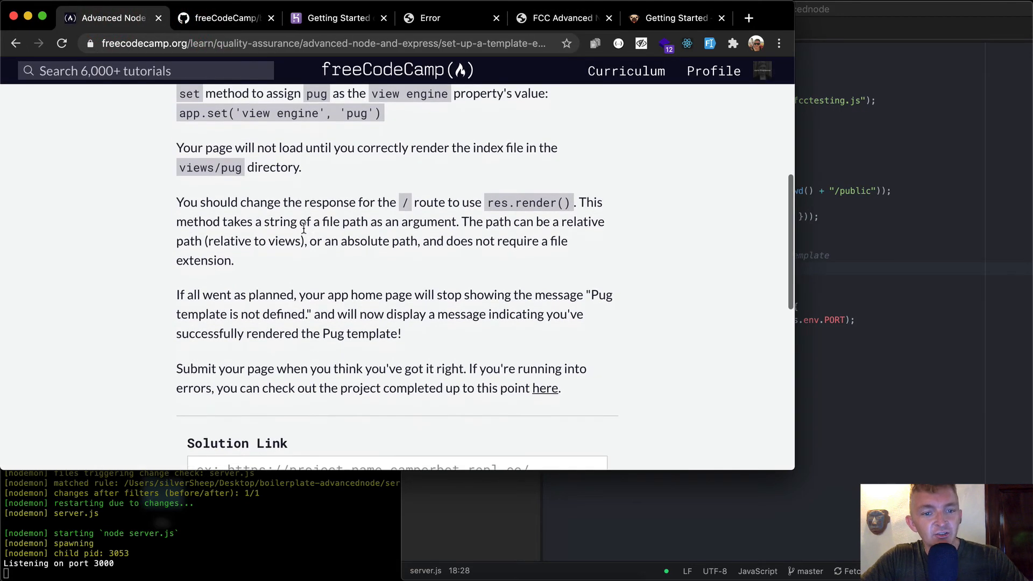
pyautogui.moveTo(266, 302)
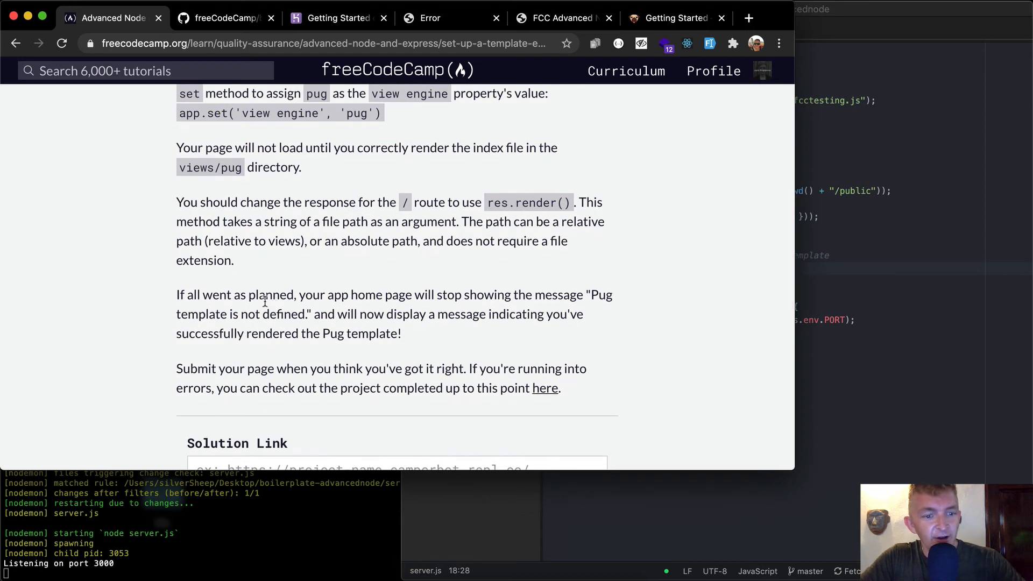
pyautogui.moveTo(475, 298)
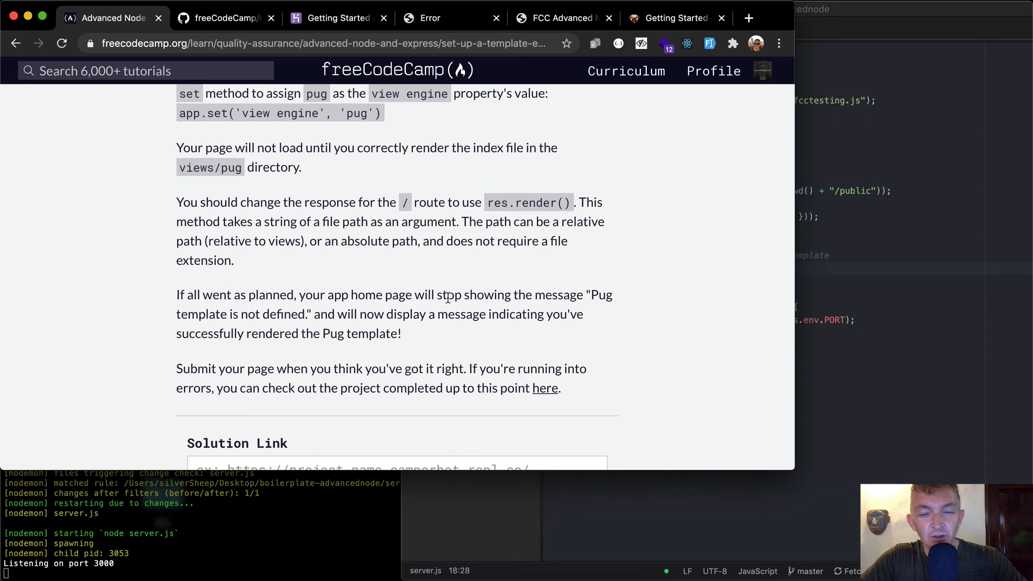
pyautogui.moveTo(360, 310)
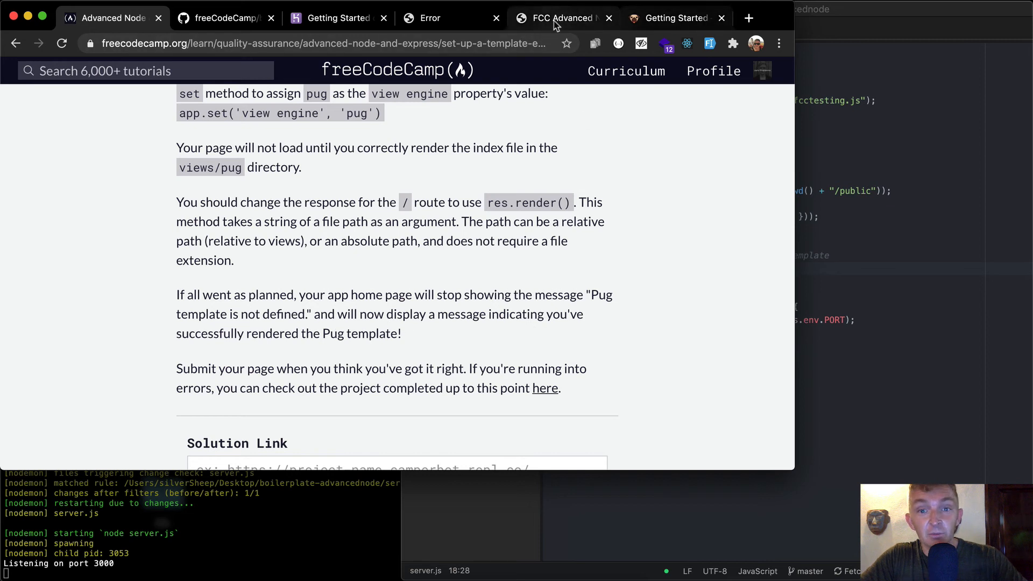
pyautogui.click(562, 18)
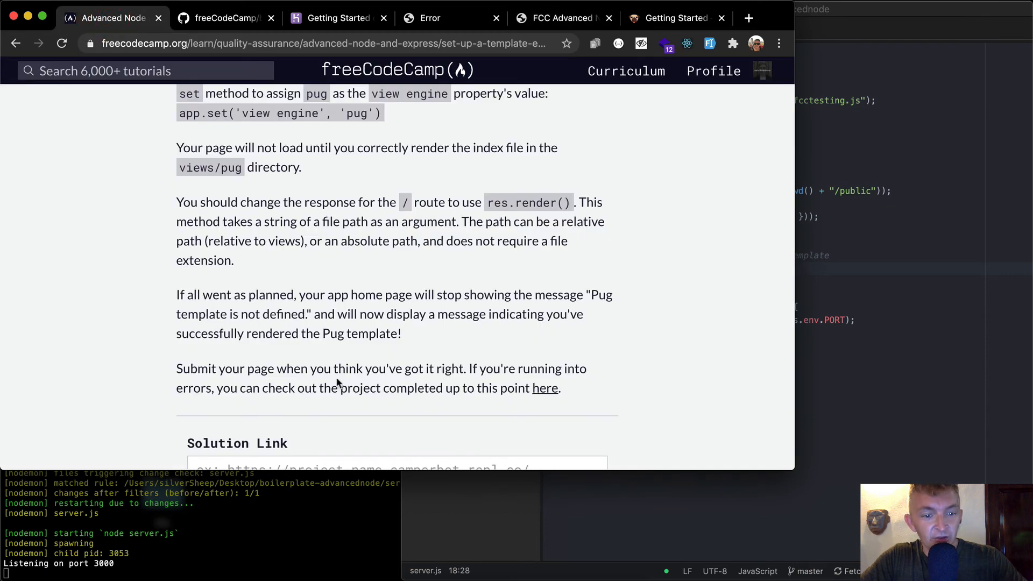
pyautogui.scroll(-3)
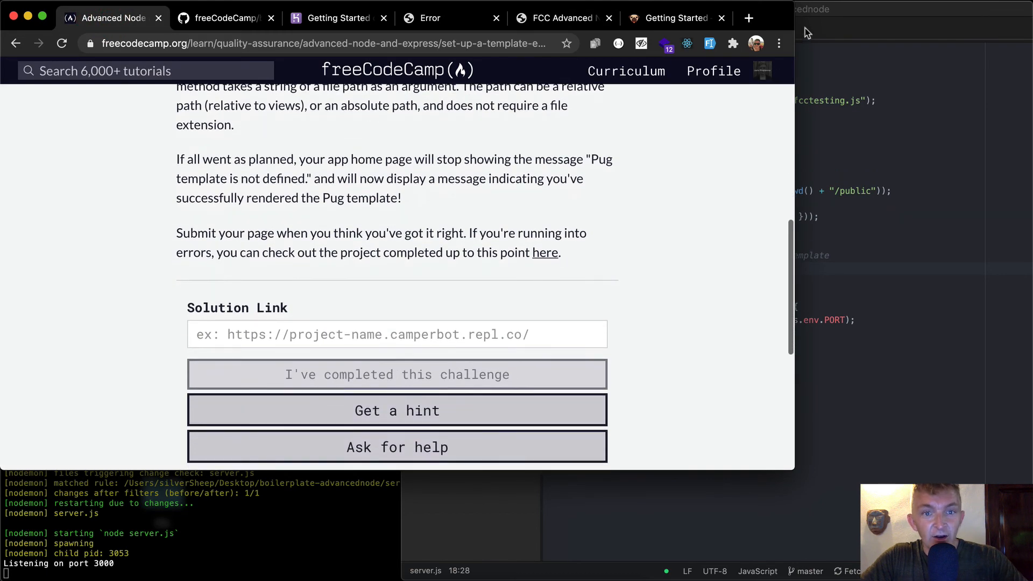
# - Stop nodemon with Ctrl+C, check git status, and stage all changes with git add
pyautogui.click(451, 18)
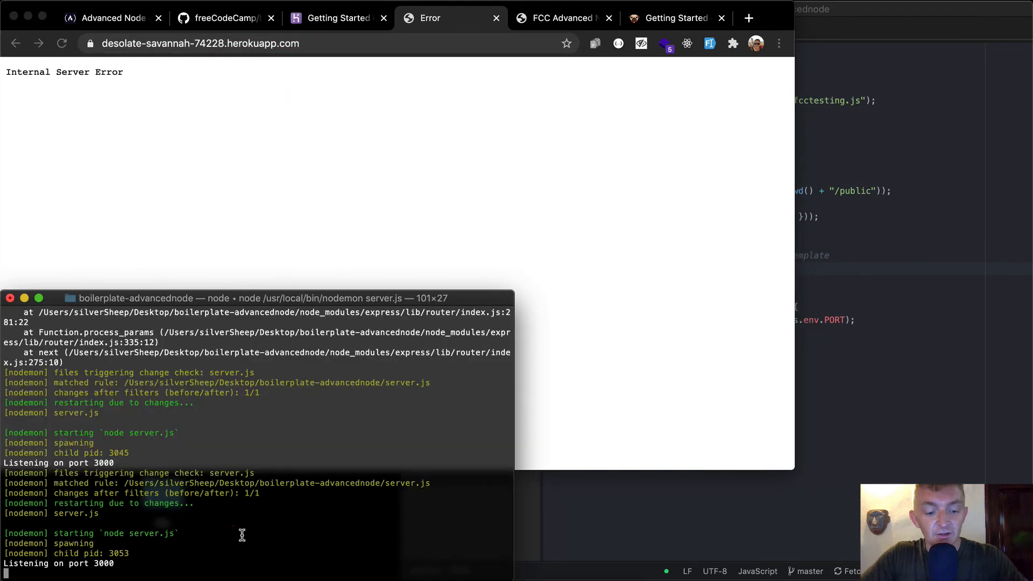
pyautogui.press('ctrl+c')
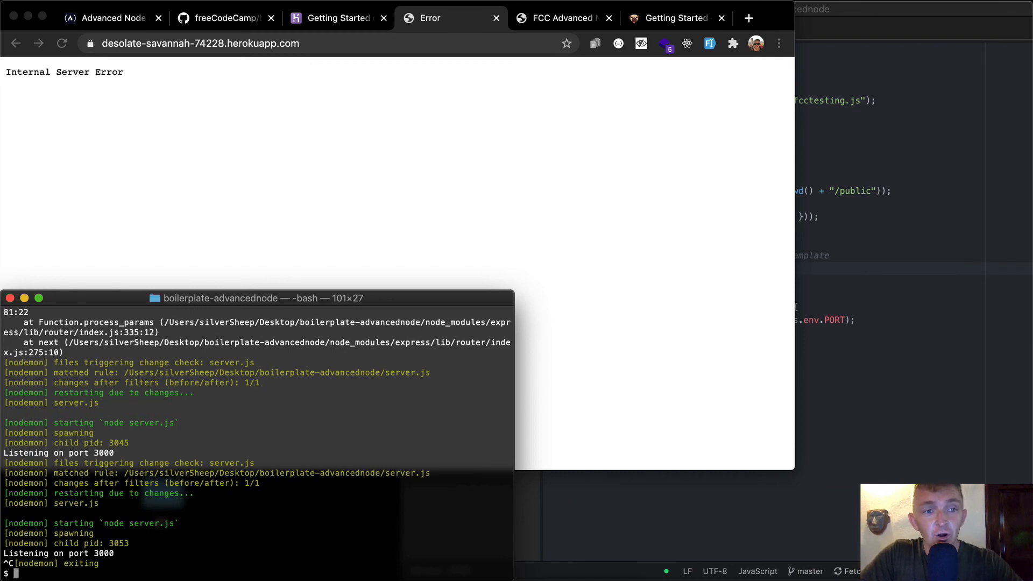
pyautogui.write('git status')
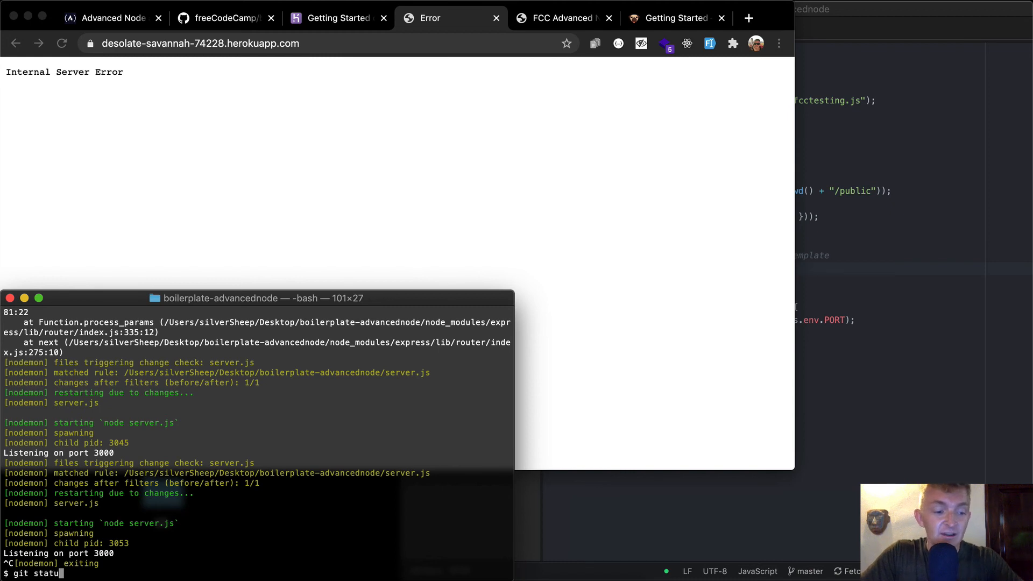
pyautogui.press('Return')
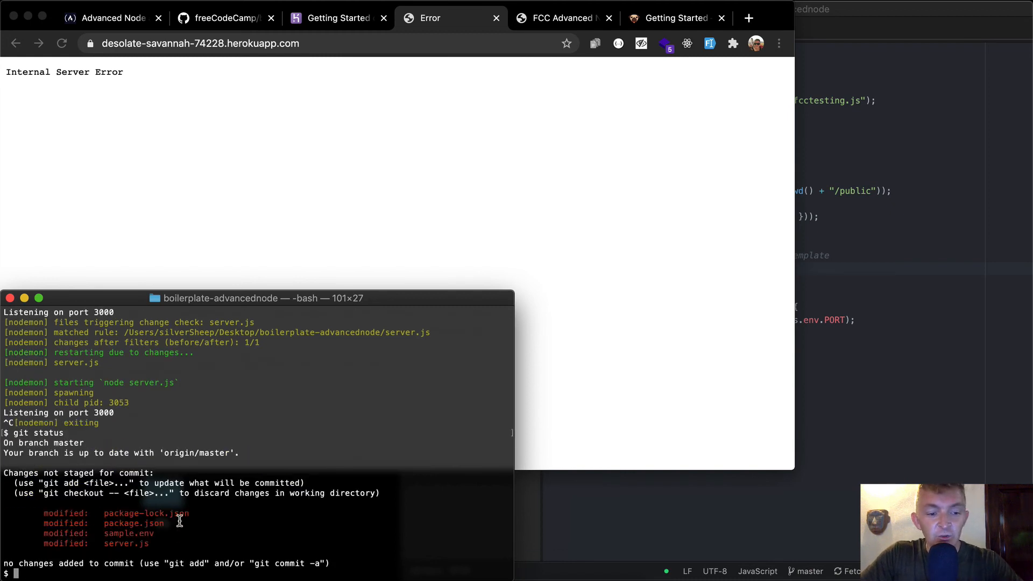
pyautogui.doubleClick(125, 533)
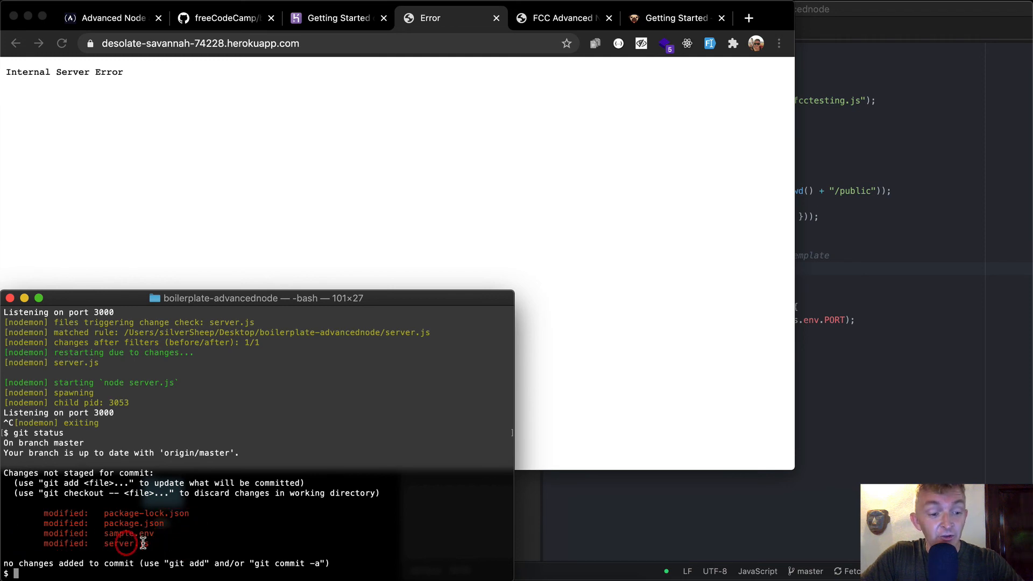
pyautogui.moveTo(331, 466)
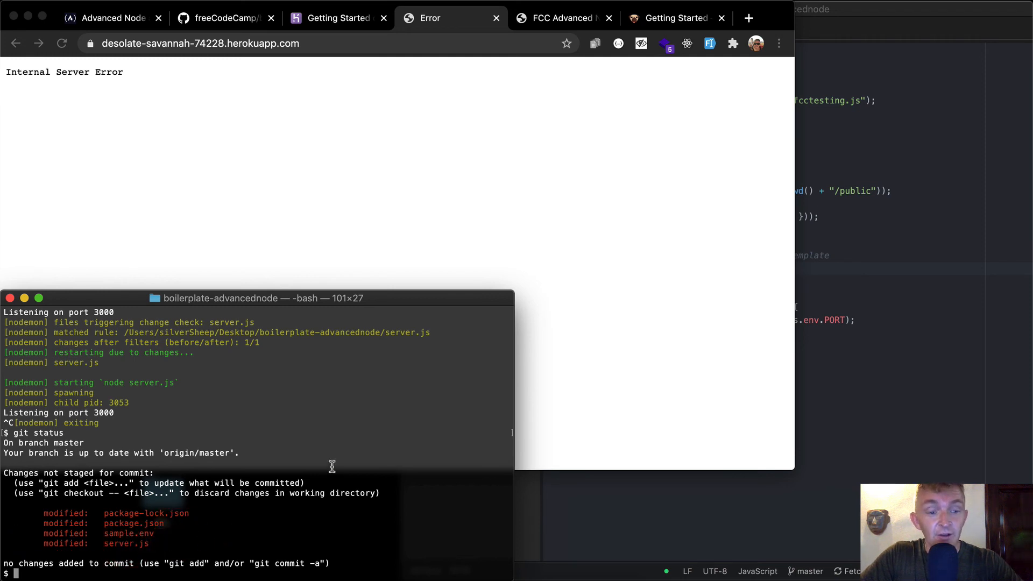
pyautogui.write('git add .')
pyautogui.write('git commit -m "')
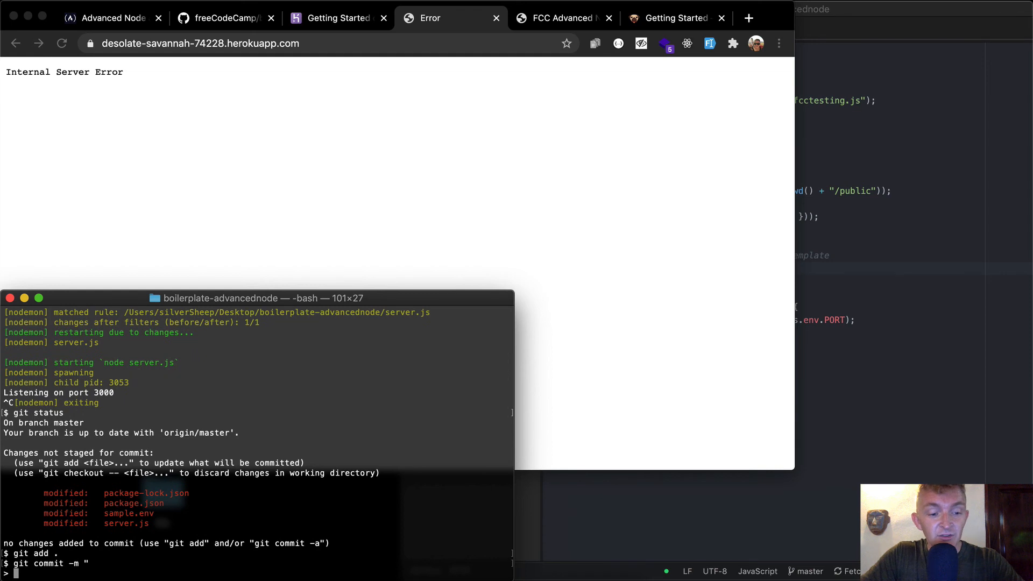
# - Commit as 'Add pug template engine' / 'Set server with functional index path'
pyautogui.write('Add pug template en')
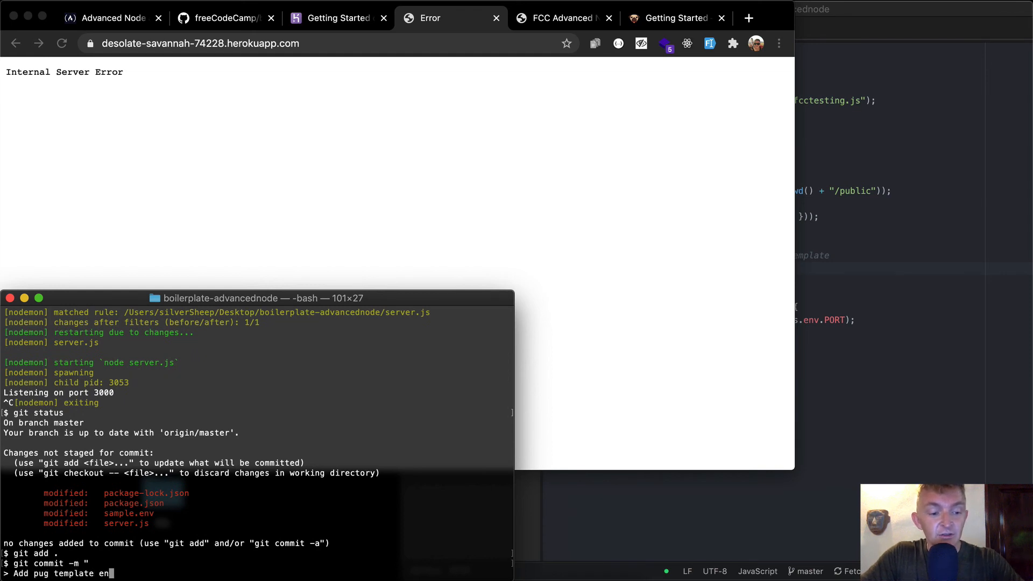
pyautogui.press('Return')
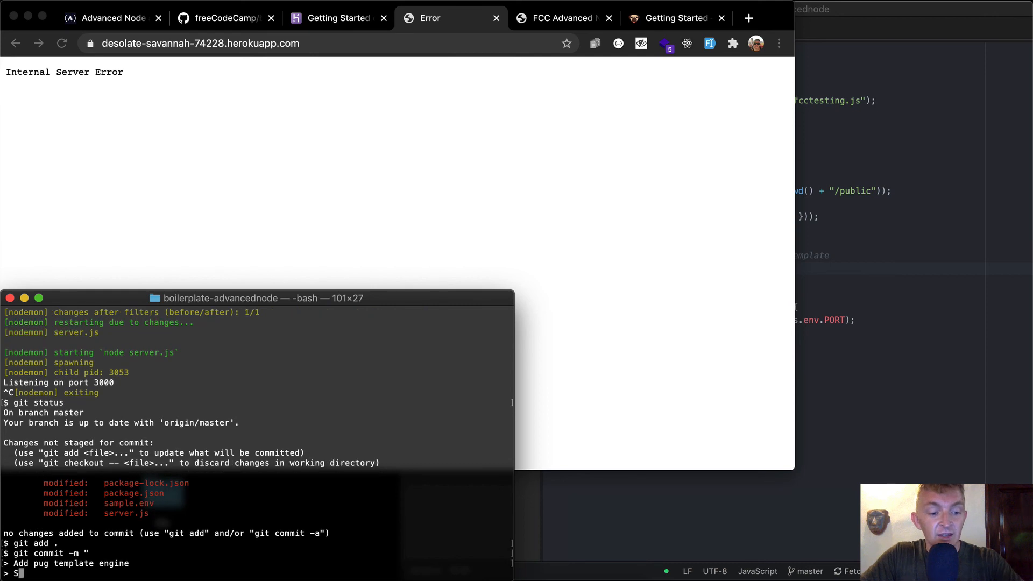
pyautogui.write('et serv')
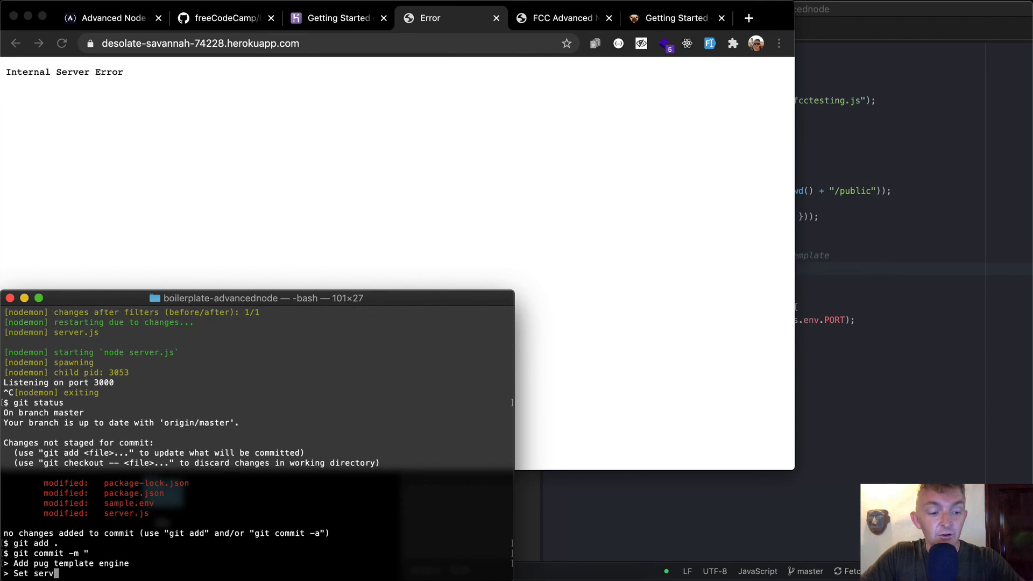
pyautogui.write('to')
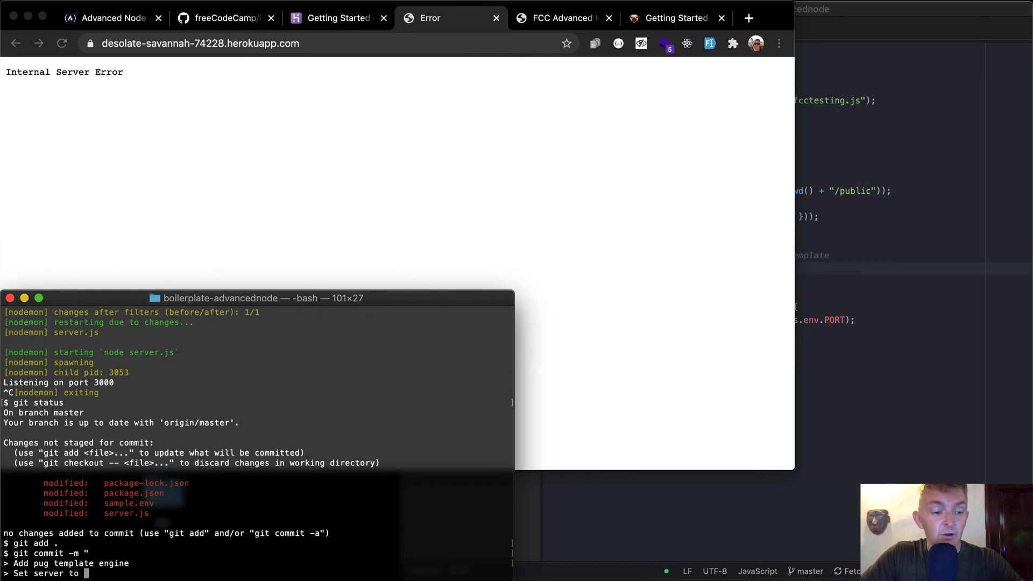
pyautogui.write('with')
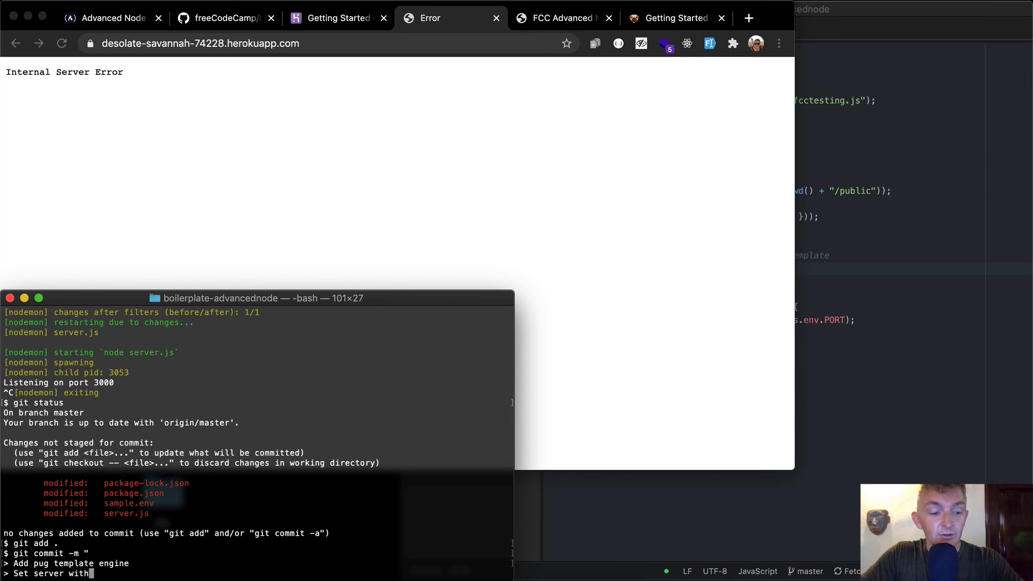
pyautogui.write('functional')
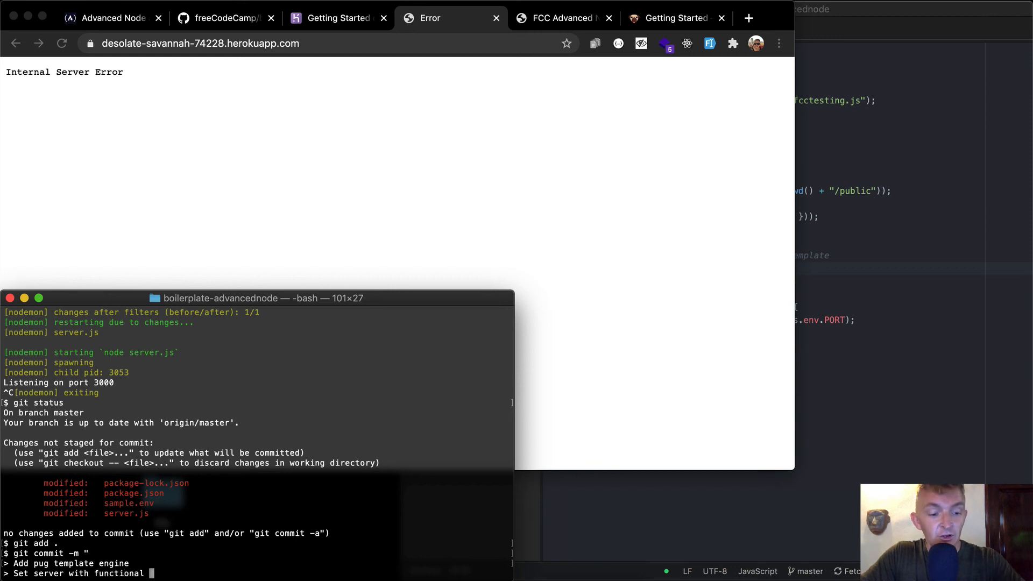
pyautogui.write('index')
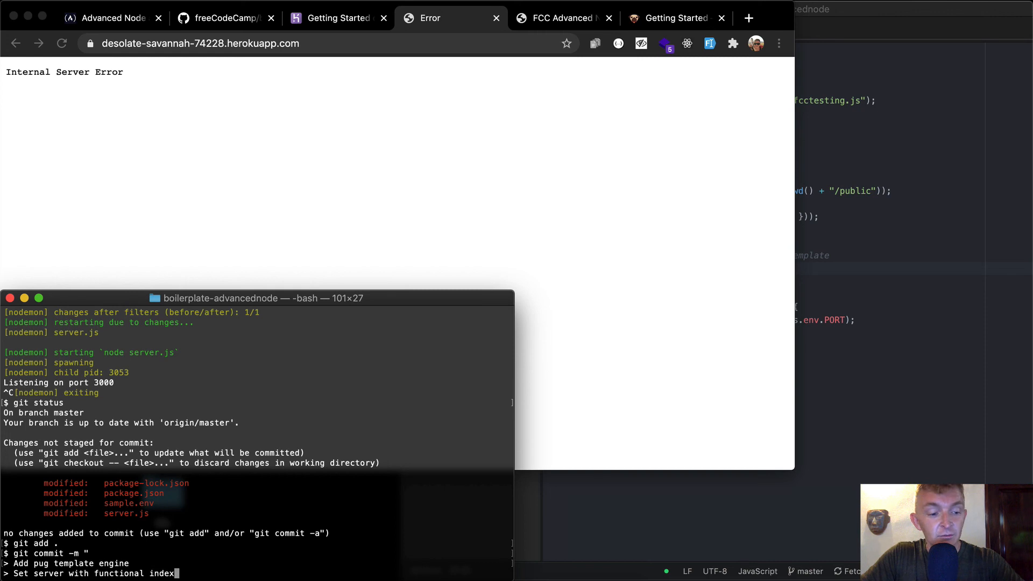
pyautogui.press('Return')
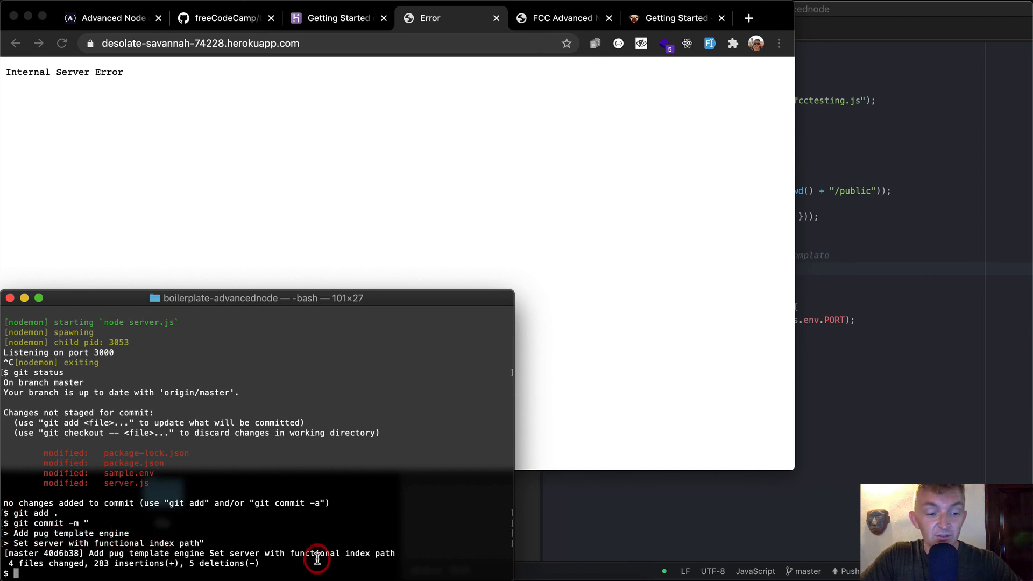
# - Push the commit with git push heroku and watch the build succeed and release v4
pyautogui.write('git push')
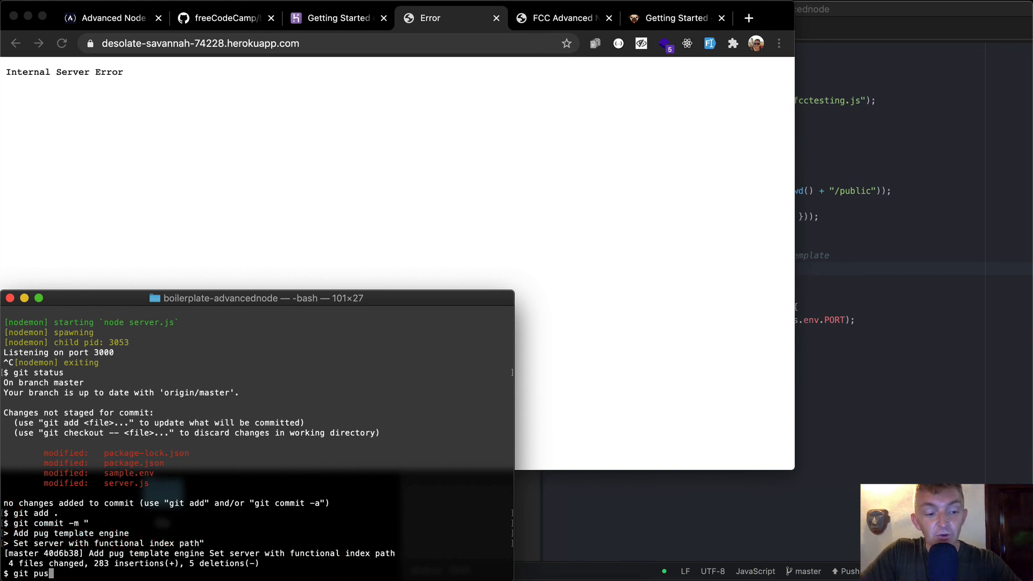
pyautogui.press('Return')
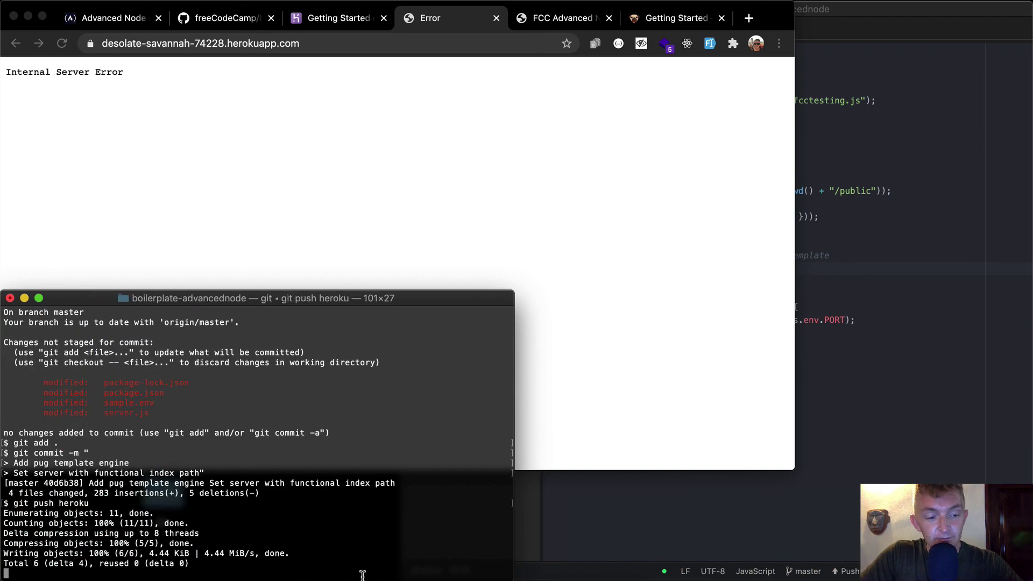
pyautogui.scroll(-3)
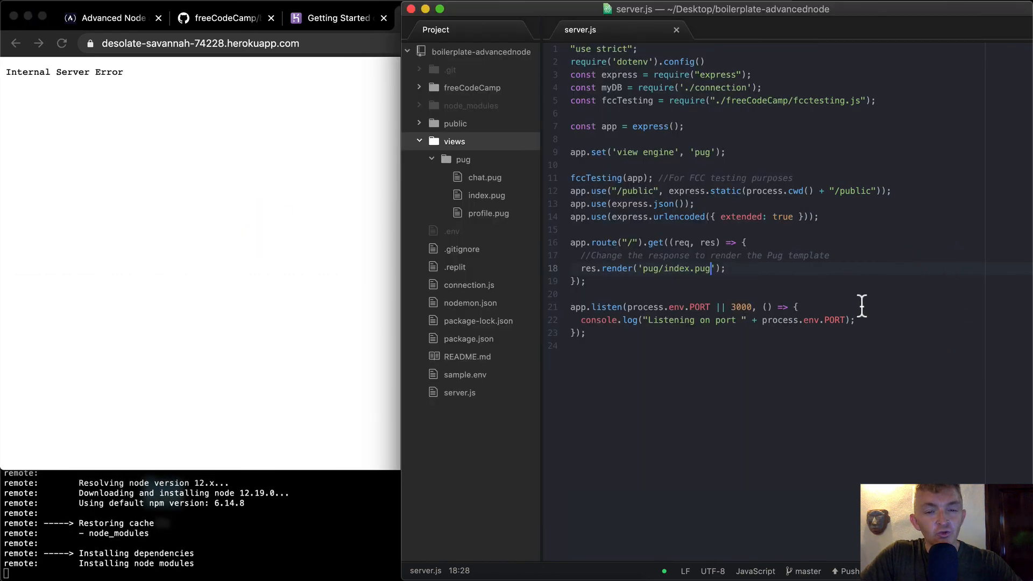
pyautogui.click(452, 230)
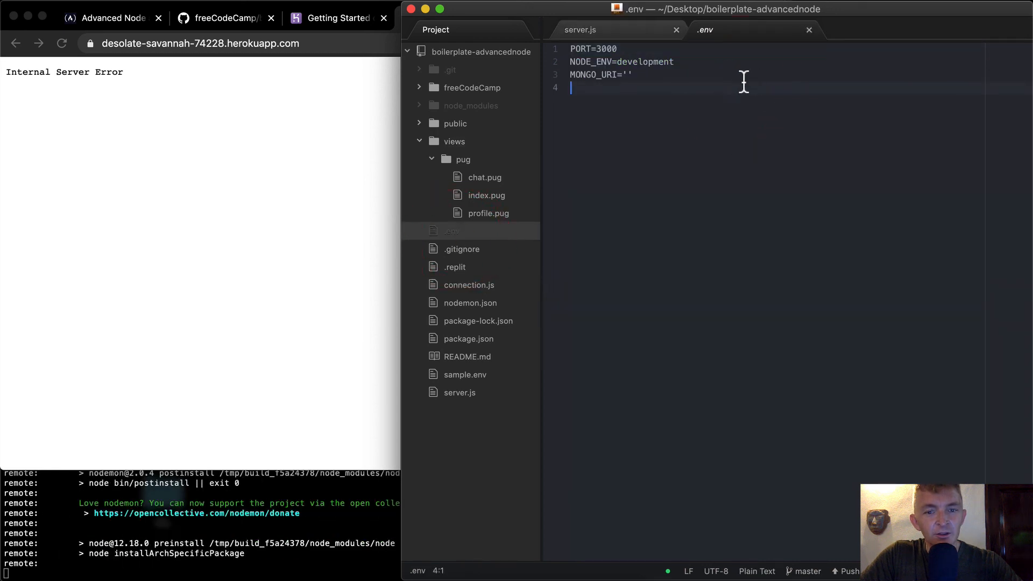
pyautogui.click(582, 30)
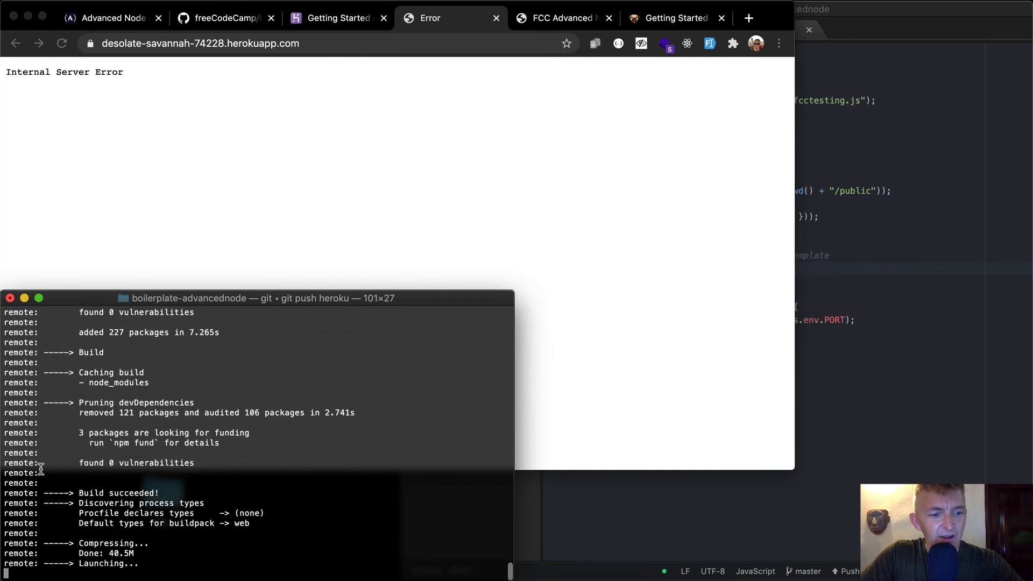
pyautogui.scroll(-3)
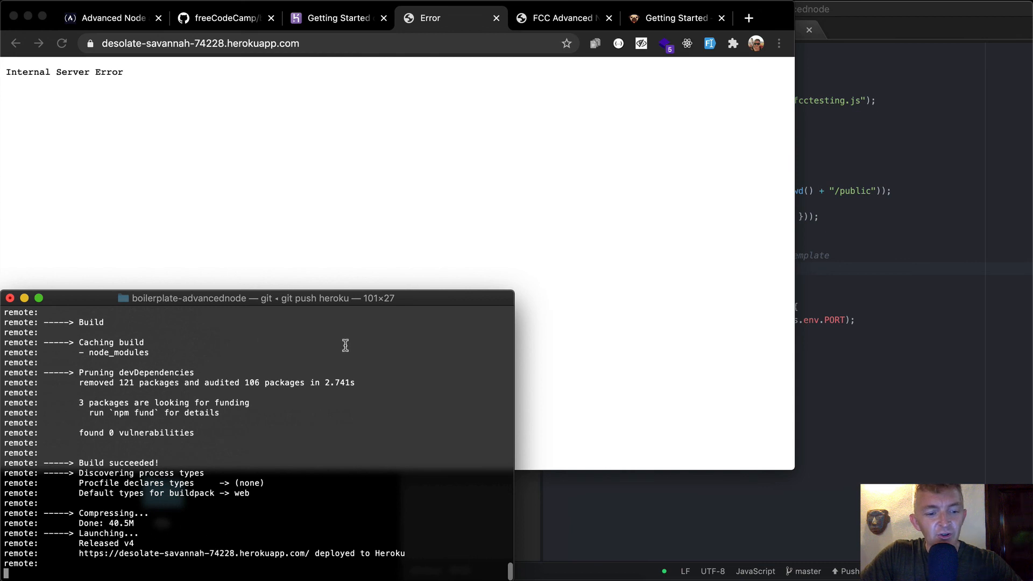
pyautogui.moveTo(287, 529)
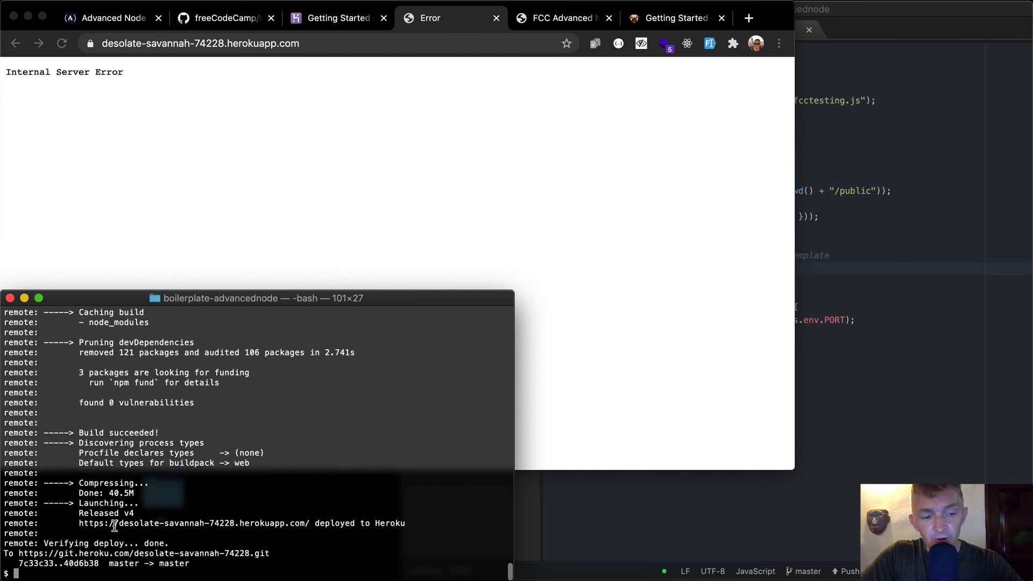
pyautogui.moveTo(338, 515)
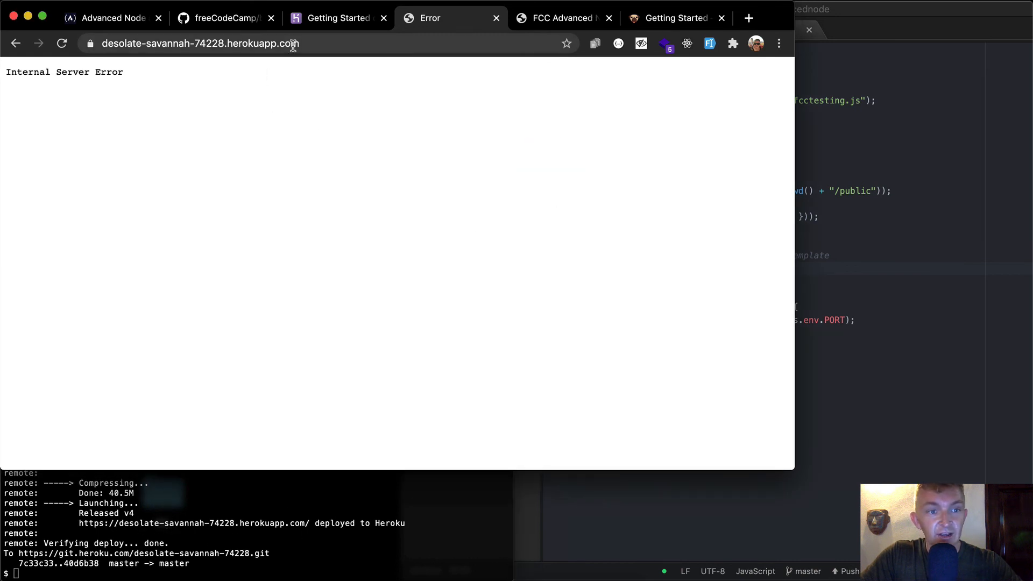
# - Reload desolate-savannah-74228.herokuapp.com to see the Pug-rendered FCC page
pyautogui.click(62, 43)
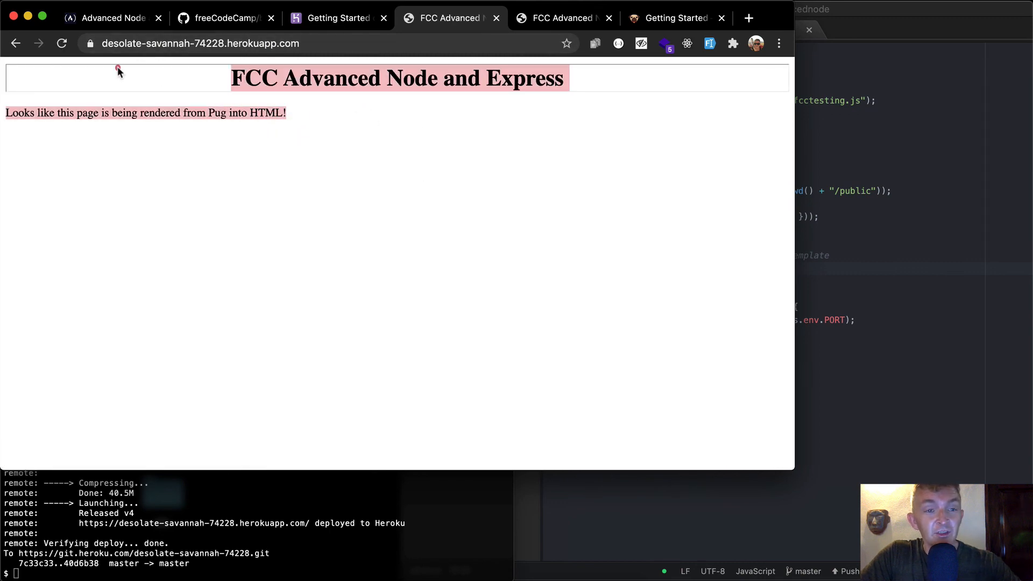
pyautogui.click(200, 43)
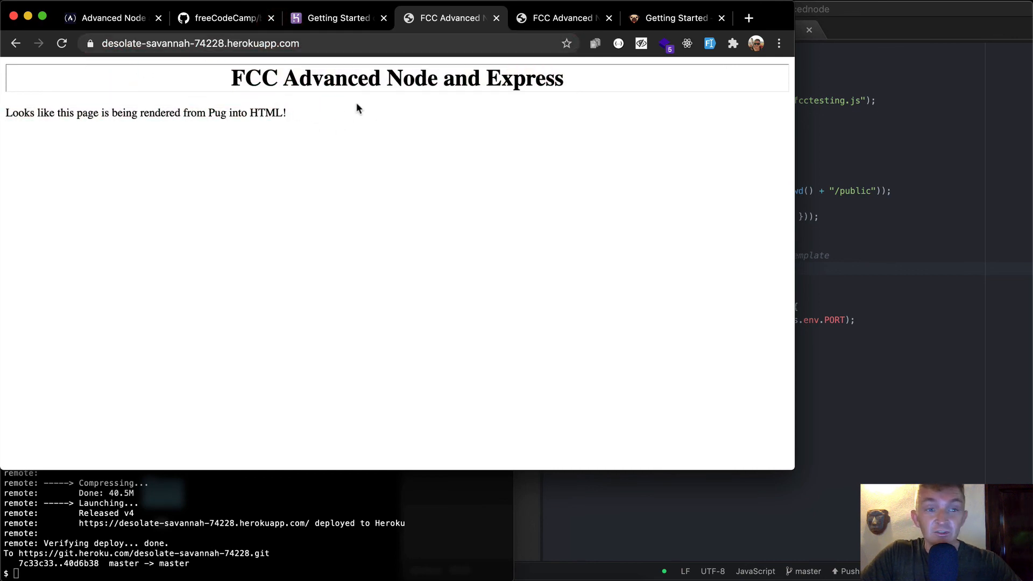
pyautogui.click(111, 18)
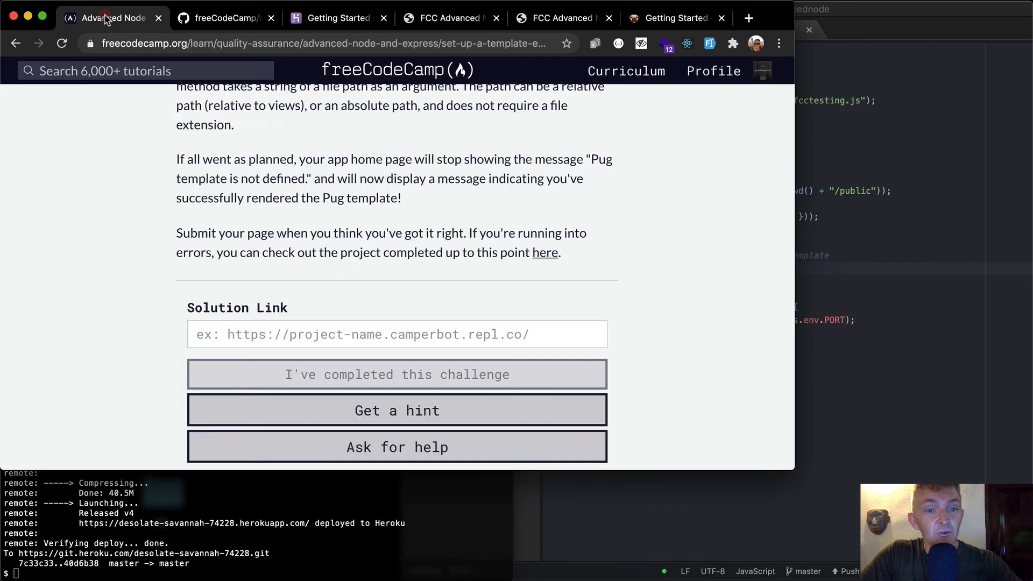
pyautogui.write('https://desolate-savannah-74228.herokuapp.com/')
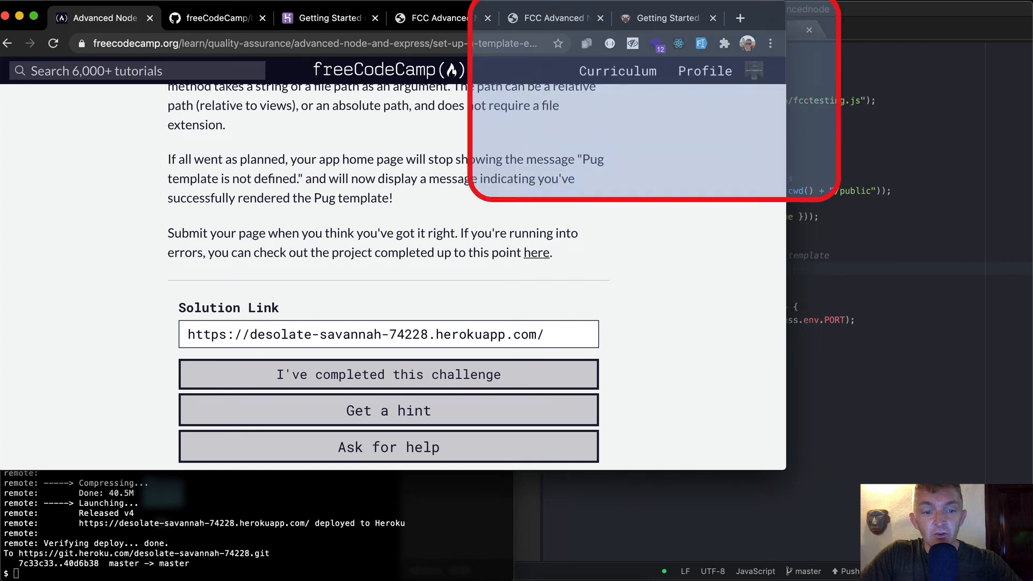
pyautogui.click(388, 374)
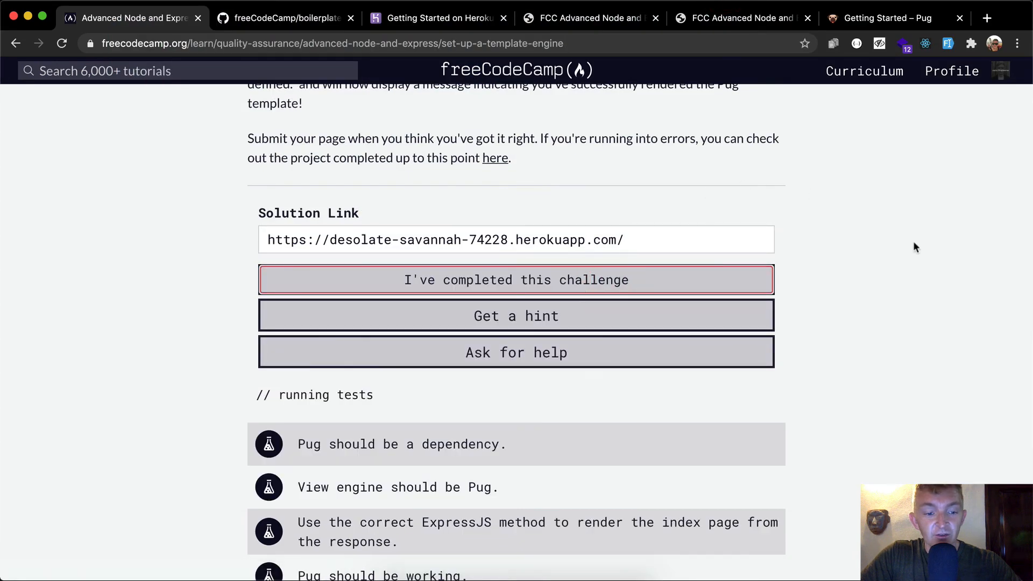
pyautogui.click(515, 280)
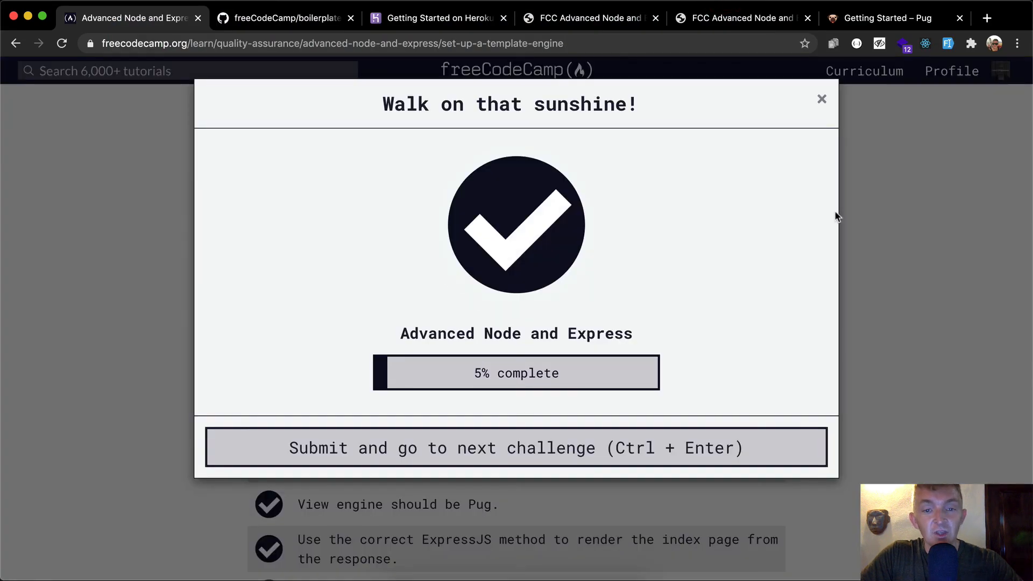